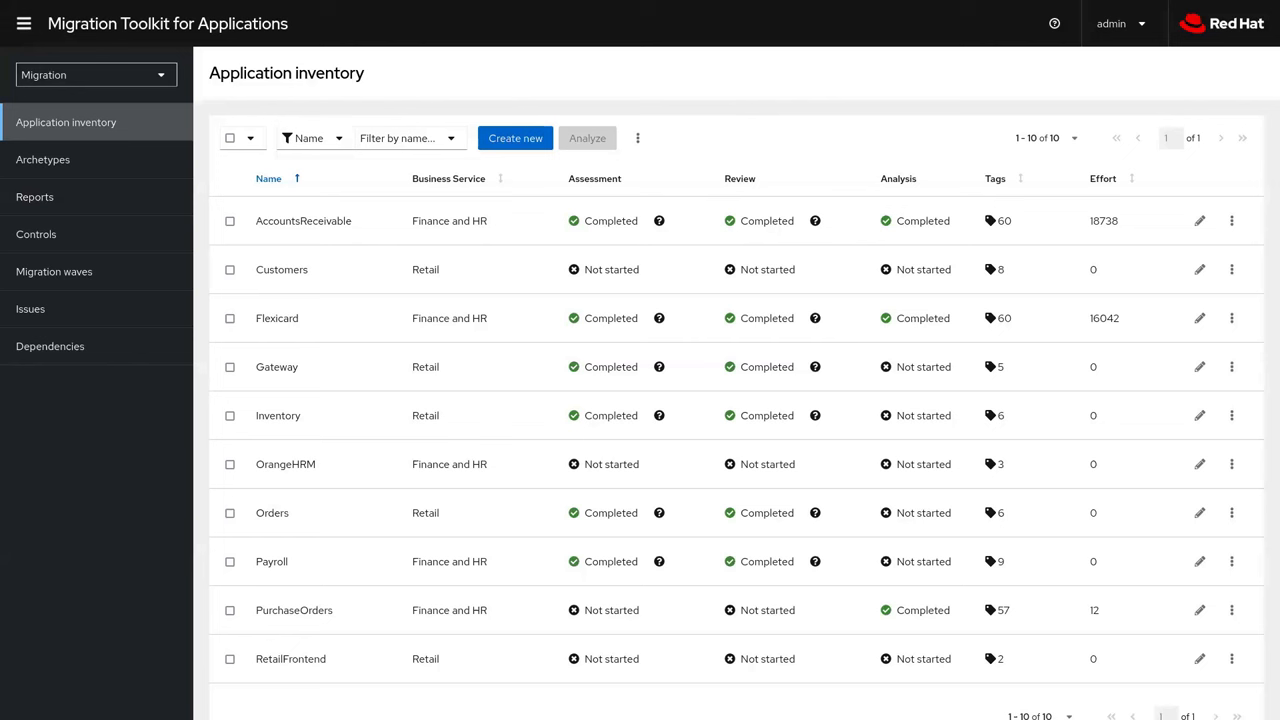
pyautogui.moveTo(483, 272)
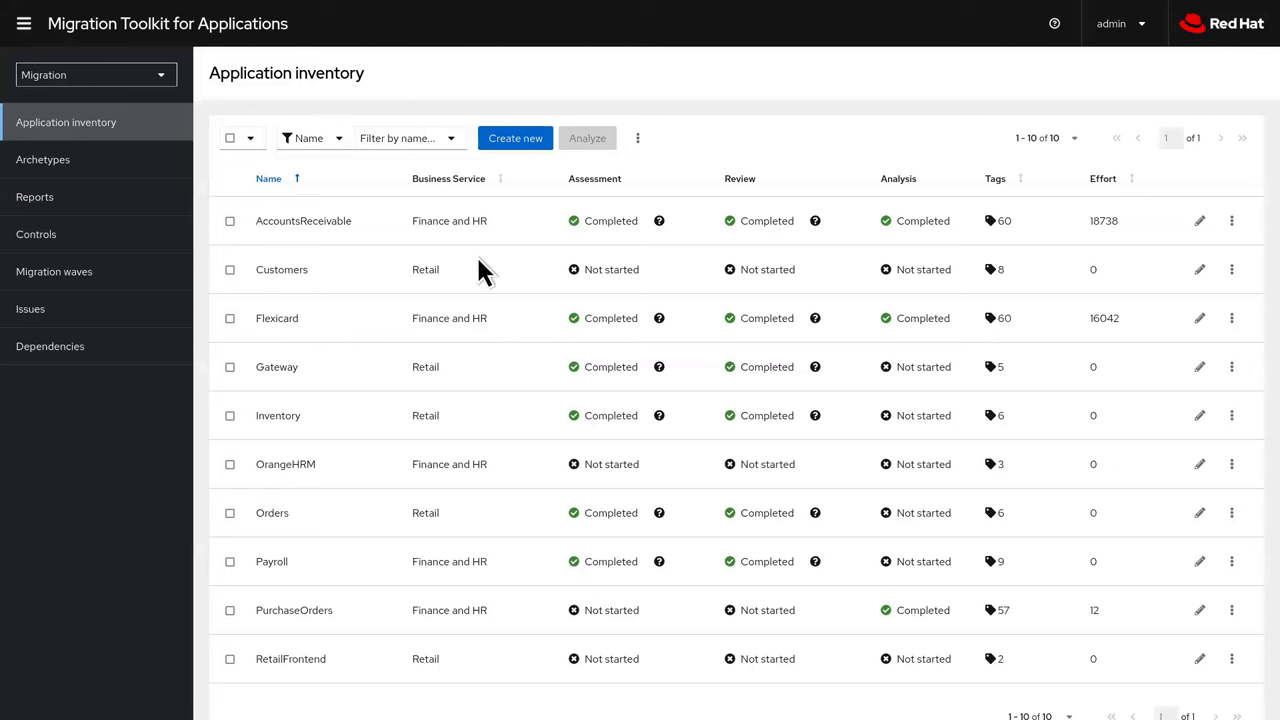
# Open the AccountsReceivable row's details drawer in the application inventory
pyautogui.click(303, 220)
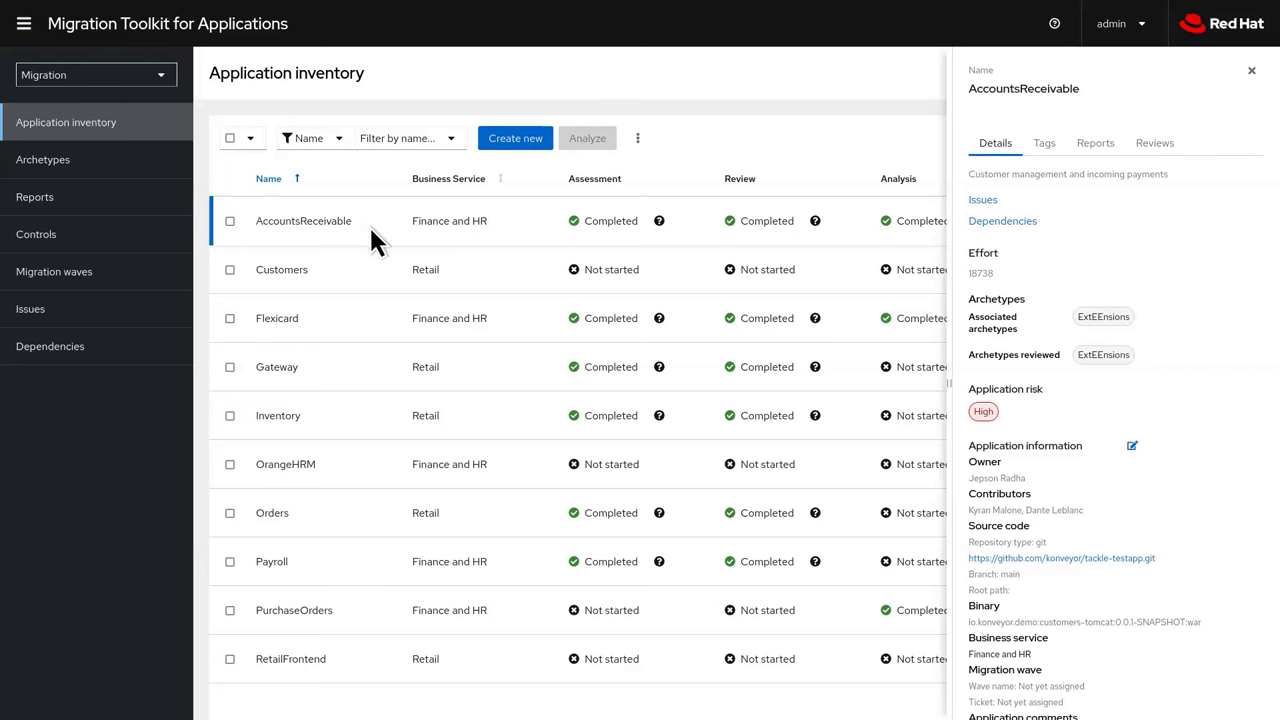
pyautogui.moveTo(1010, 388)
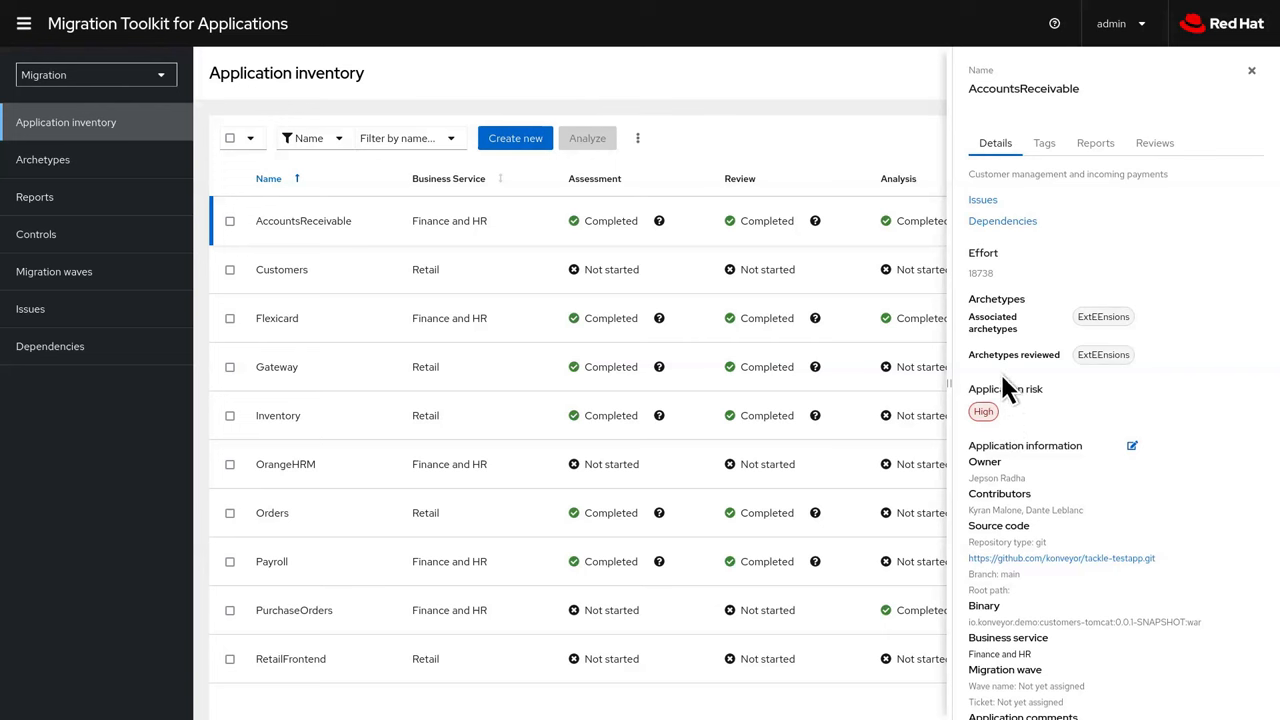
pyautogui.moveTo(1005, 290)
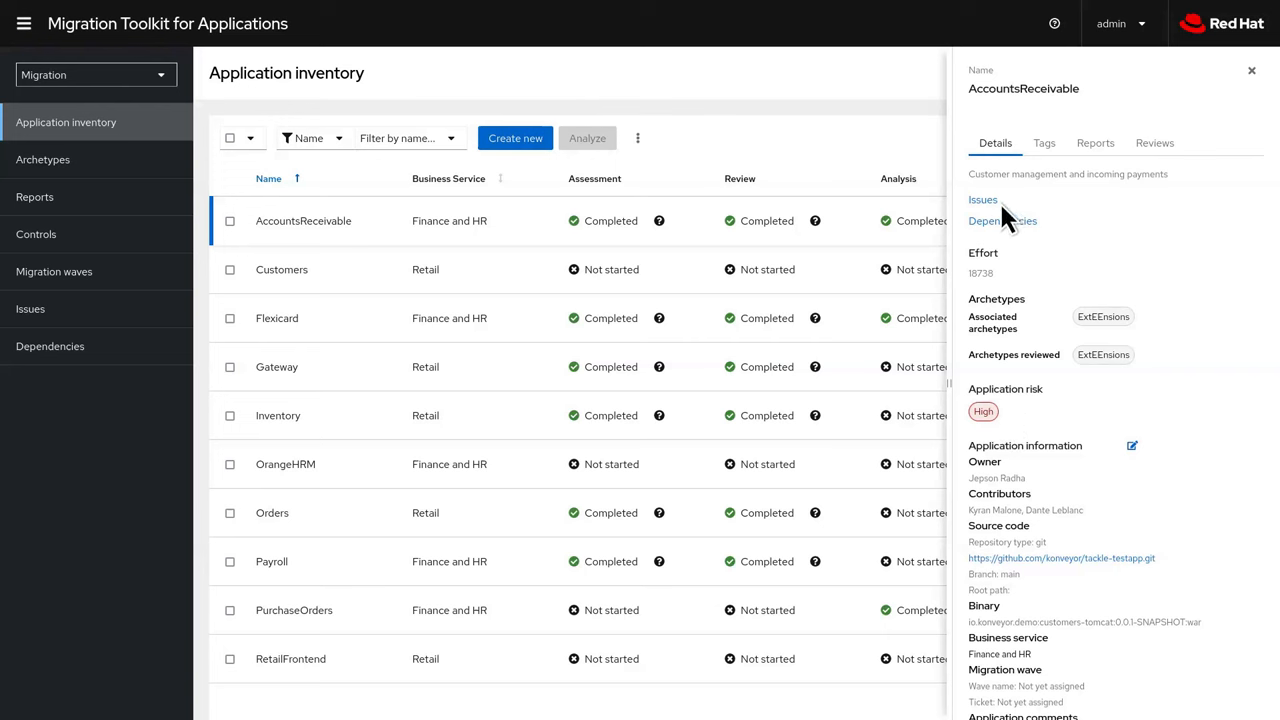
pyautogui.moveTo(1060, 160)
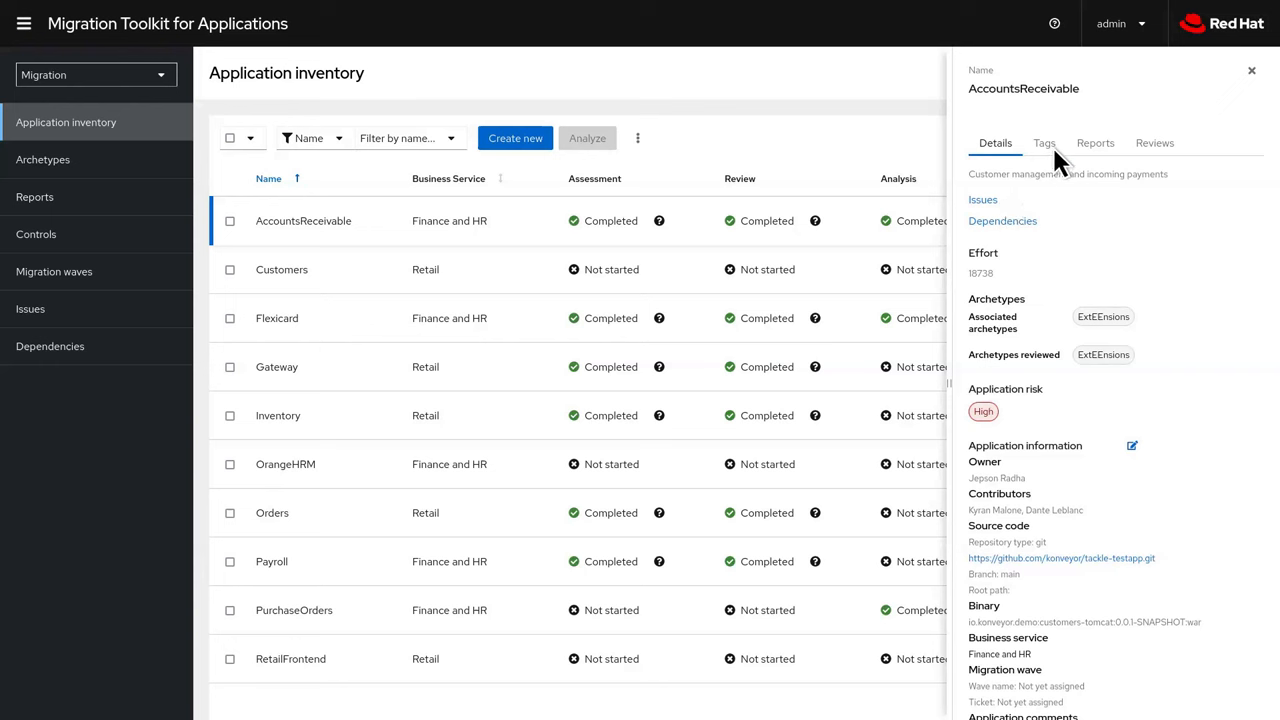
# Review AccountsReceivable's tags (Oracle, Java, RHEL 8) and close its details drawer
pyautogui.click(1044, 142)
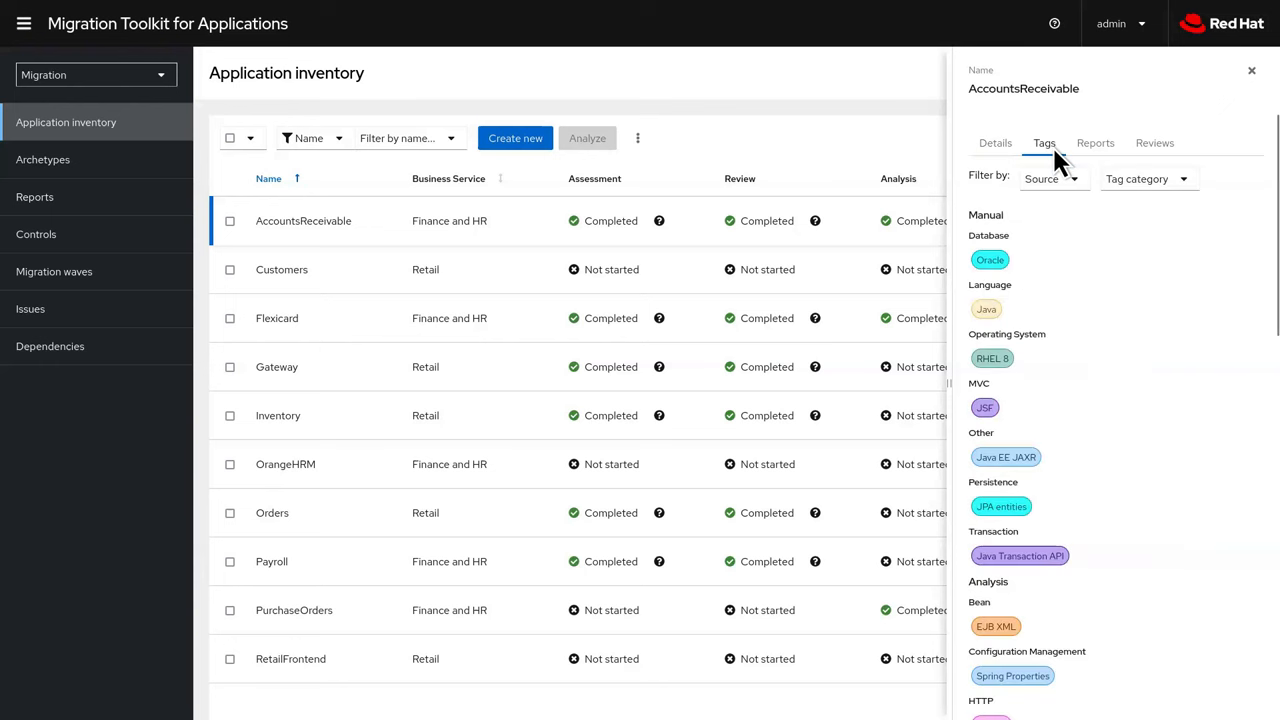
pyautogui.click(1251, 70)
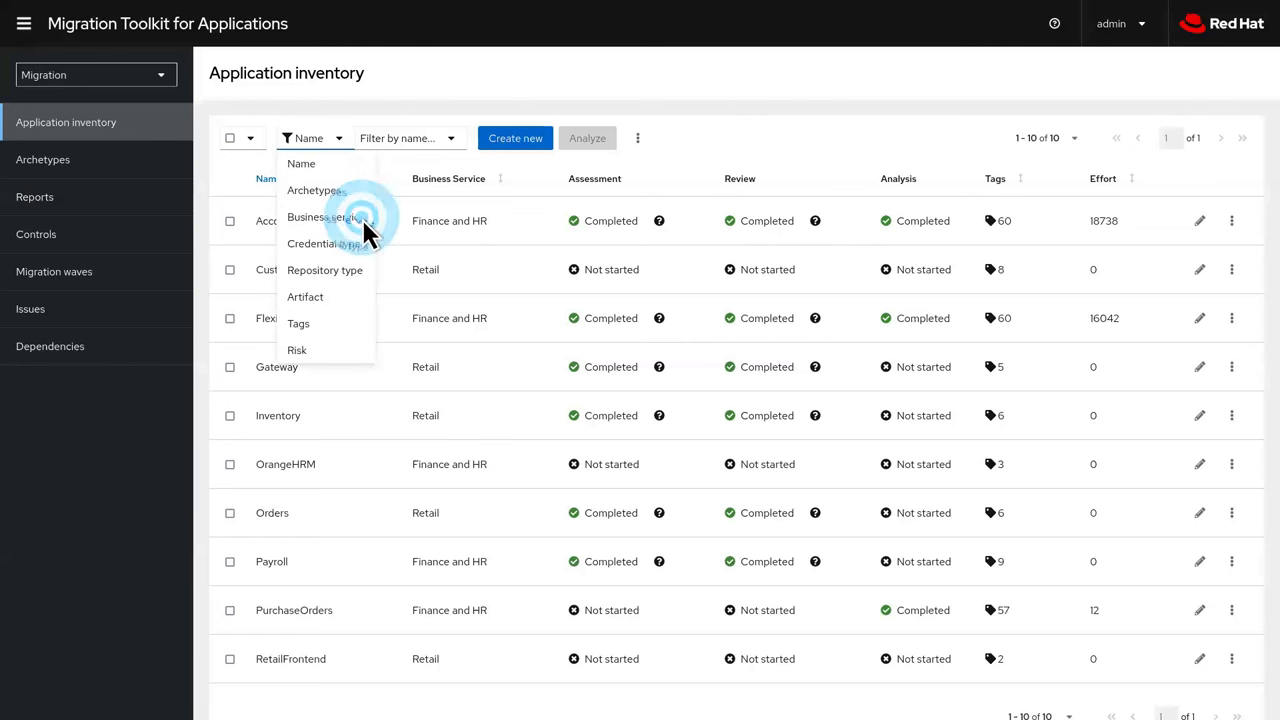
# Filter the inventory by Business service, selecting Retail
pyautogui.click(307, 217)
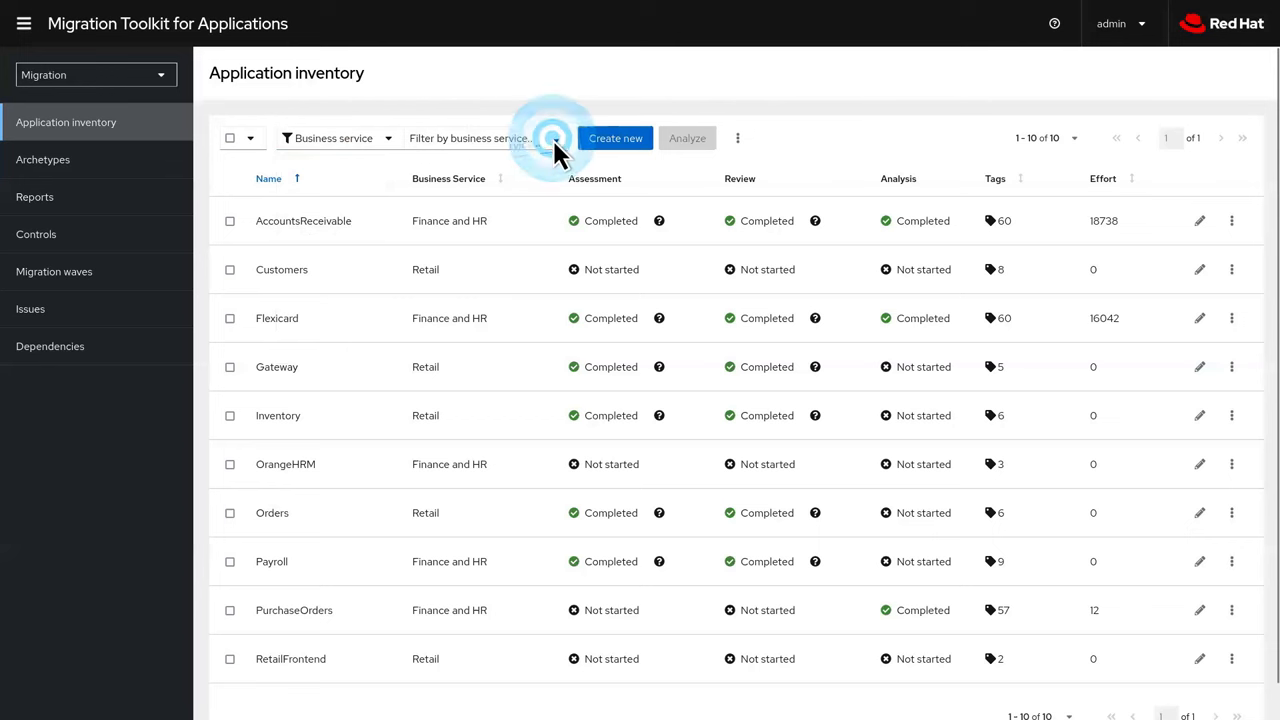
pyautogui.click(553, 138)
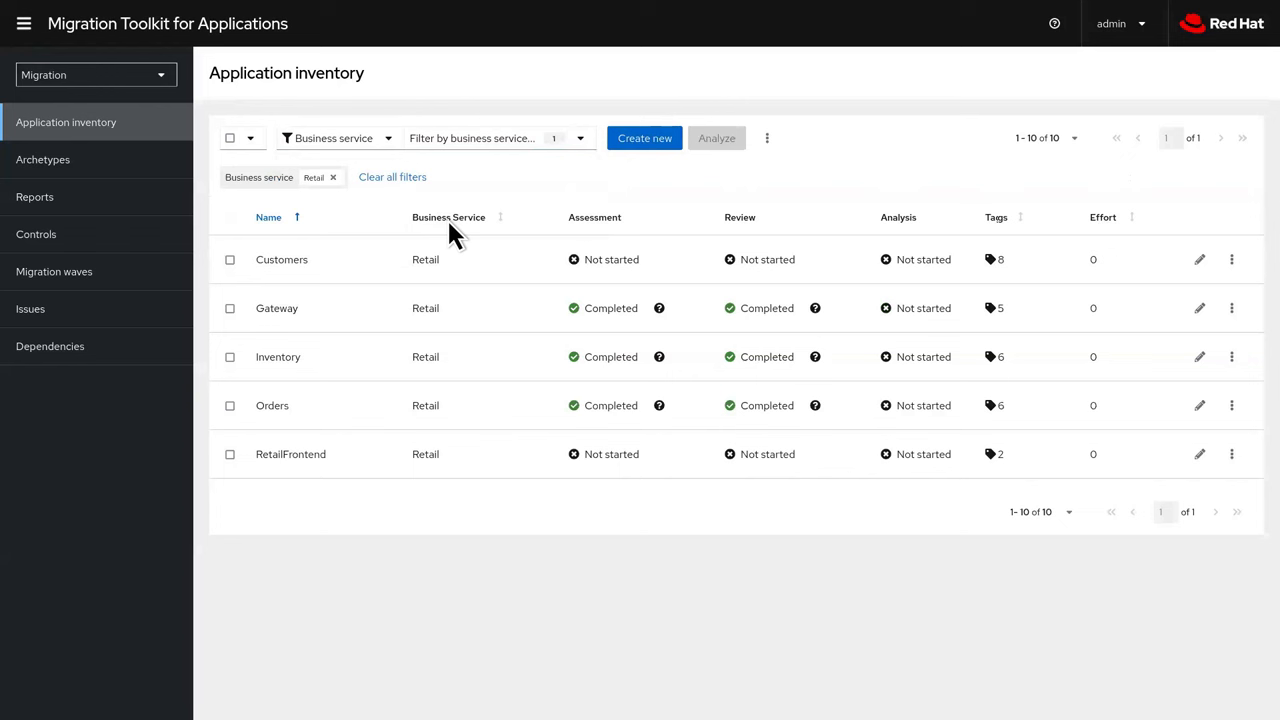
pyautogui.click(281, 259)
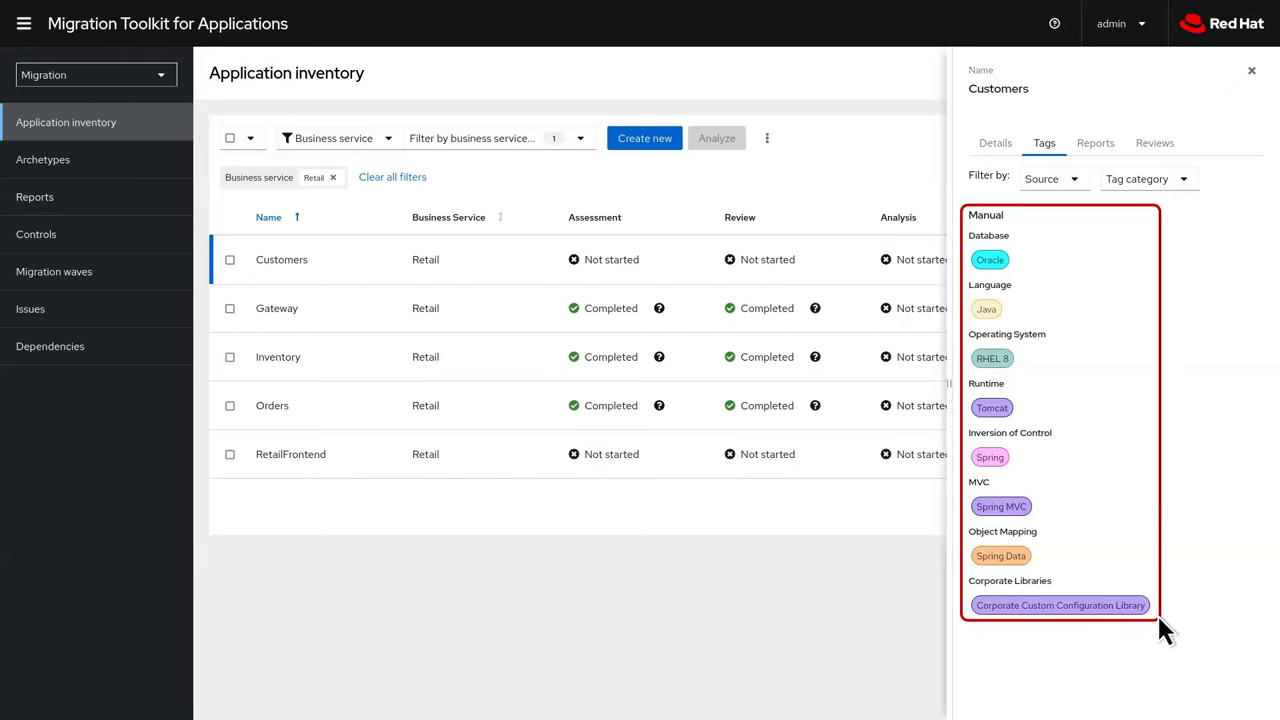
pyautogui.moveTo(1010, 332)
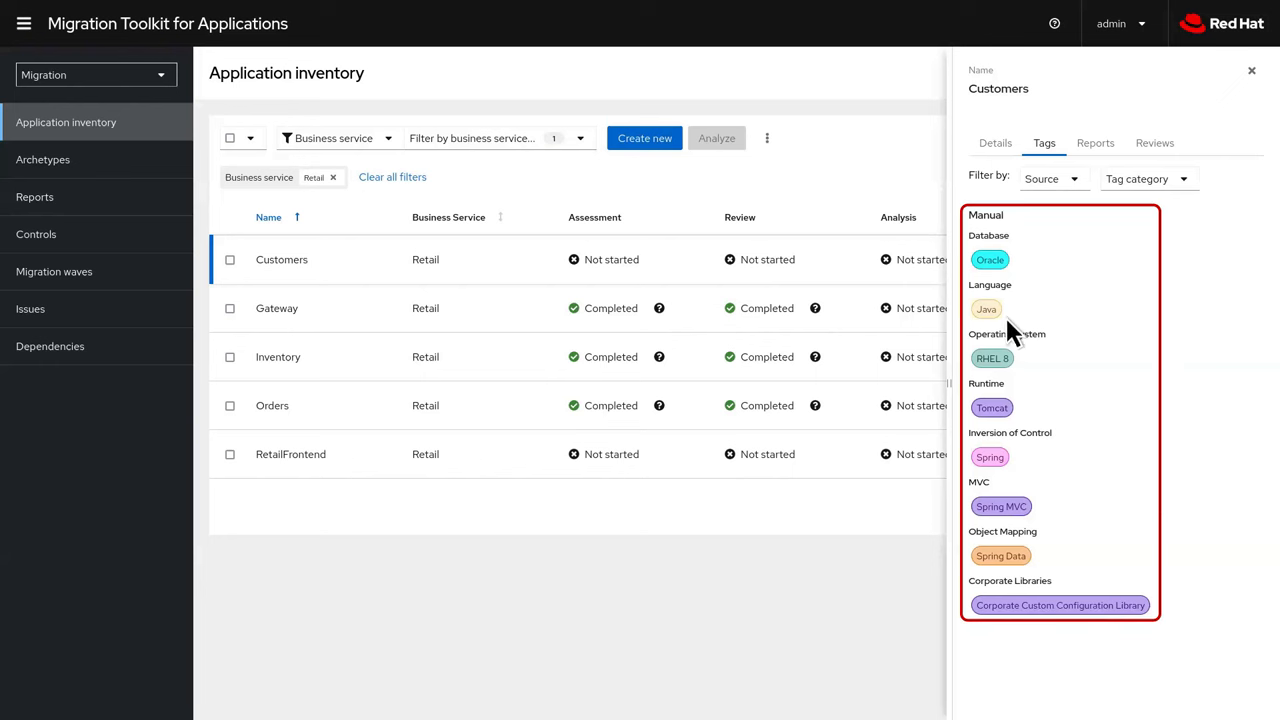
pyautogui.moveTo(1035, 567)
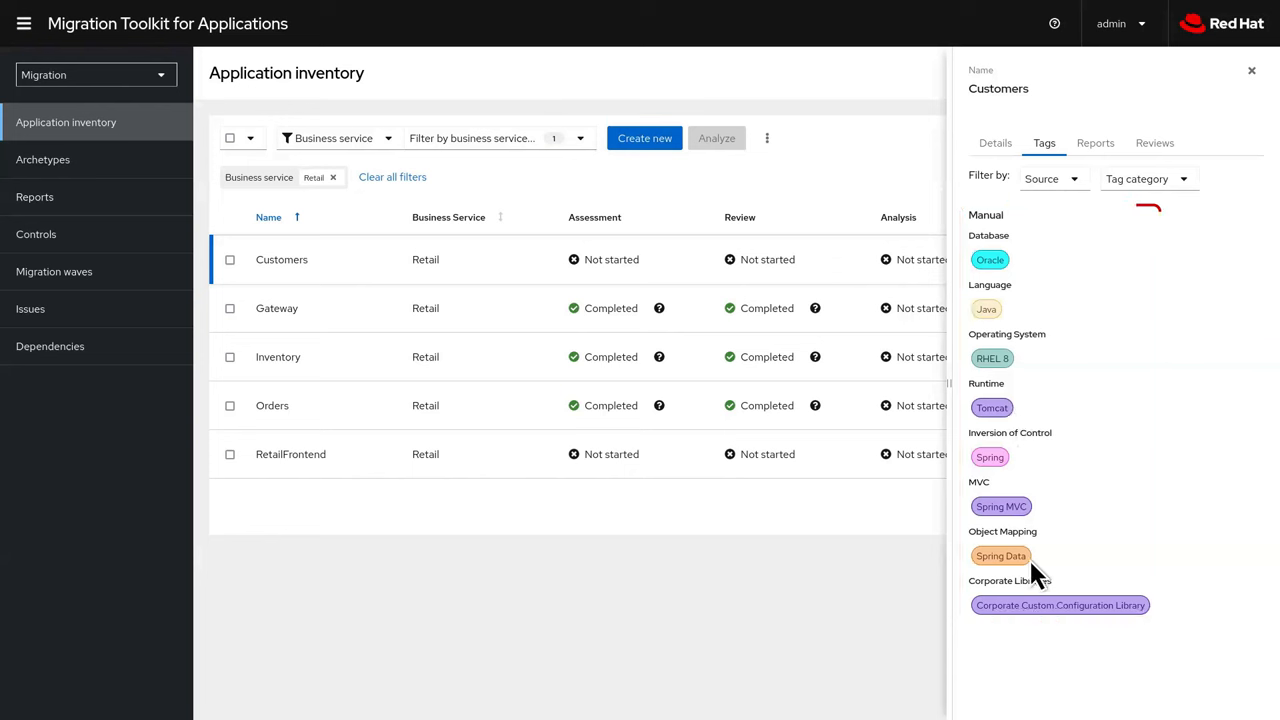
pyautogui.moveTo(1155, 625)
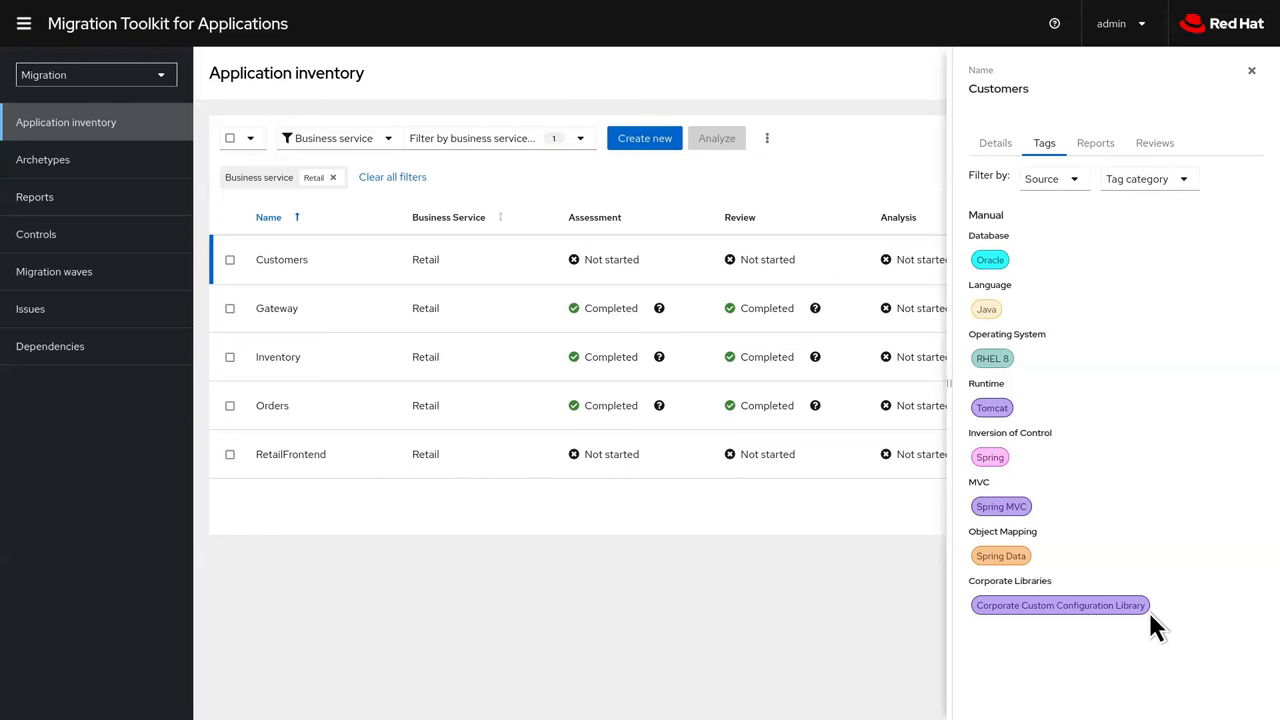
# Go to the Archetypes list showing CloudNEXT Retail Framework and ExtEEnsions
pyautogui.click(42, 159)
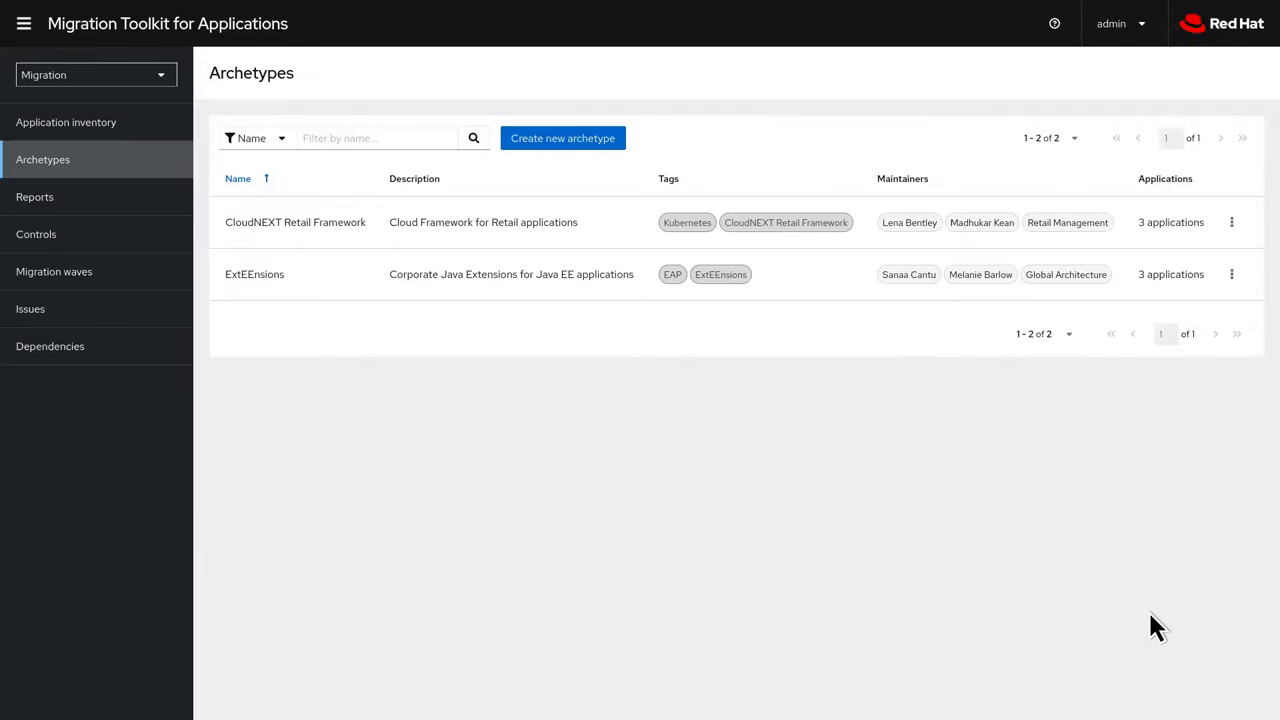
pyautogui.click(254, 274)
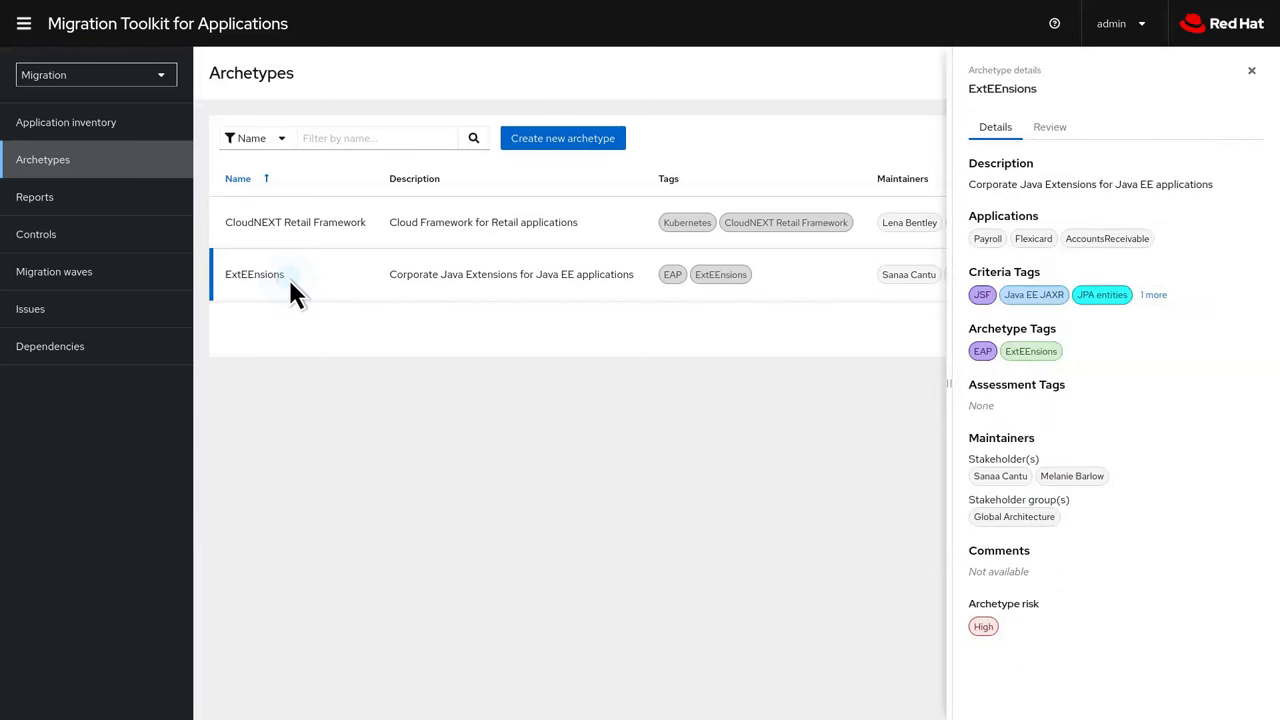
pyautogui.moveTo(918, 310)
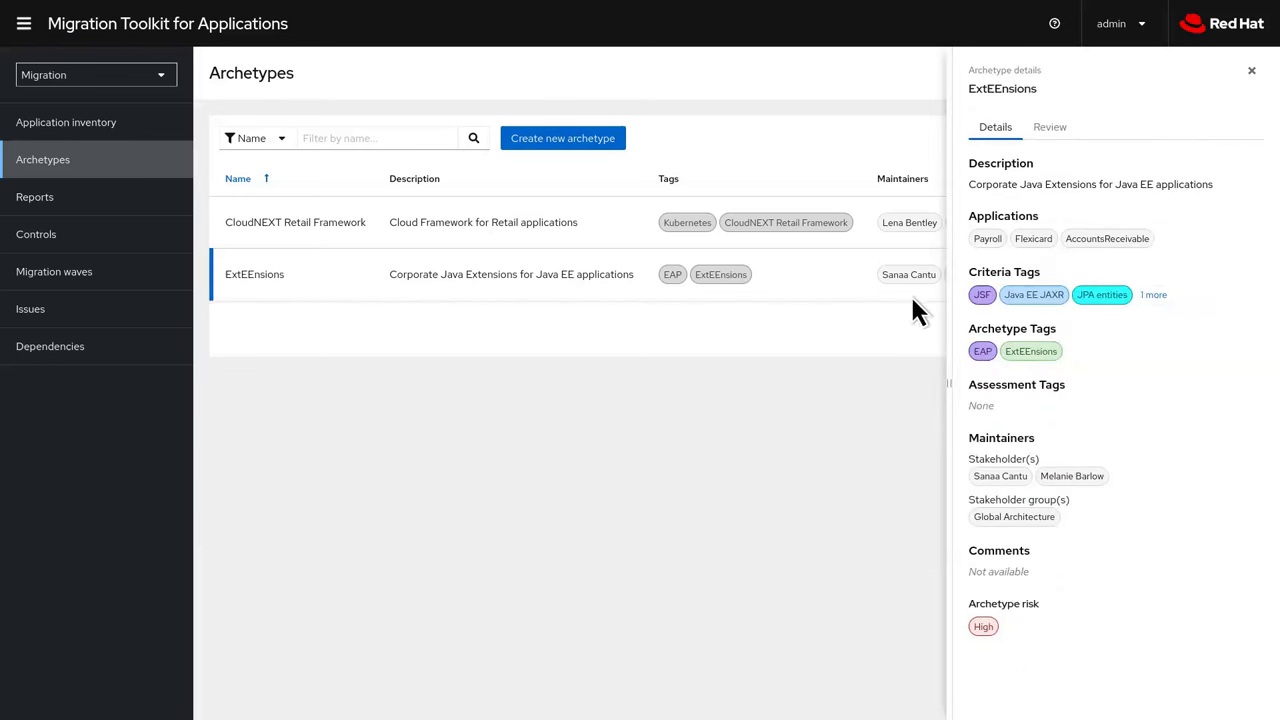
pyautogui.moveTo(1148, 318)
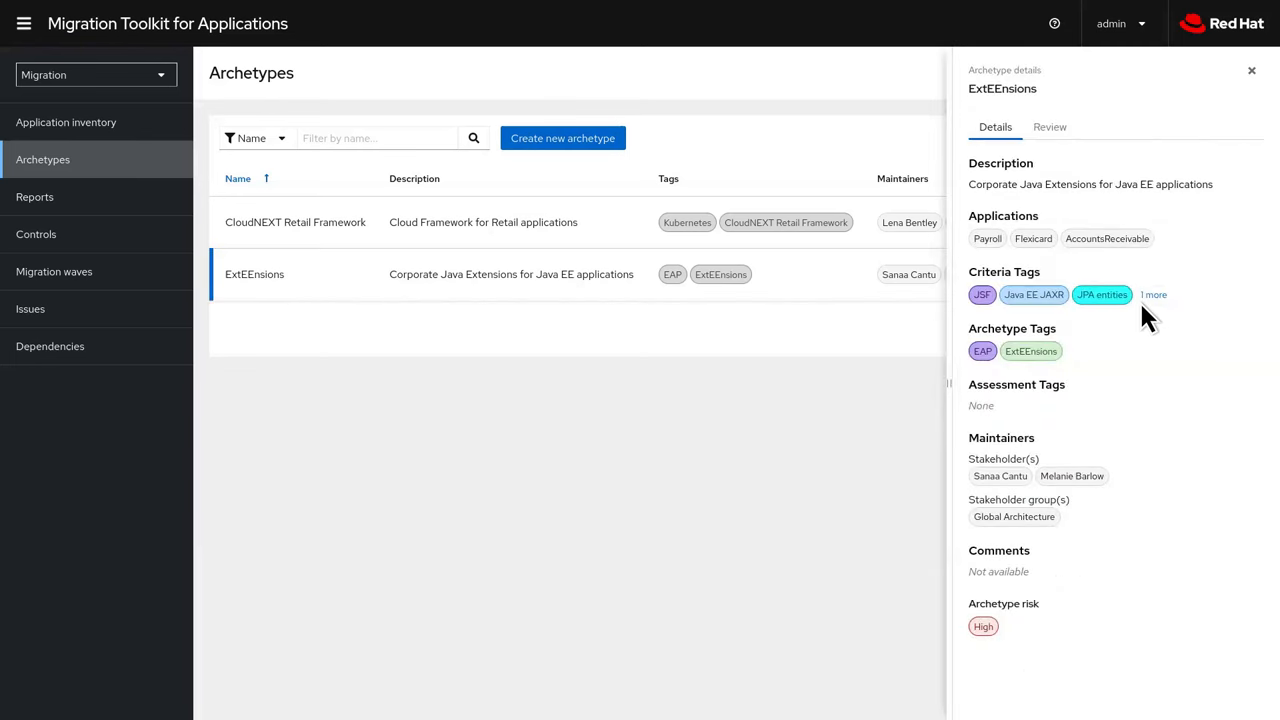
pyautogui.moveTo(1072, 375)
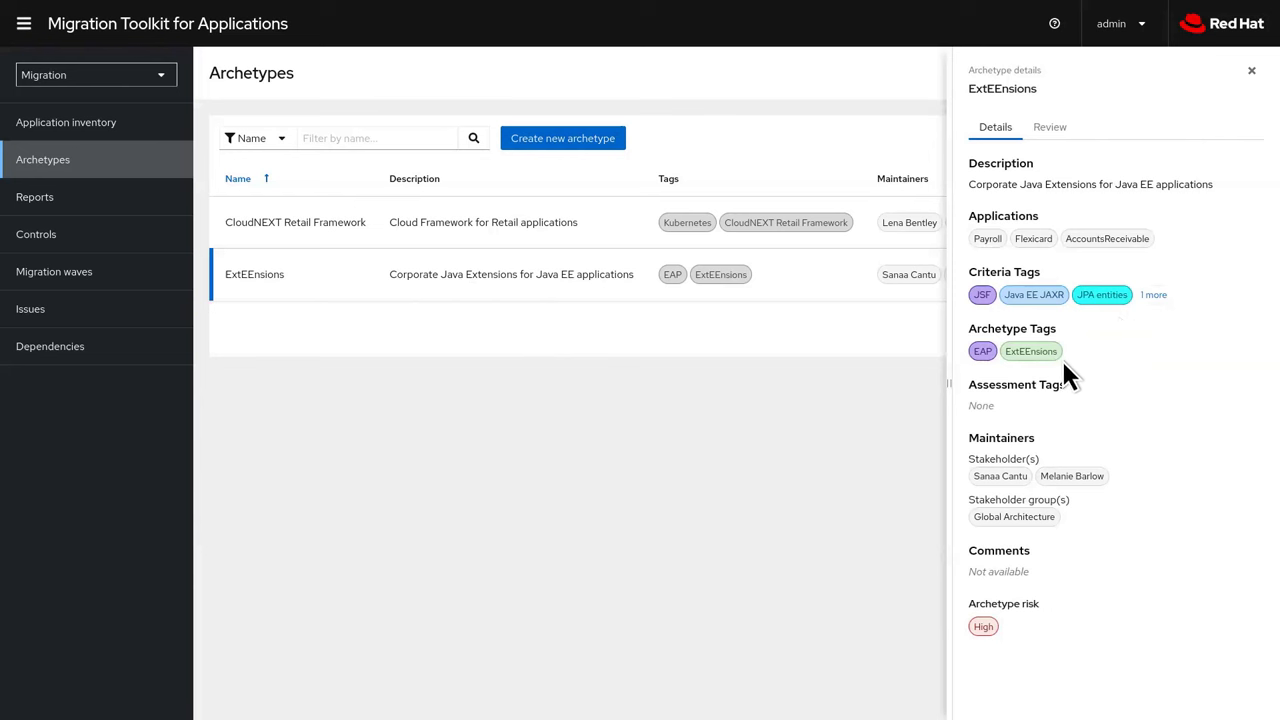
pyautogui.click(1050, 127)
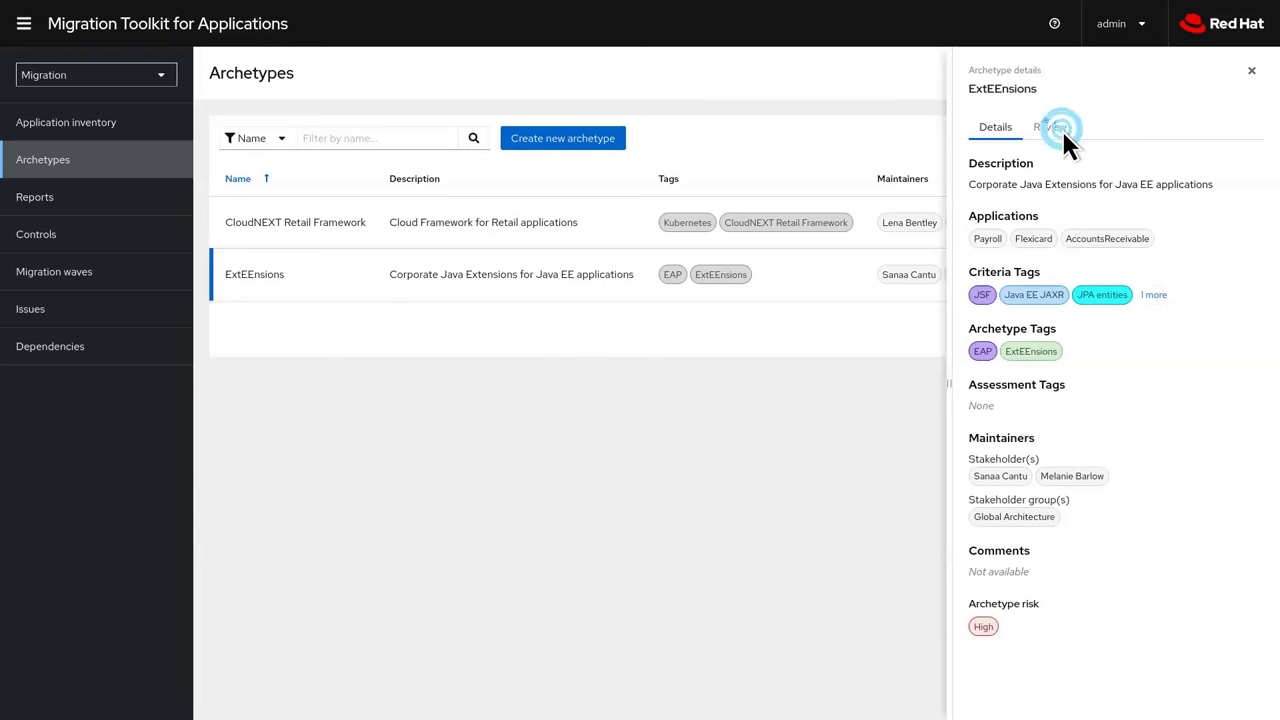
pyautogui.click(1049, 127)
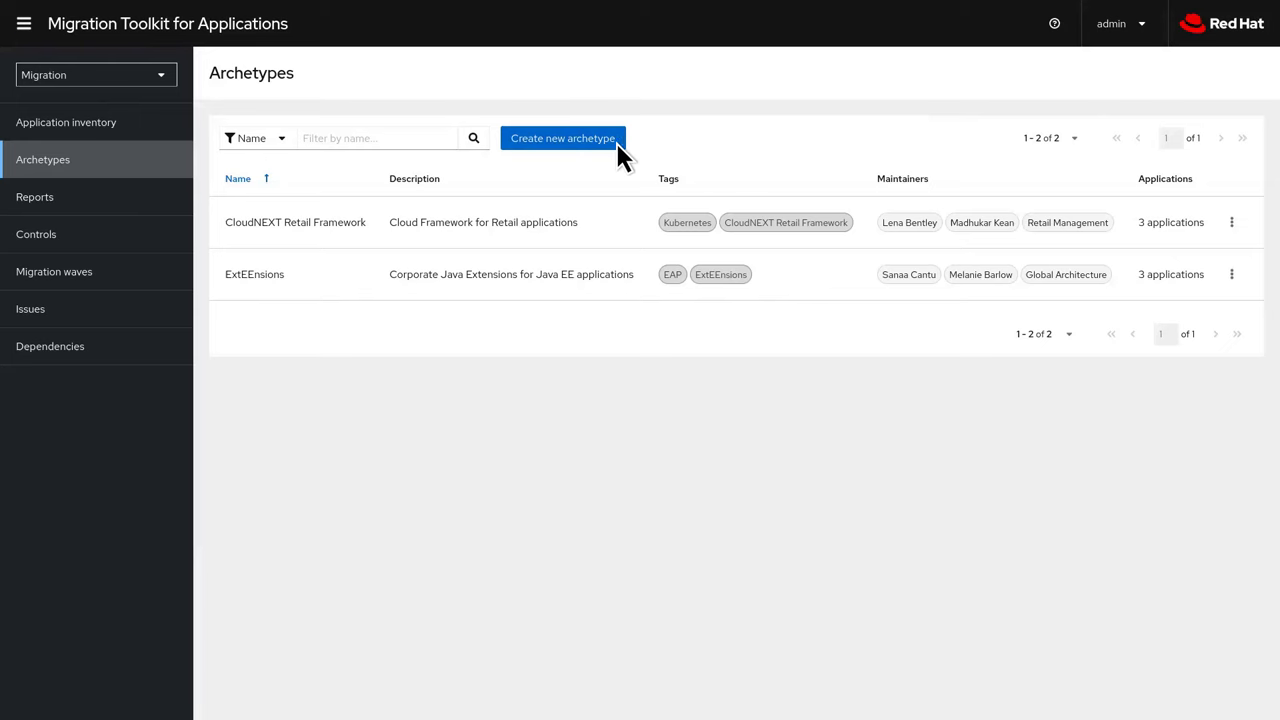
# Create the Summer Framework archetype with Spring Data criteria and Summer Framework archetype tags
pyautogui.click(562, 138)
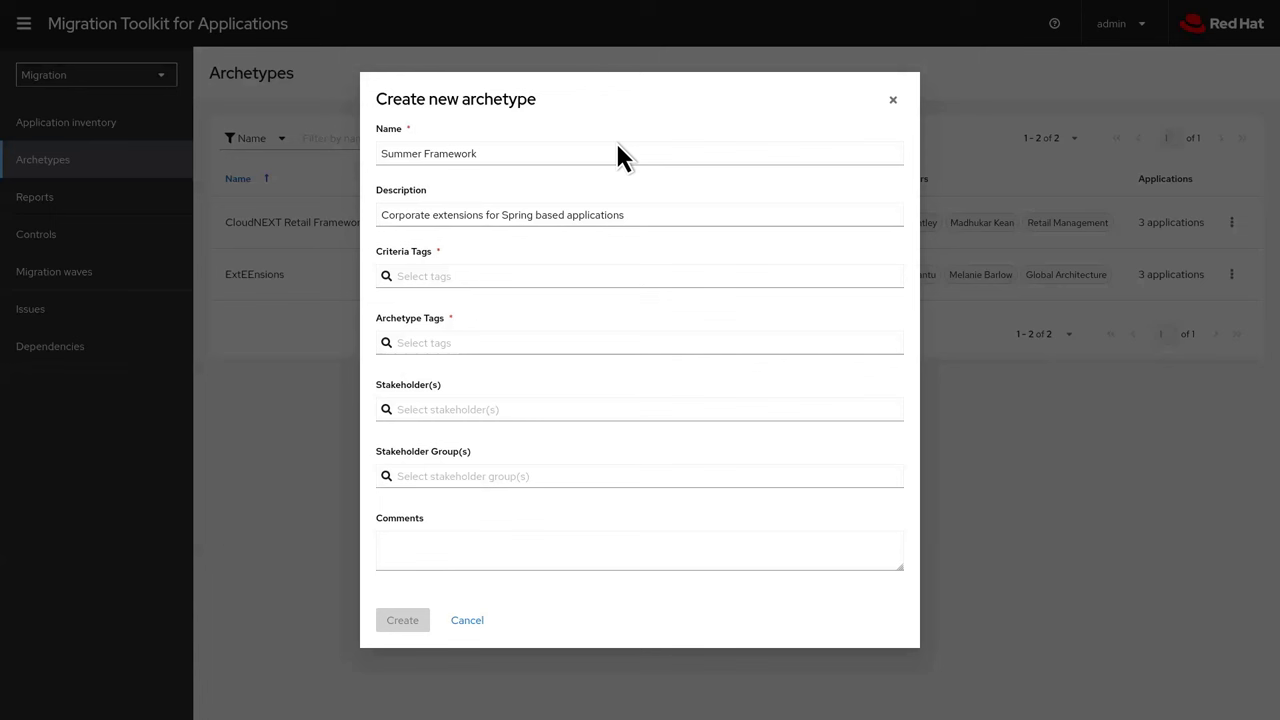
pyautogui.write('Spring Data')
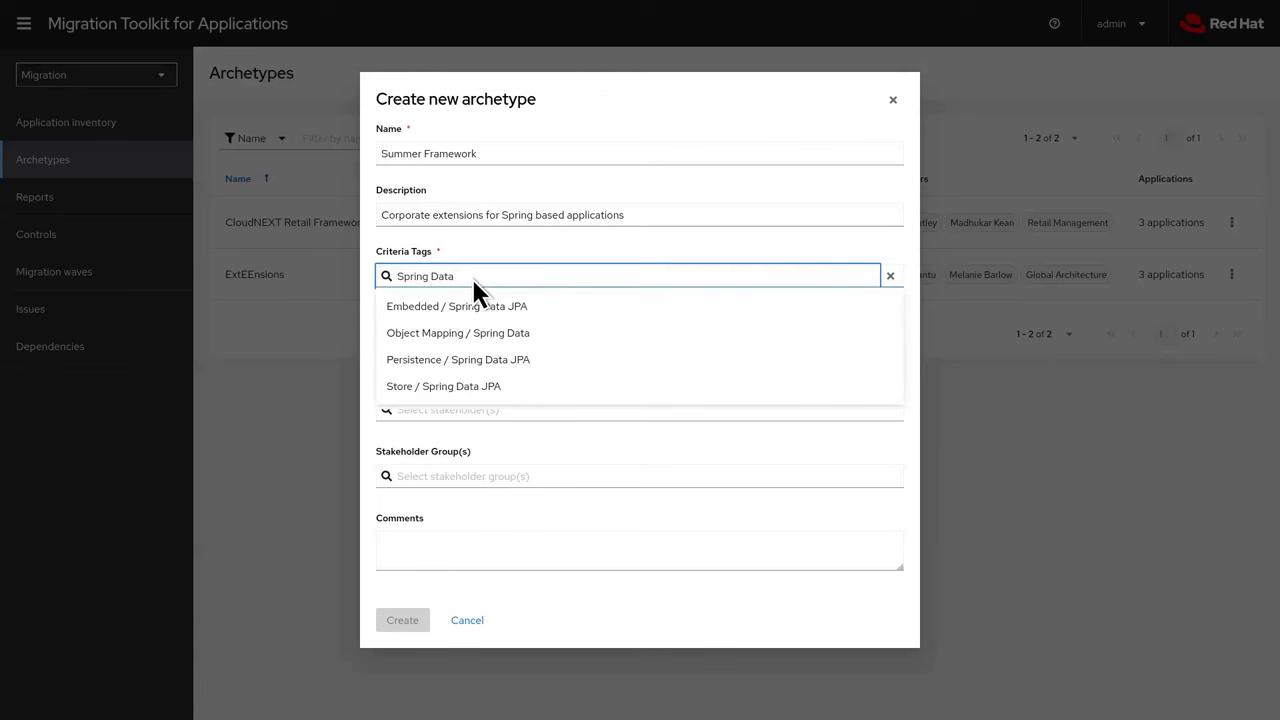
pyautogui.click(457, 332)
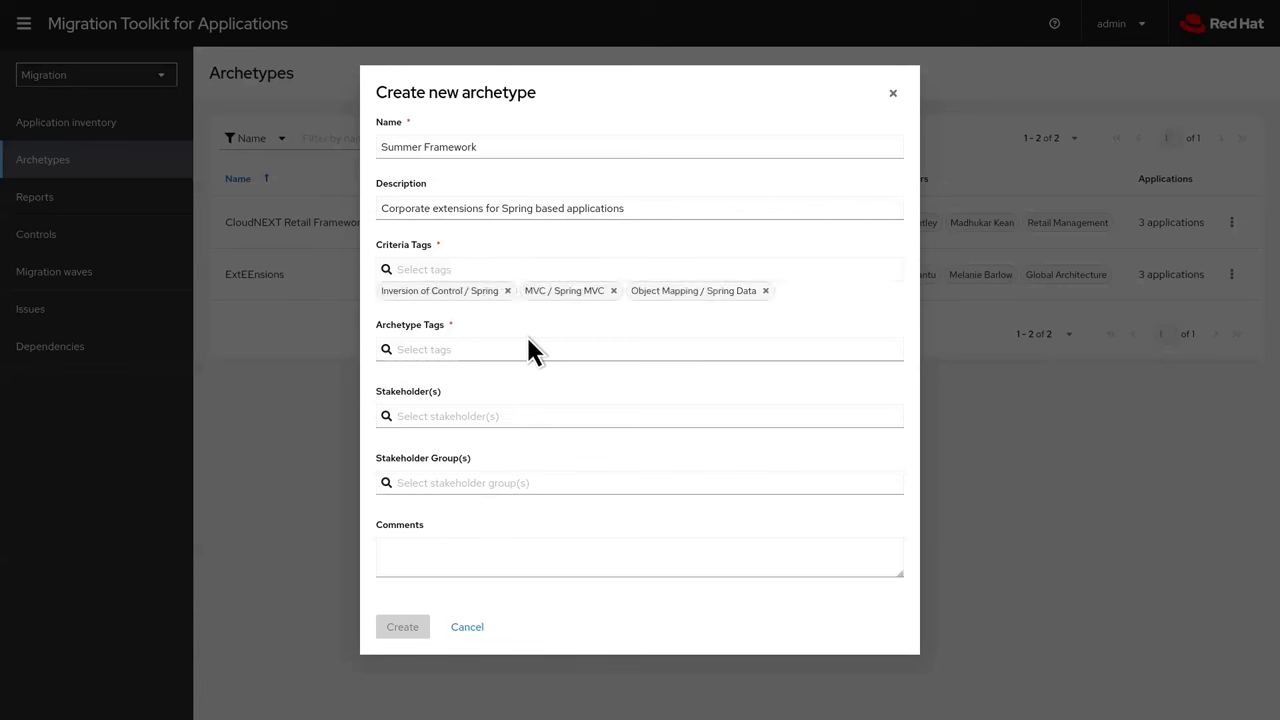
pyautogui.write('Summer')
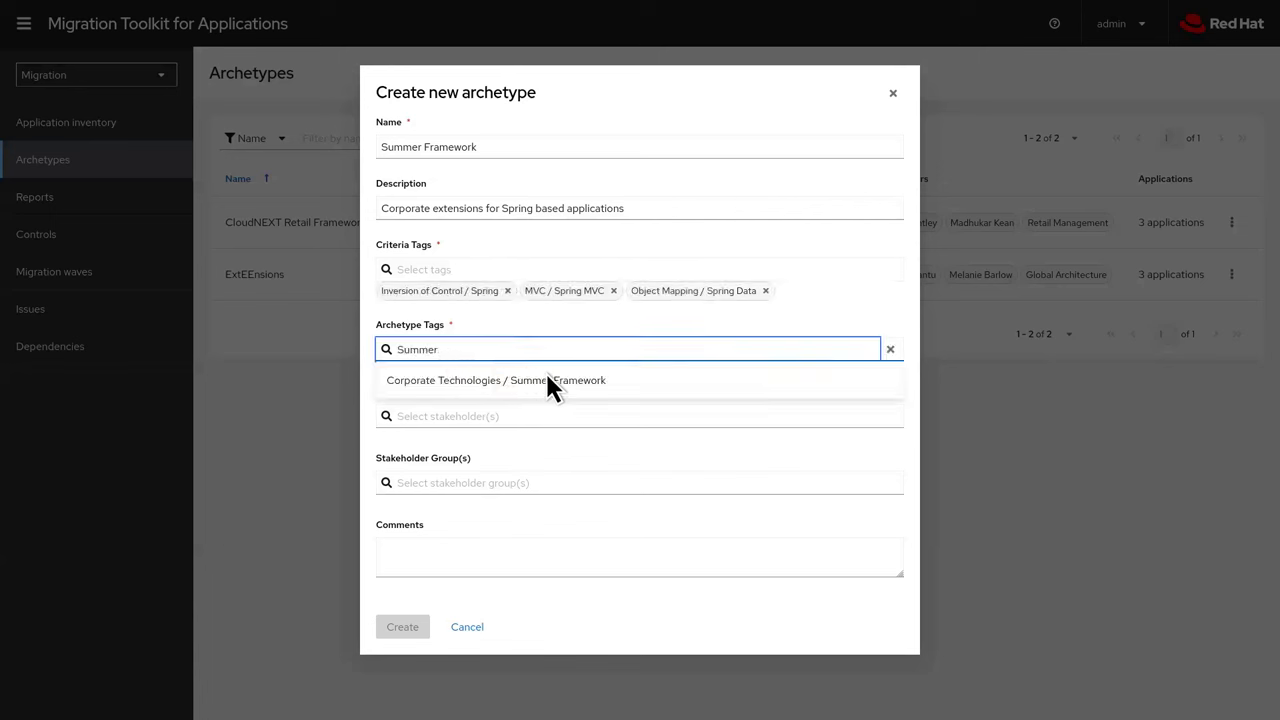
pyautogui.click(496, 380)
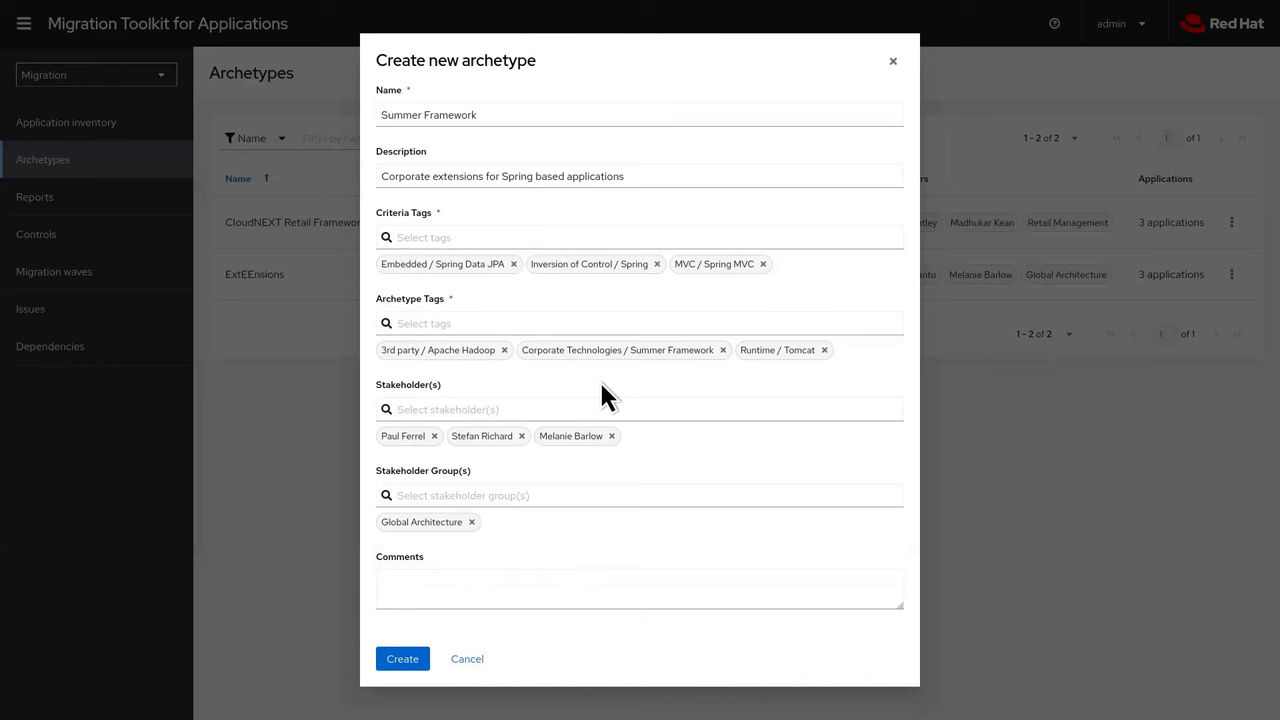
pyautogui.click(639, 409)
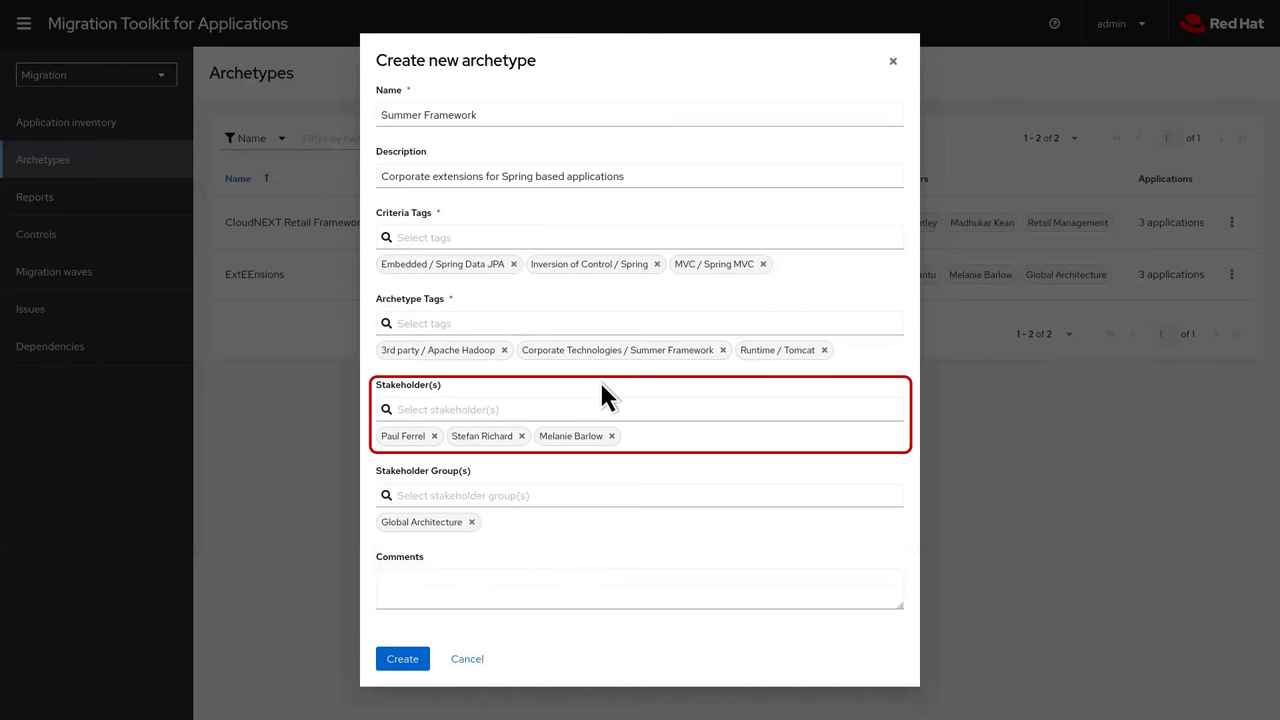
pyautogui.click(639, 495)
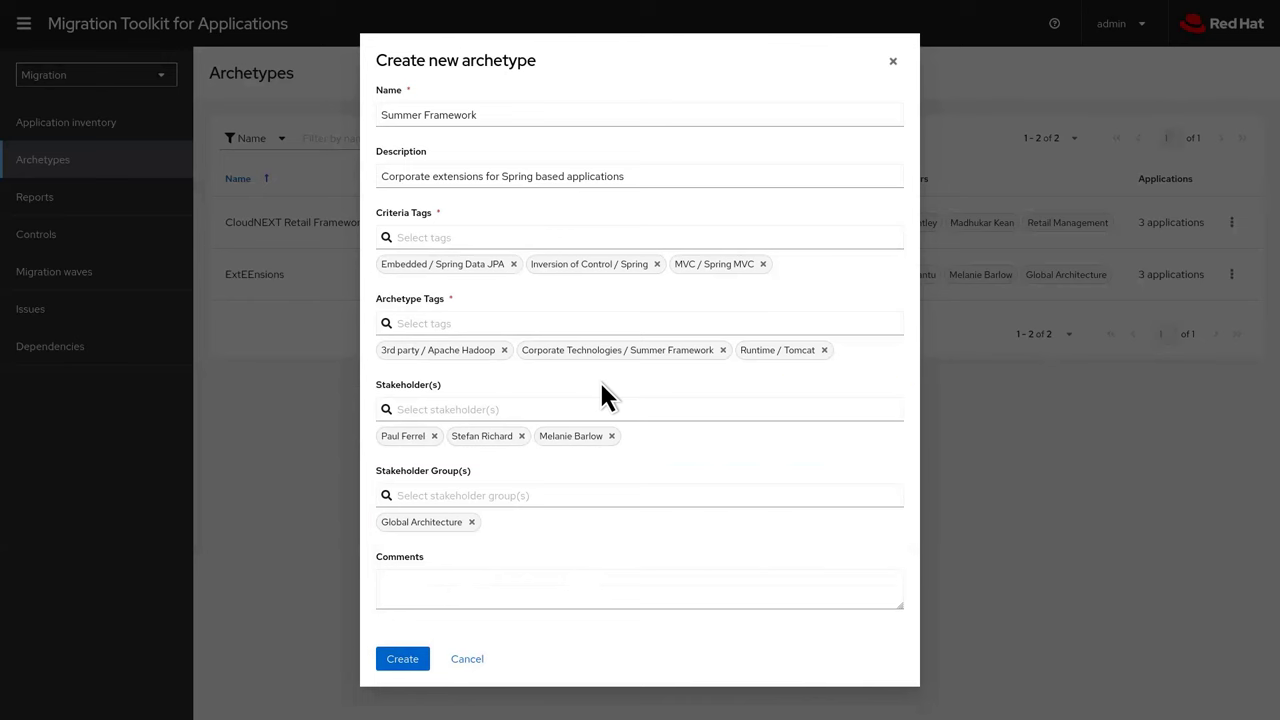
pyautogui.moveTo(402, 659)
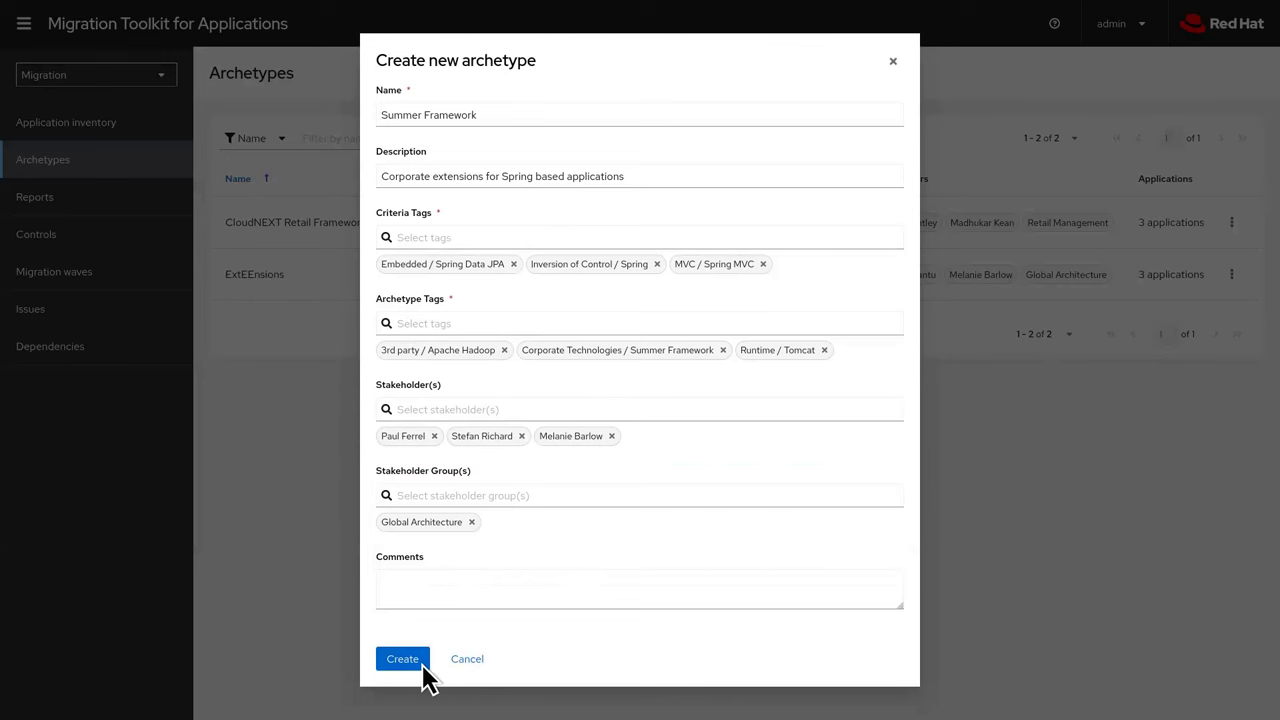
pyautogui.click(402, 658)
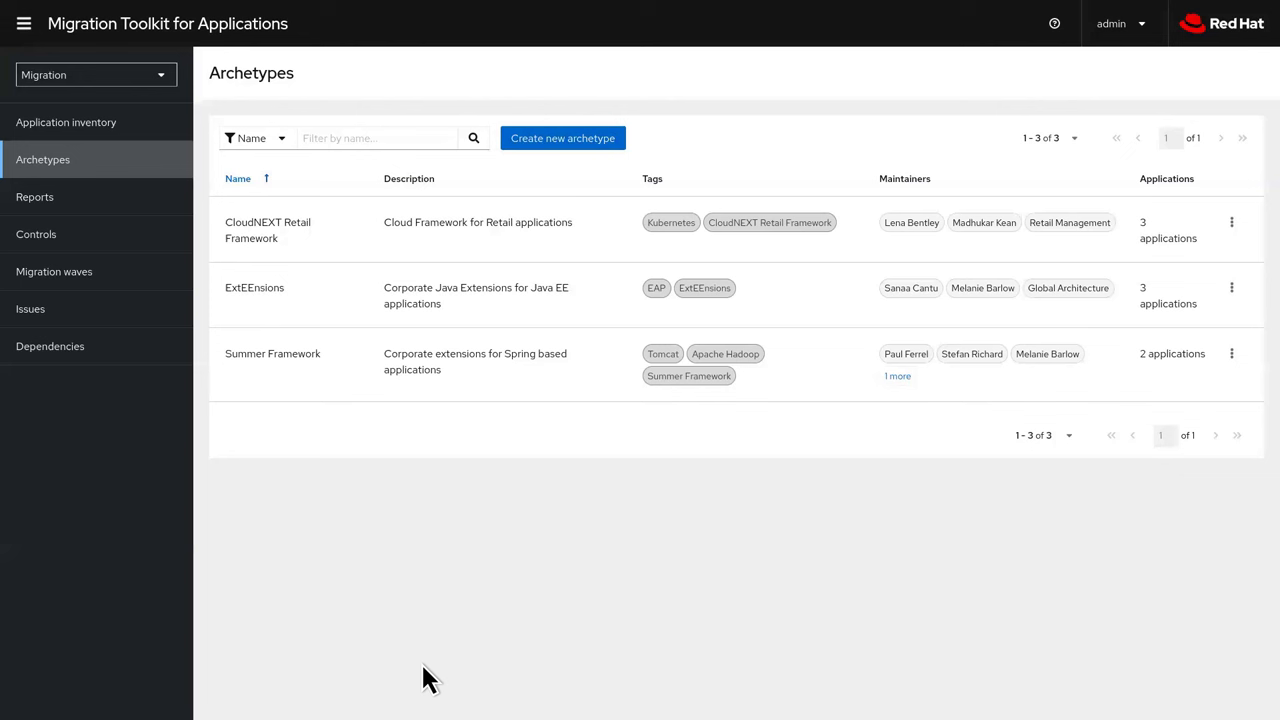
pyautogui.moveTo(430, 678)
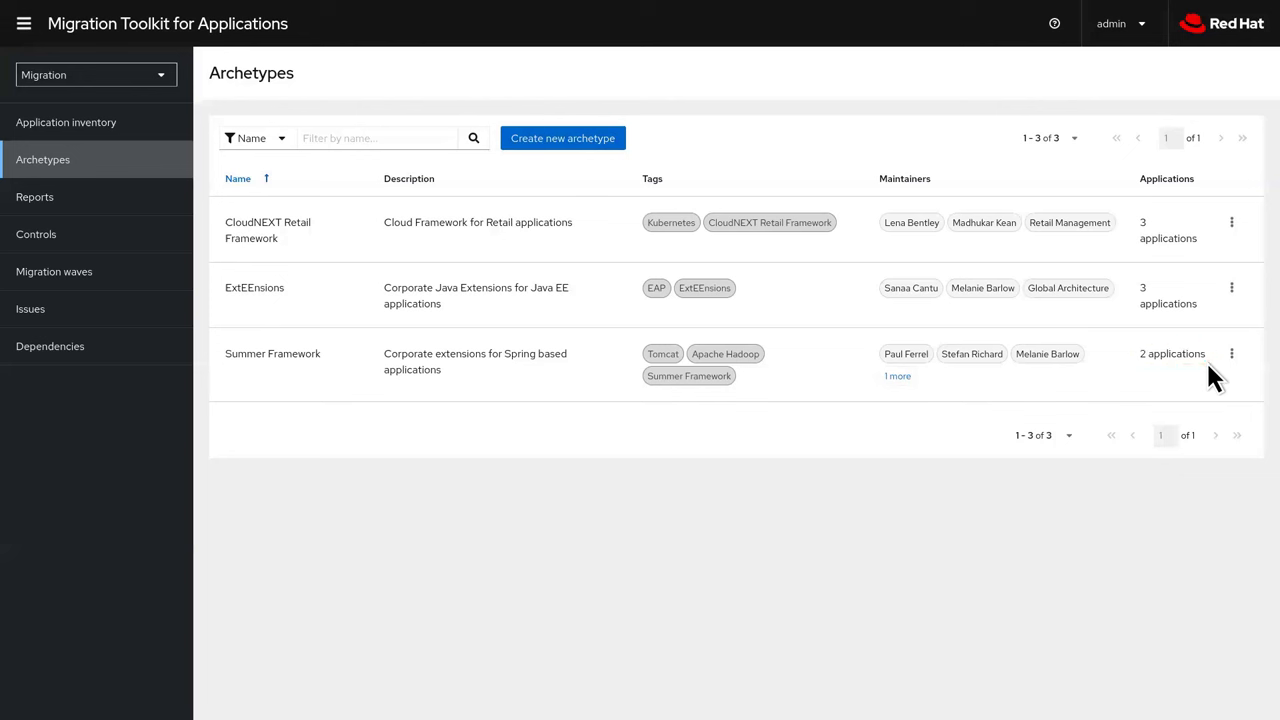
pyautogui.moveTo(260, 170)
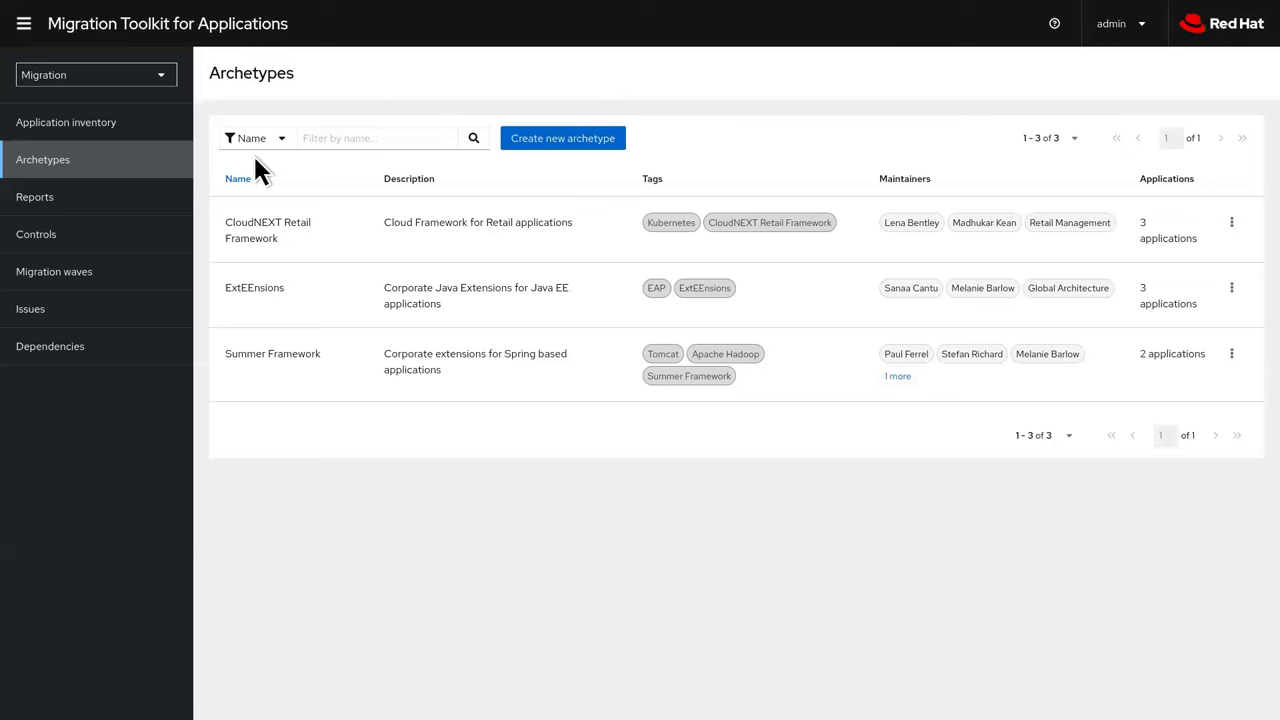
# Return to the Application inventory listing all ten applications
pyautogui.click(66, 122)
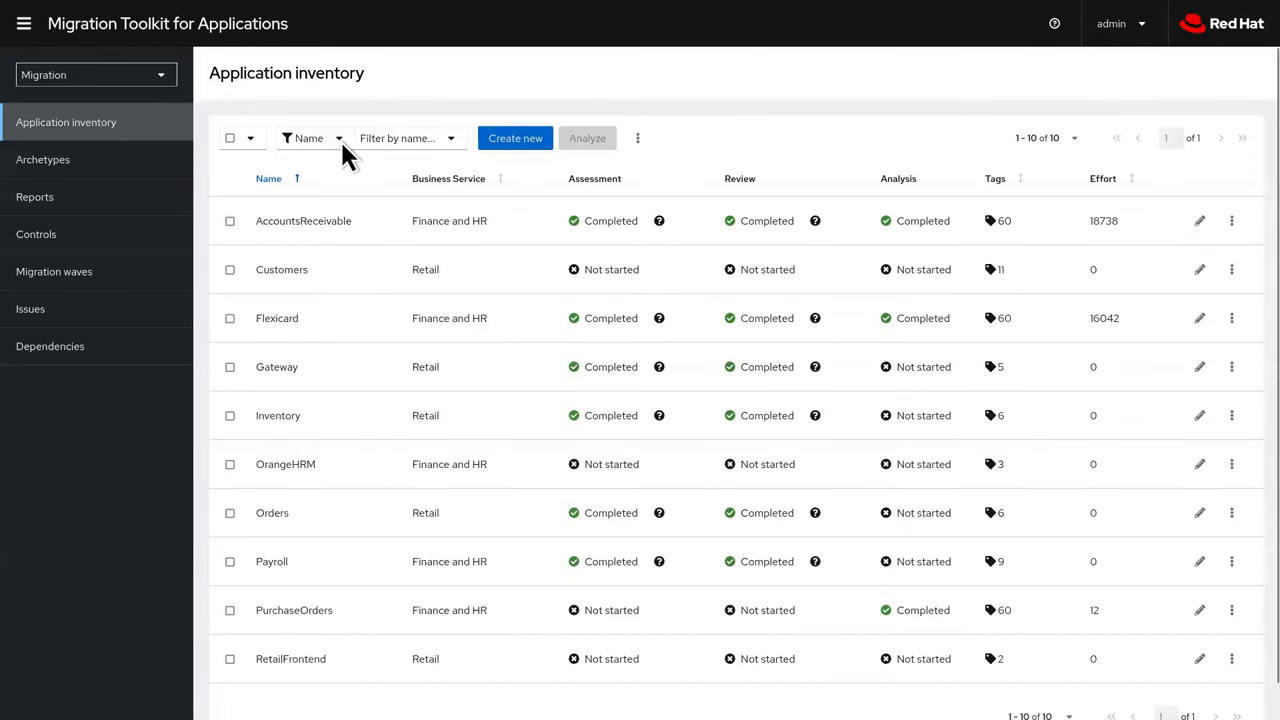
# Filter the inventory to applications with the Summer Framework archetype
pyautogui.click(311, 138)
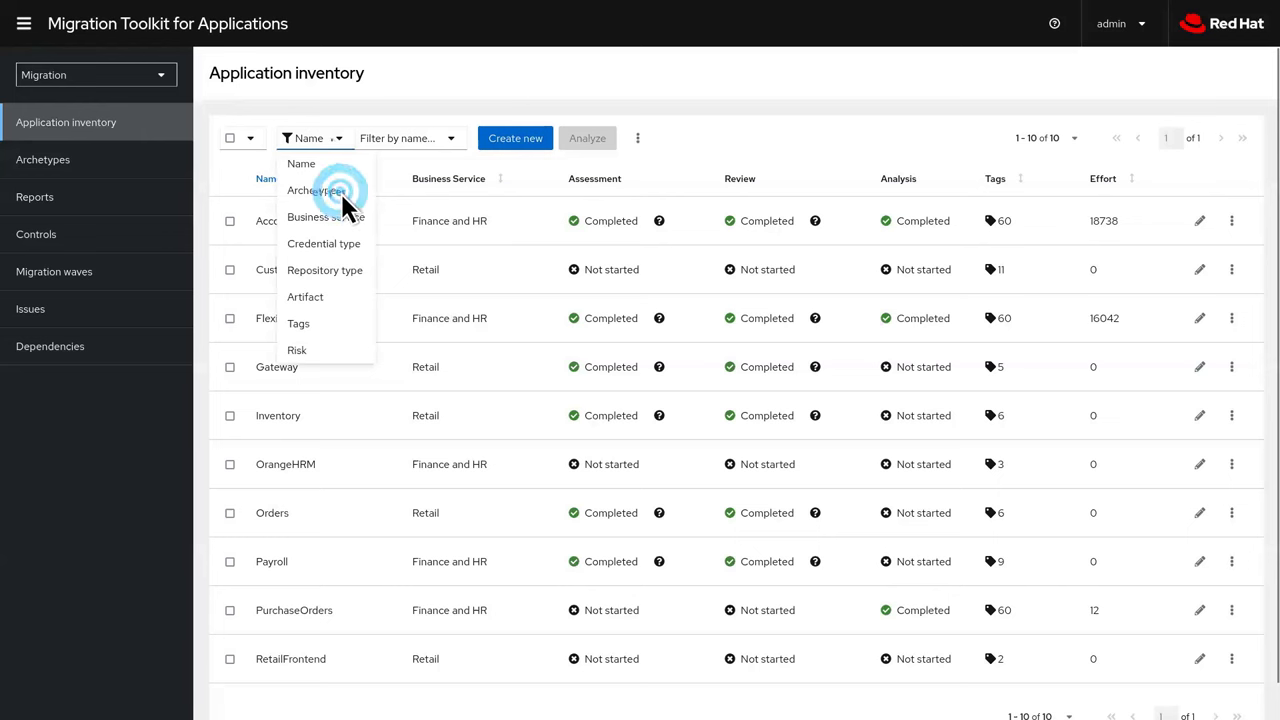
pyautogui.click(316, 190)
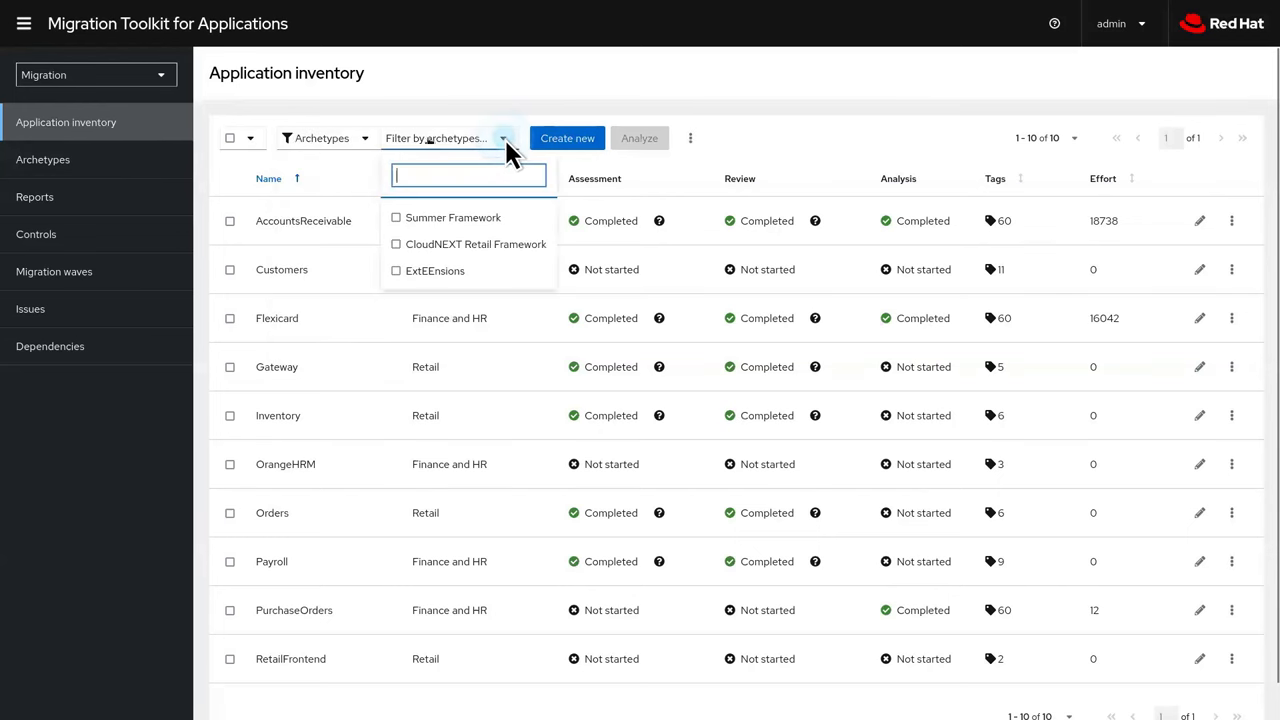
pyautogui.click(396, 217)
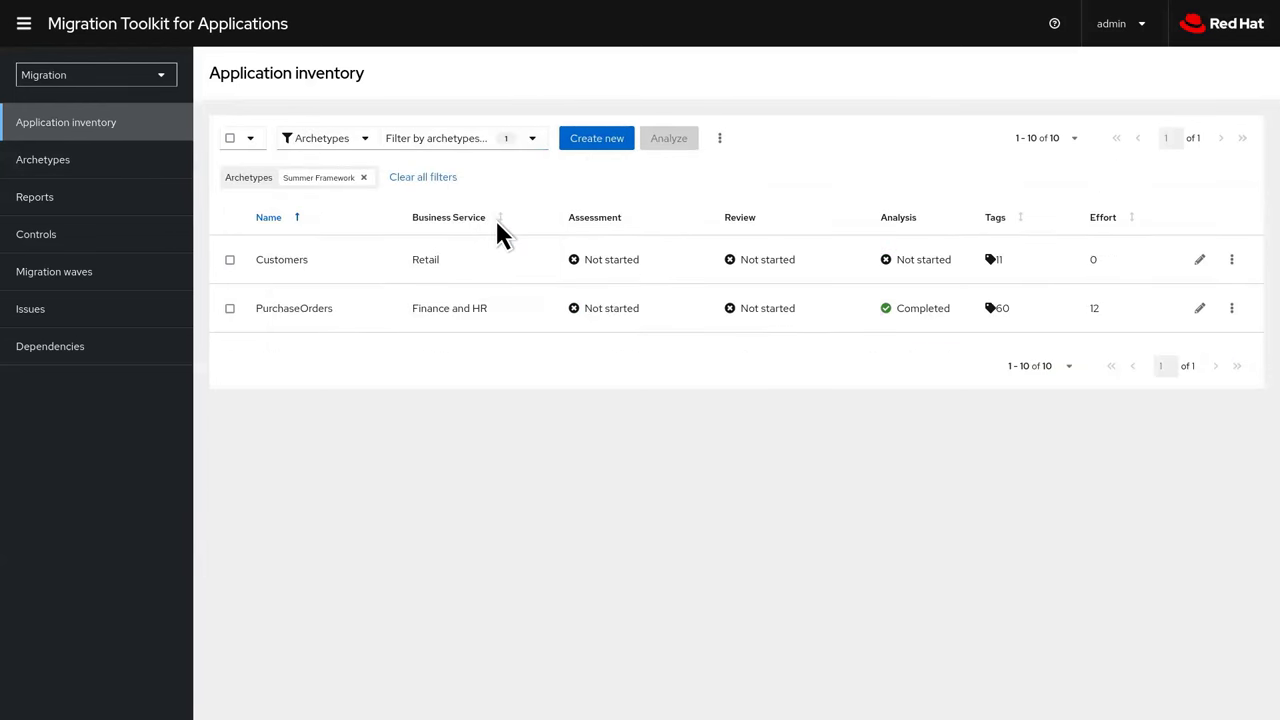
# Show Customers' archetype-inherited tags: Tomcat, Apache Hadoop and Summer Framework
pyautogui.click(281, 259)
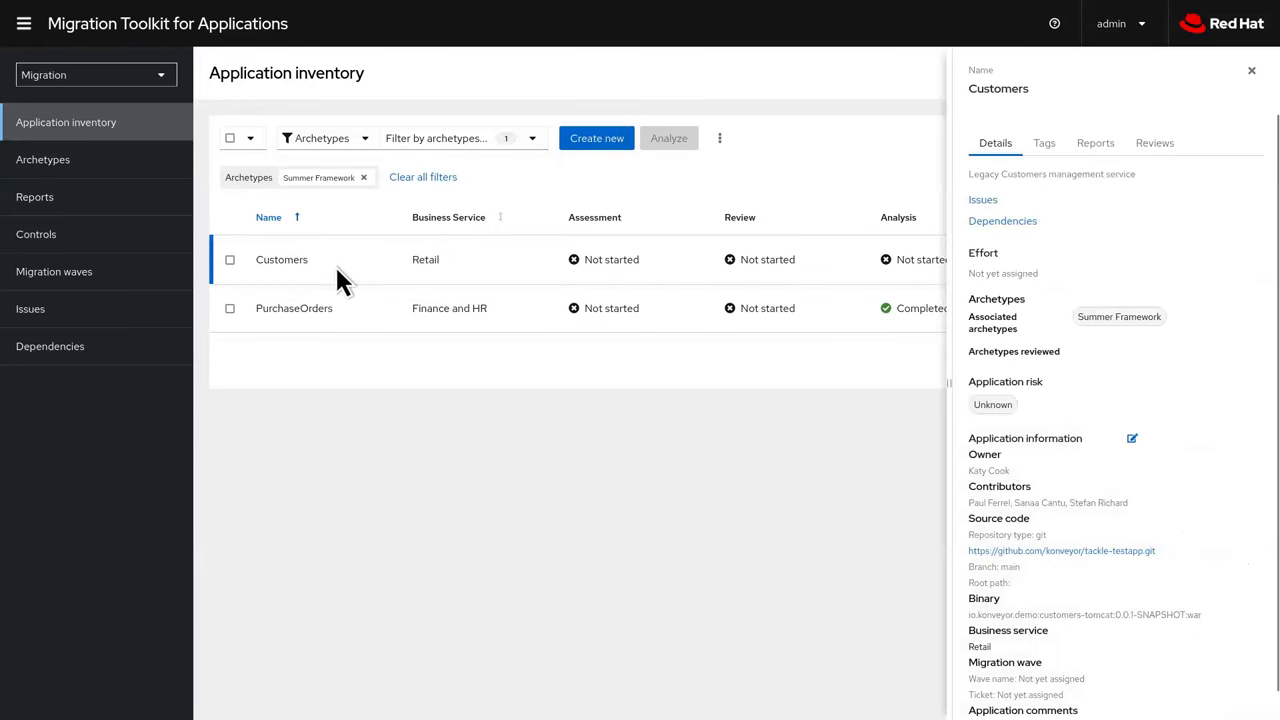
pyautogui.moveTo(1158, 308)
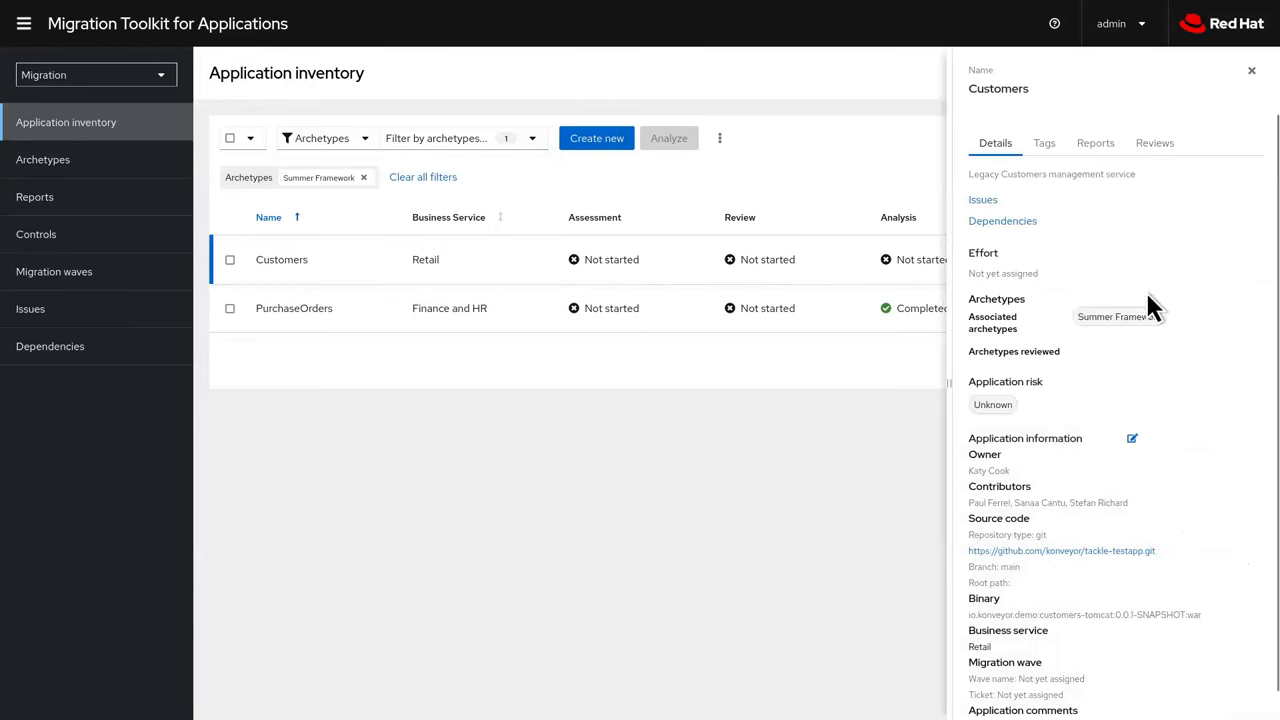
pyautogui.click(1044, 142)
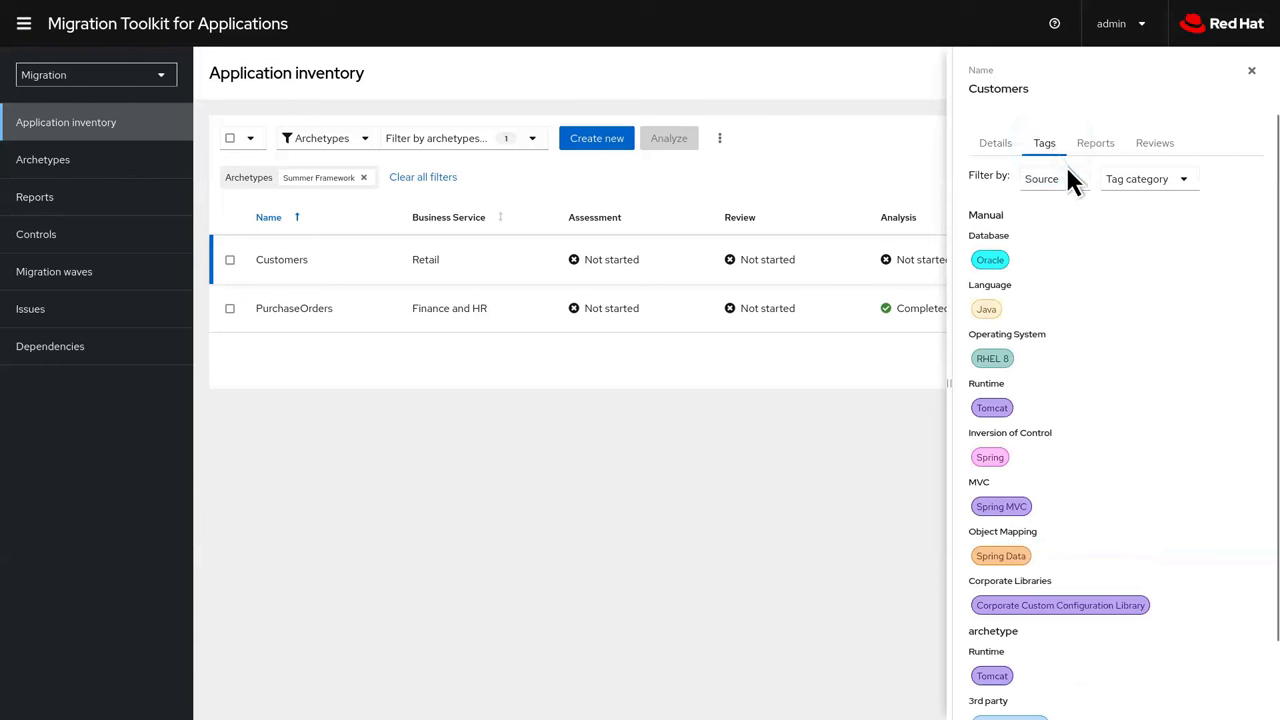
pyautogui.click(1050, 178)
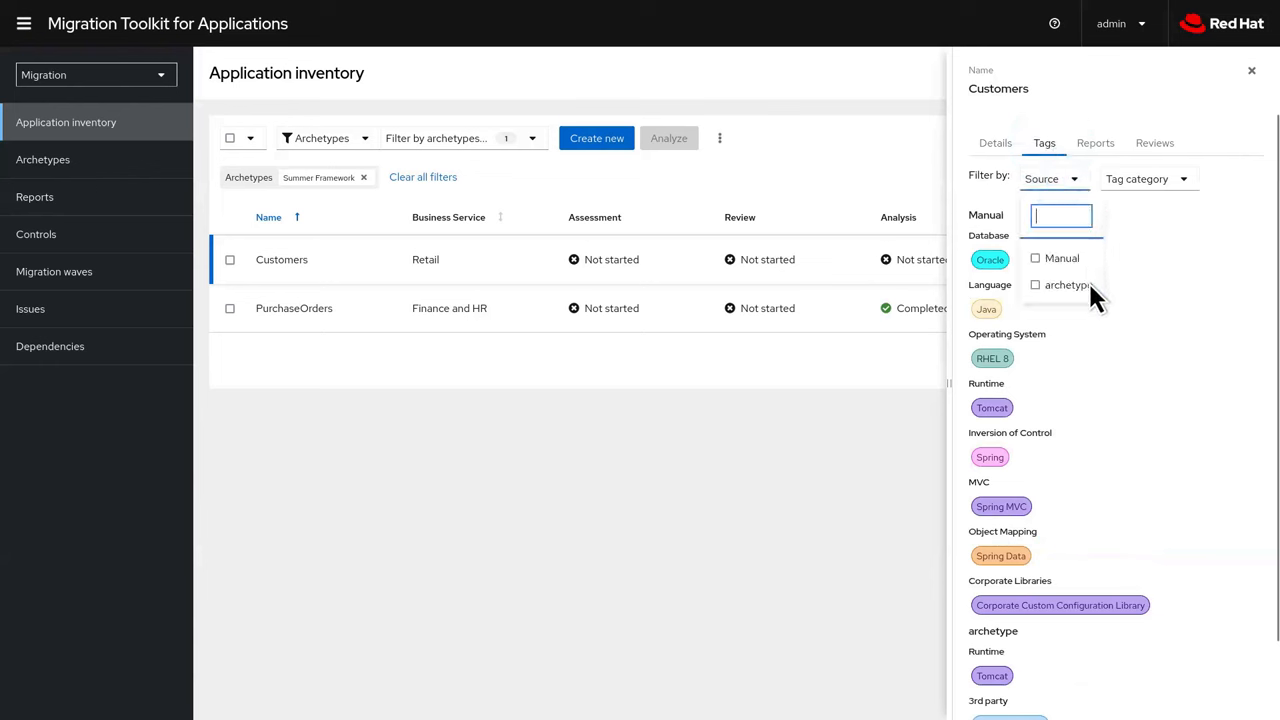
pyautogui.click(1035, 285)
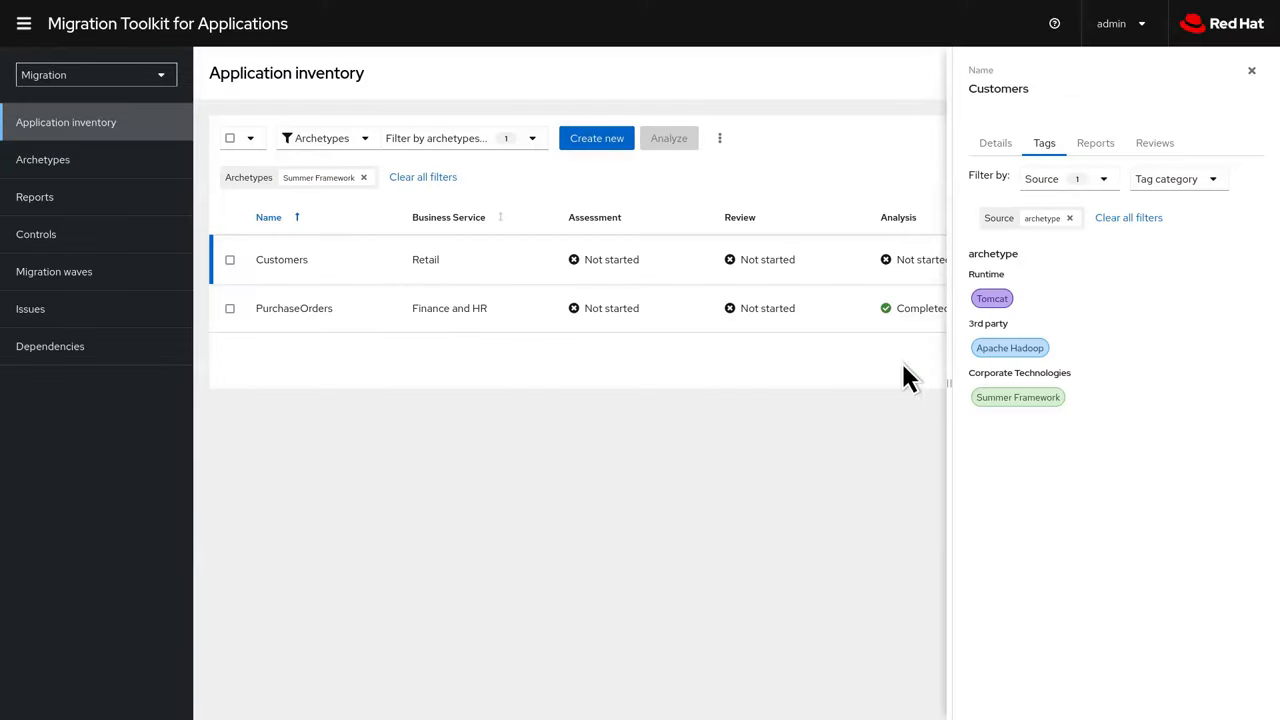
pyautogui.click(43, 159)
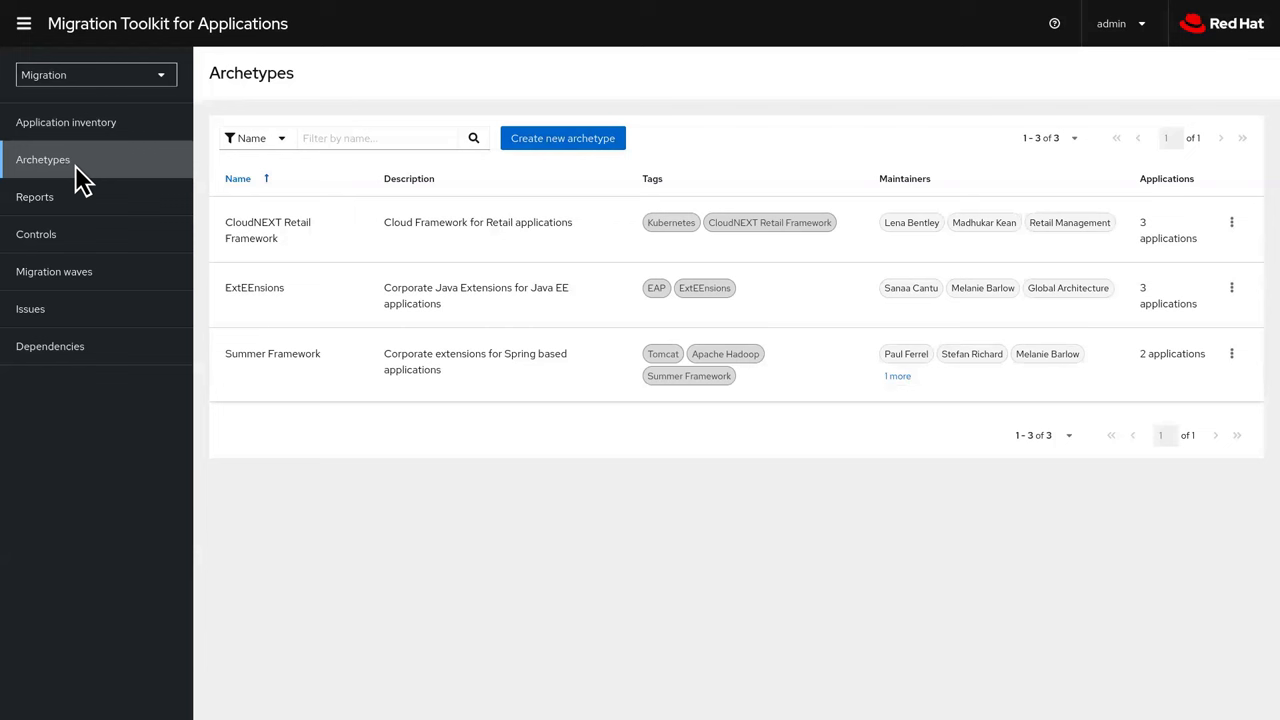
pyautogui.moveTo(305, 218)
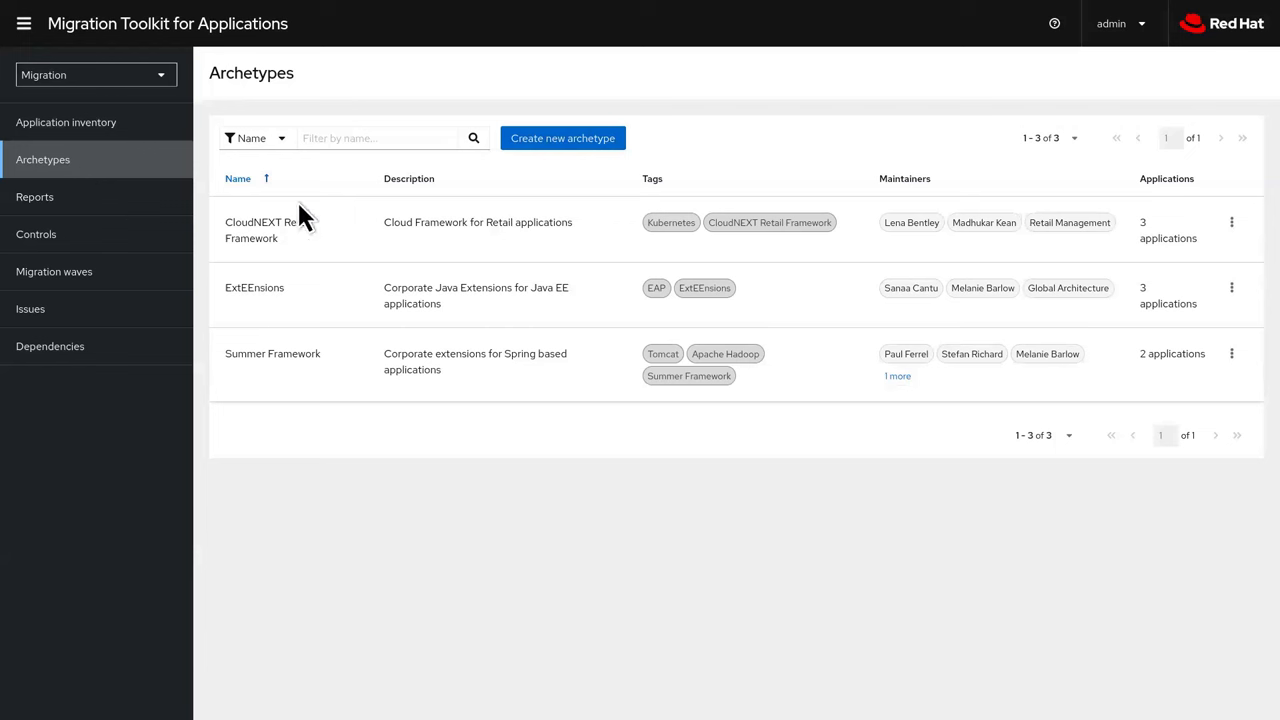
# Choose Assess from the Summer Framework archetype's actions menu
pyautogui.click(1231, 353)
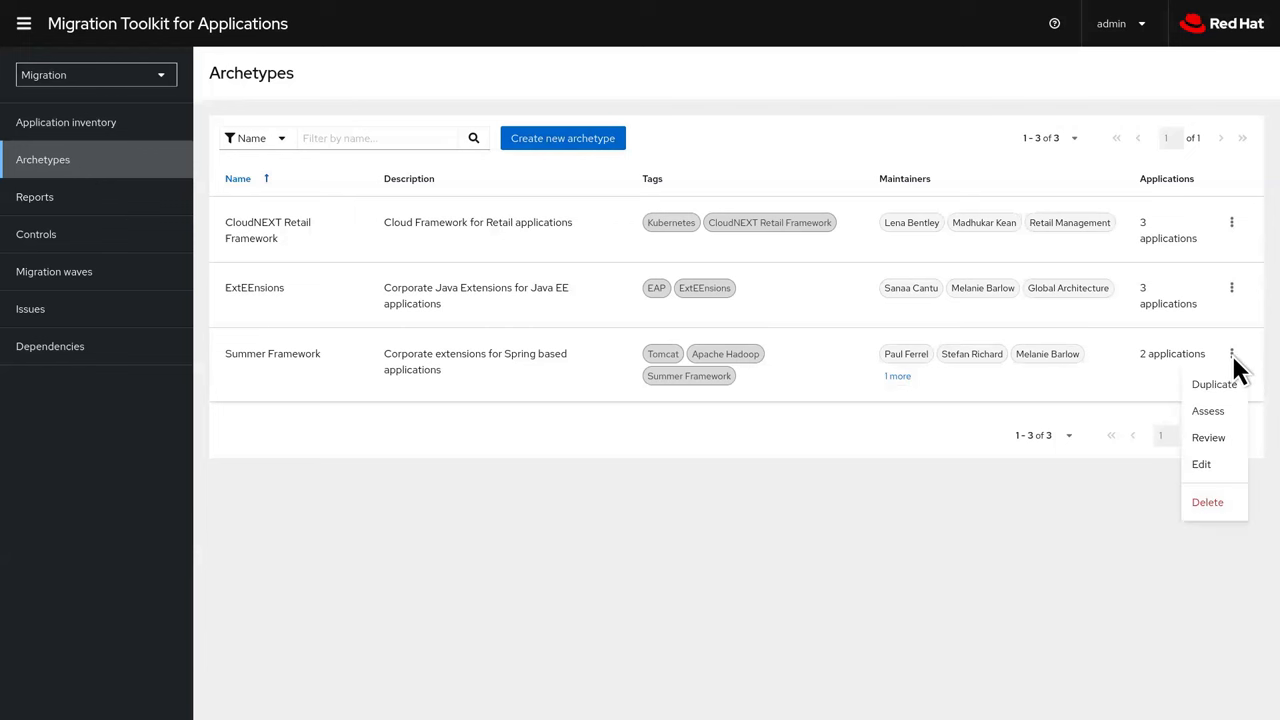
pyautogui.click(1207, 411)
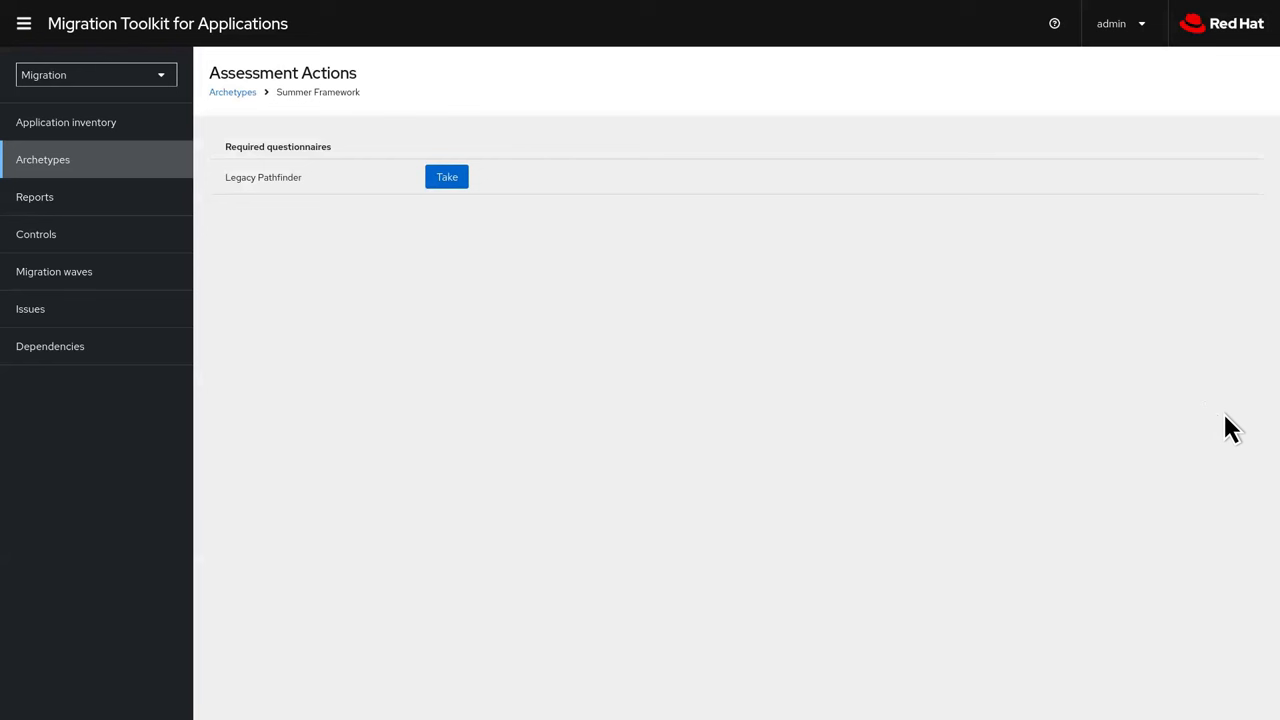
pyautogui.moveTo(1062, 378)
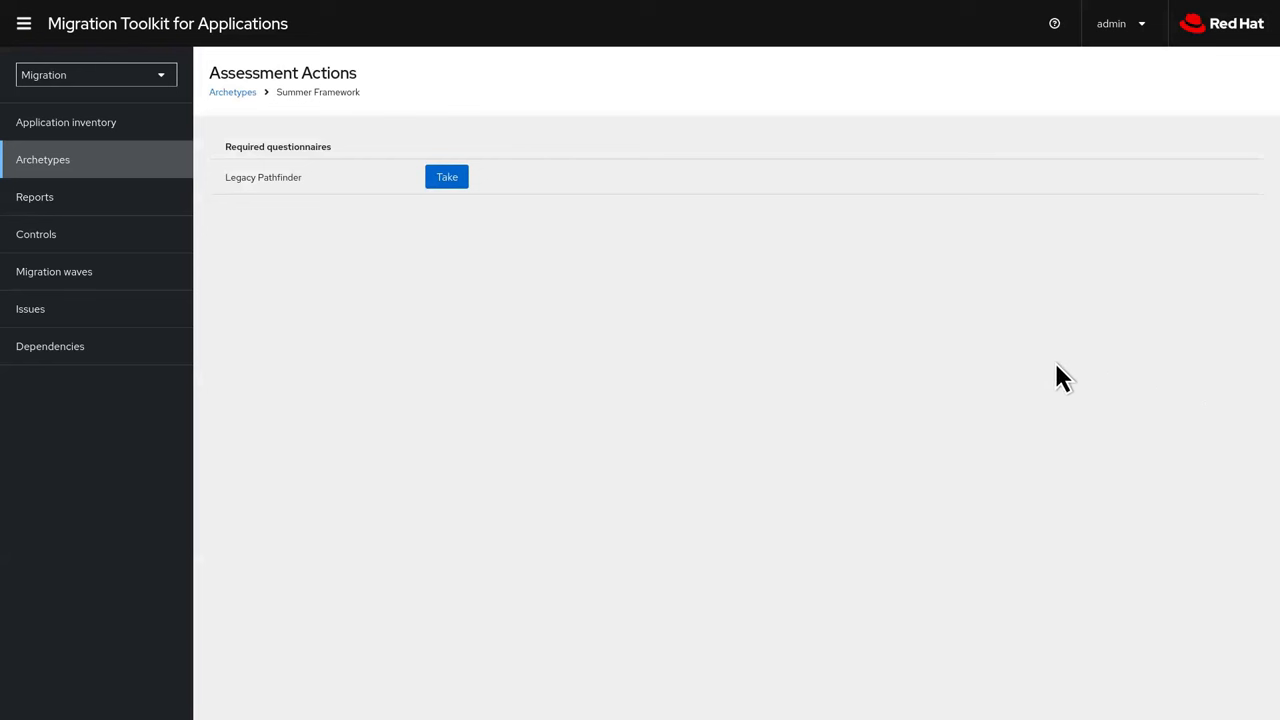
# Take the Legacy Pathfinder questionnaire with Global Architecture added as stakeholder group
pyautogui.click(447, 177)
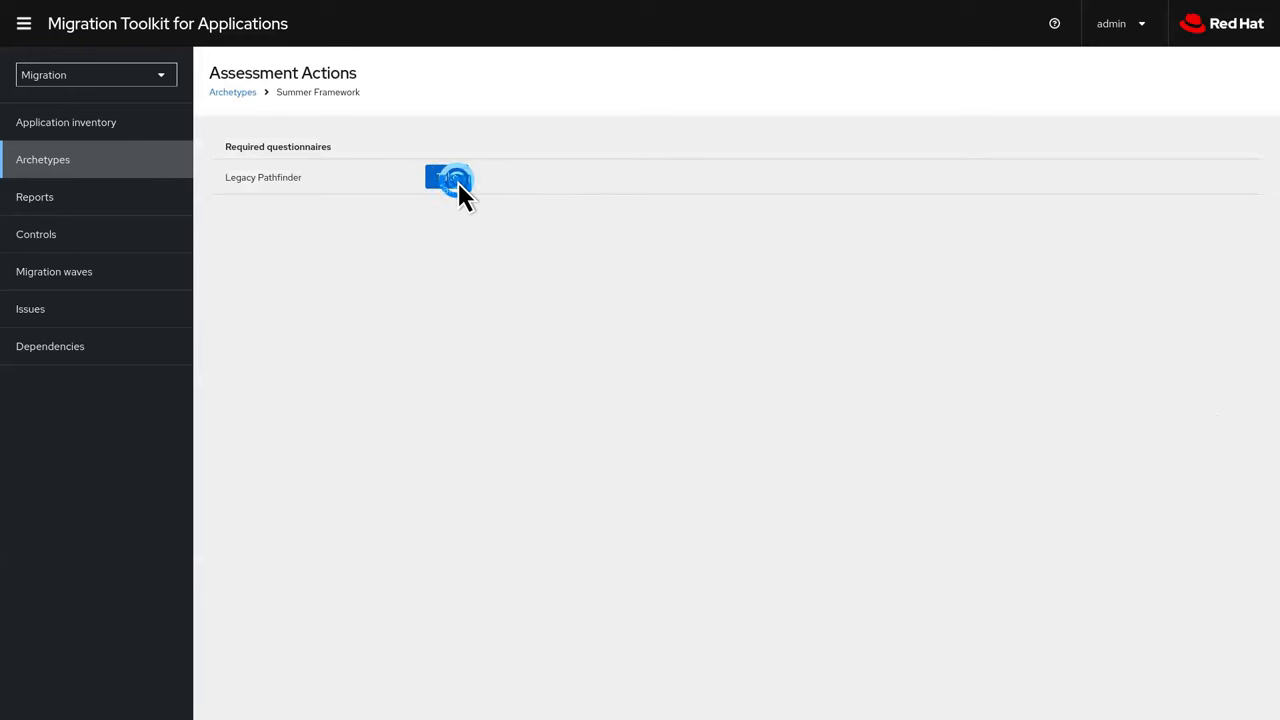
pyautogui.click(448, 183)
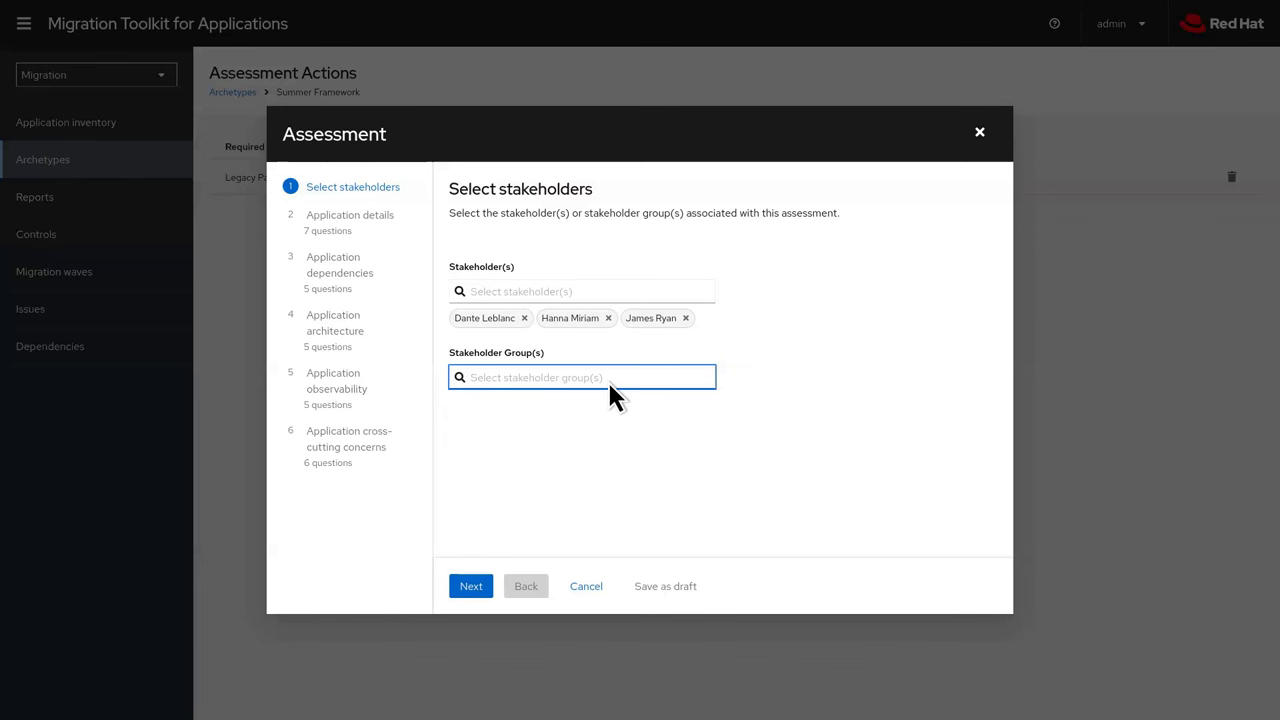
pyautogui.click(581, 377)
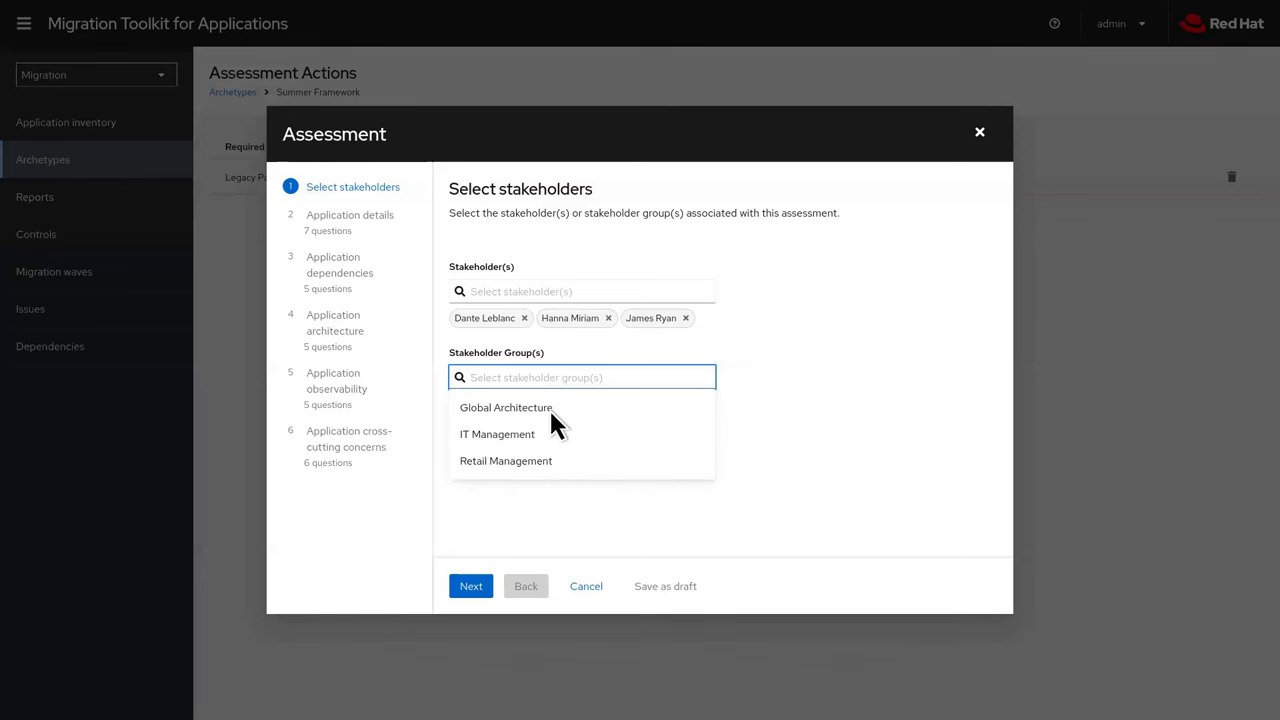
pyautogui.click(505, 407)
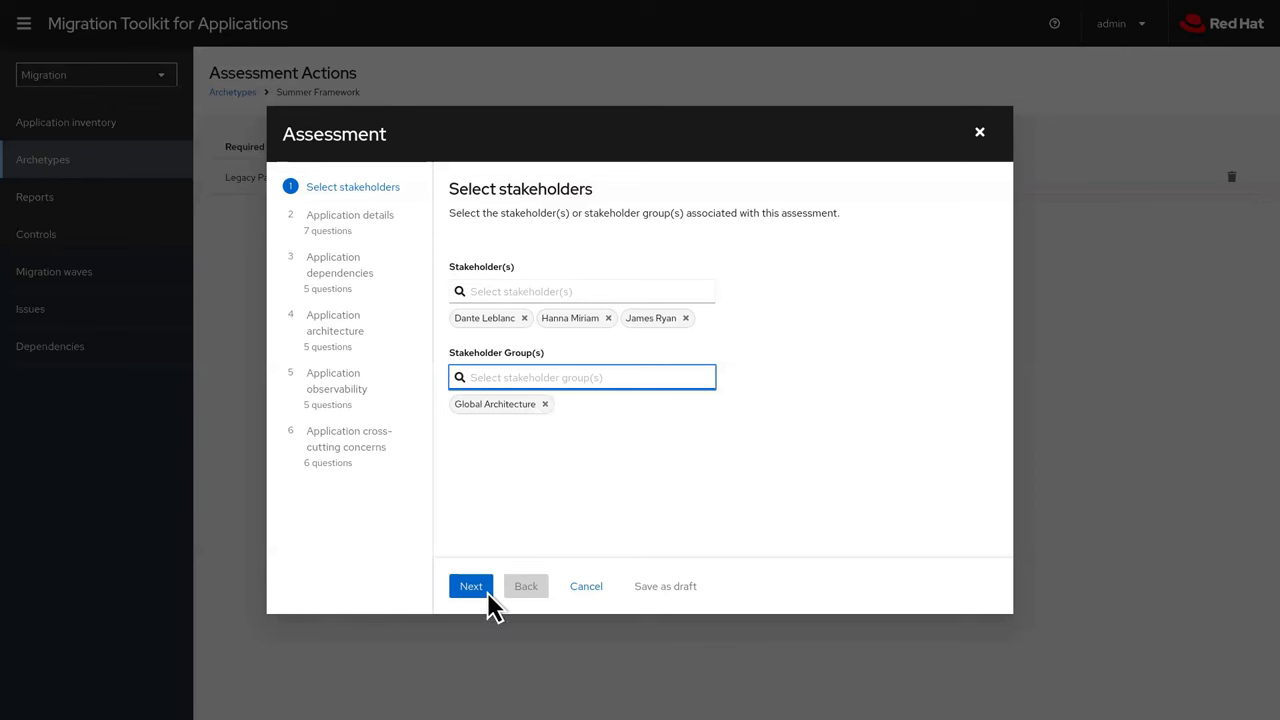
pyautogui.click(470, 586)
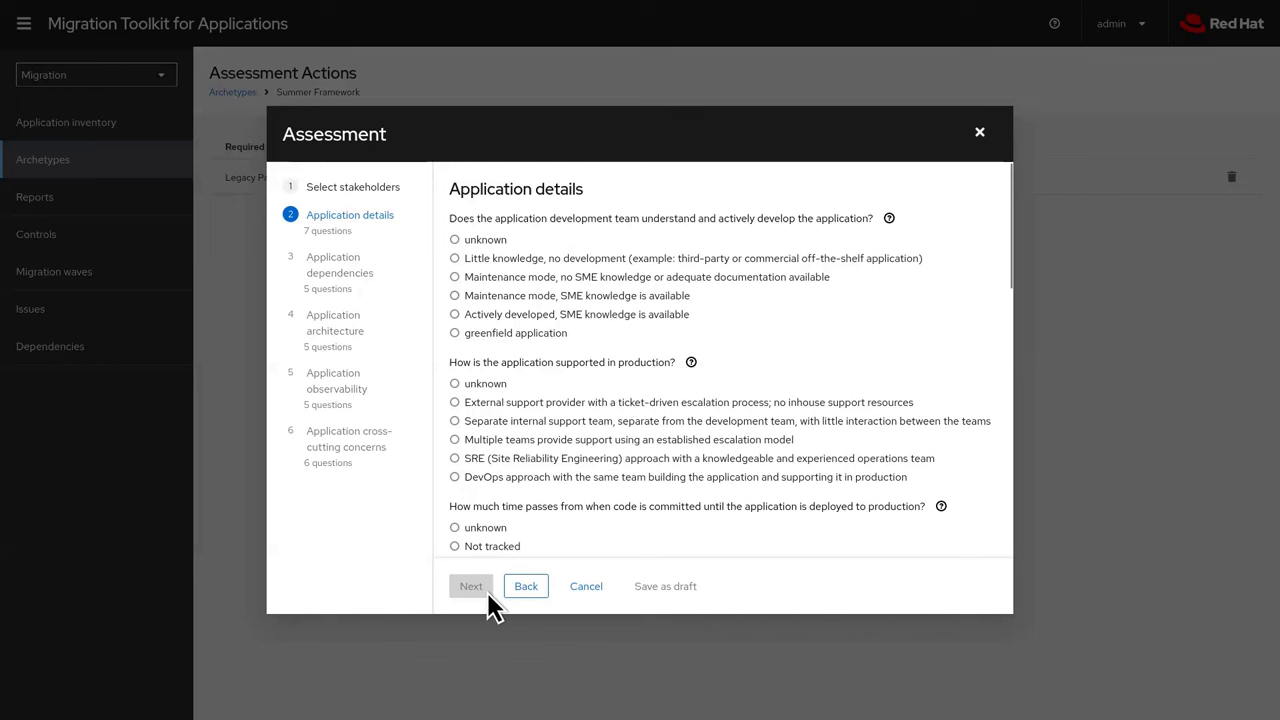
pyautogui.moveTo(470, 377)
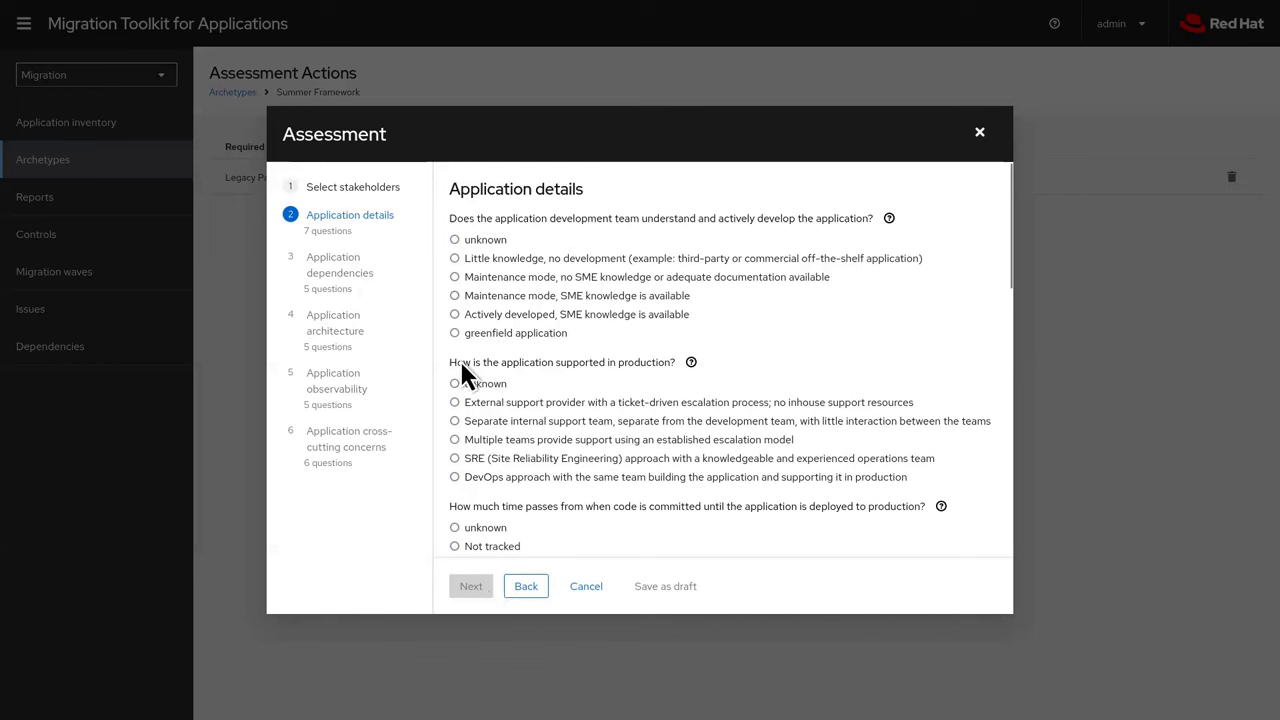
# Answer: actively developed, SRE support, 1-7 days to production, daily deploys, under 1-hour recovery
pyautogui.click(455, 314)
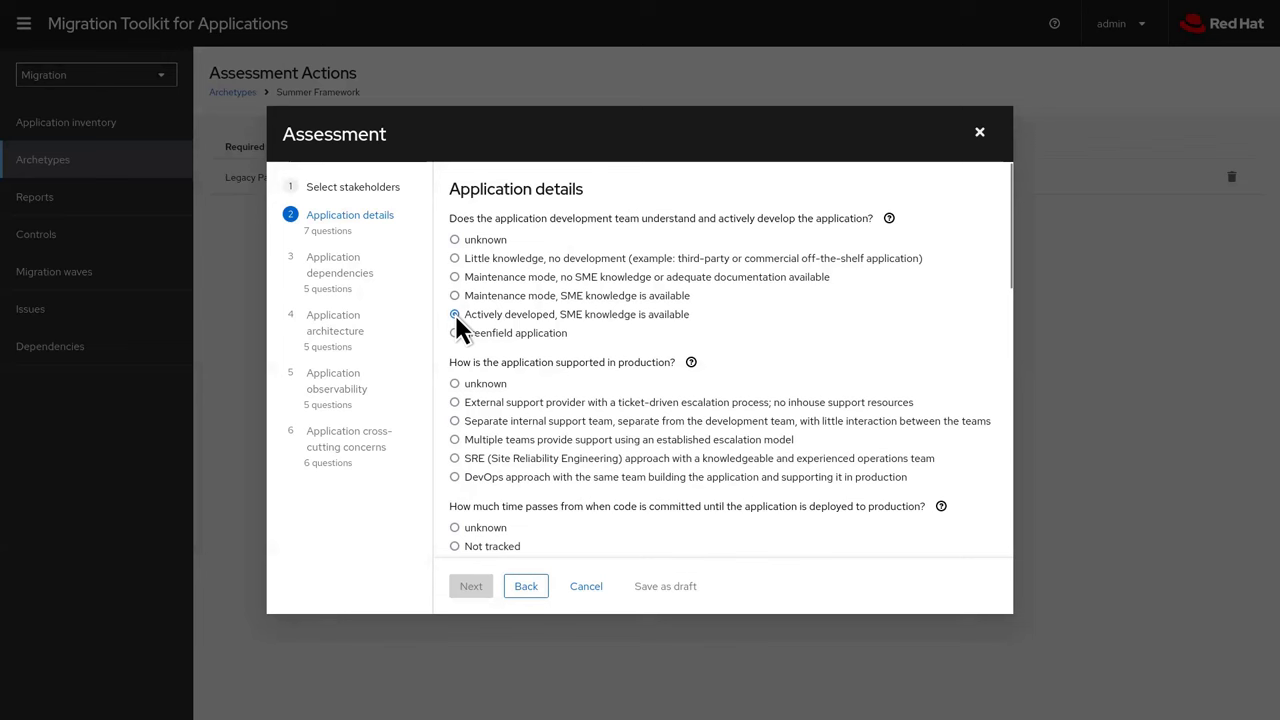
pyautogui.click(455, 458)
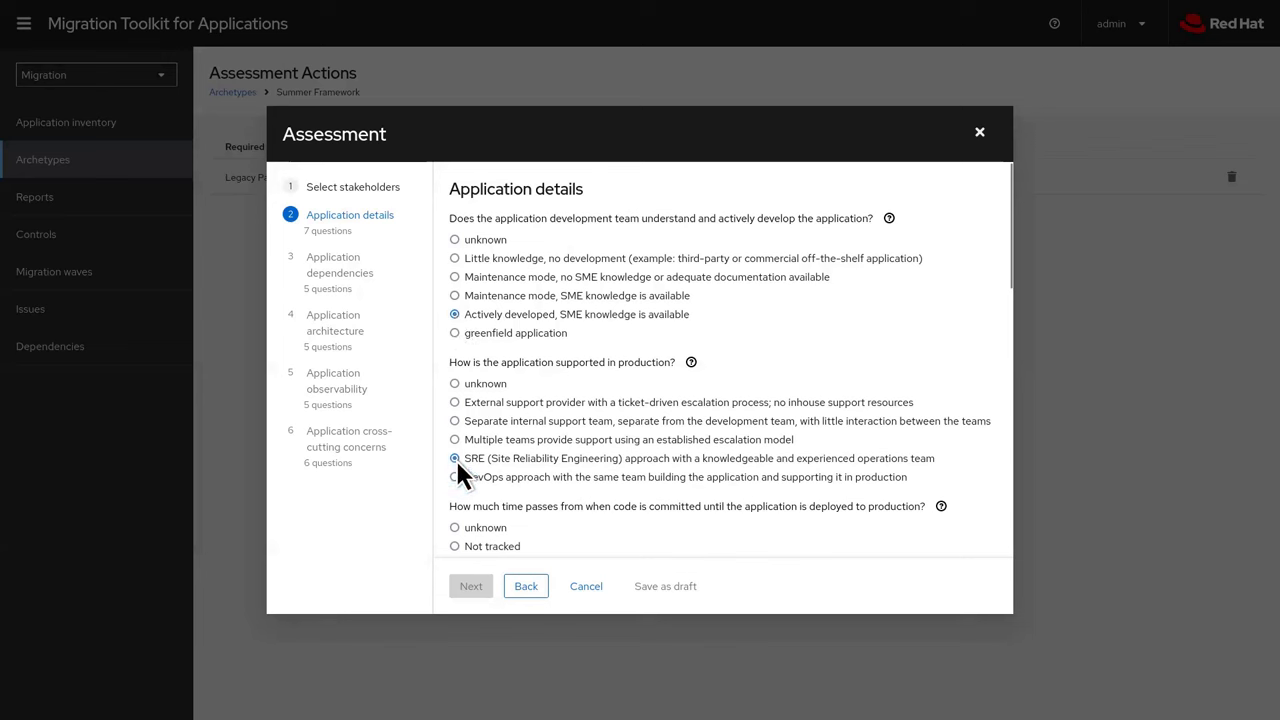
pyautogui.scroll(-3)
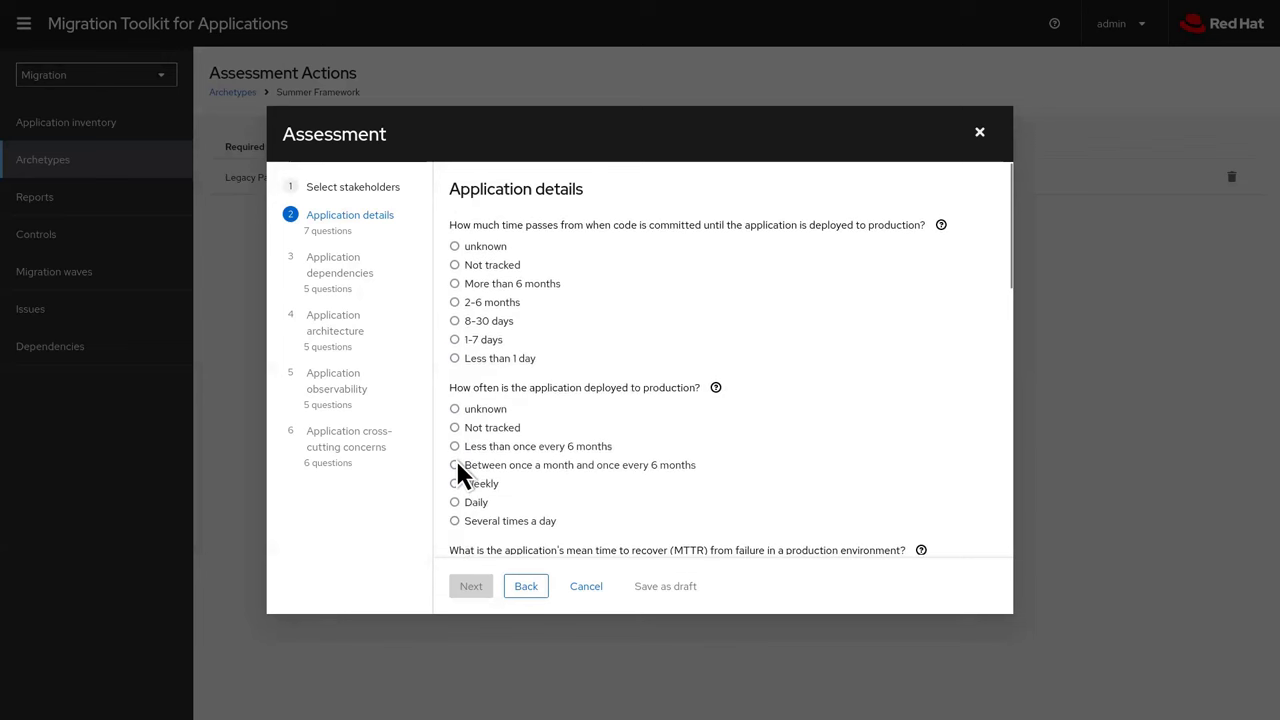
pyautogui.click(454, 339)
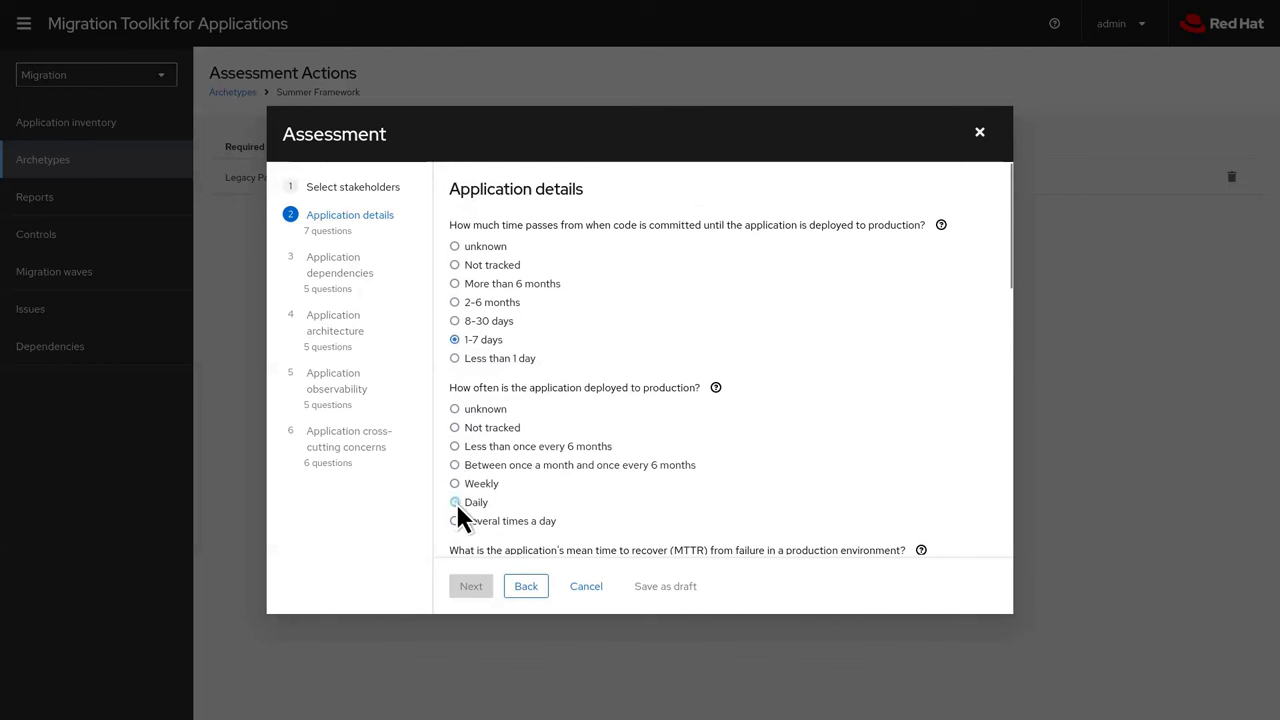
pyautogui.click(455, 502)
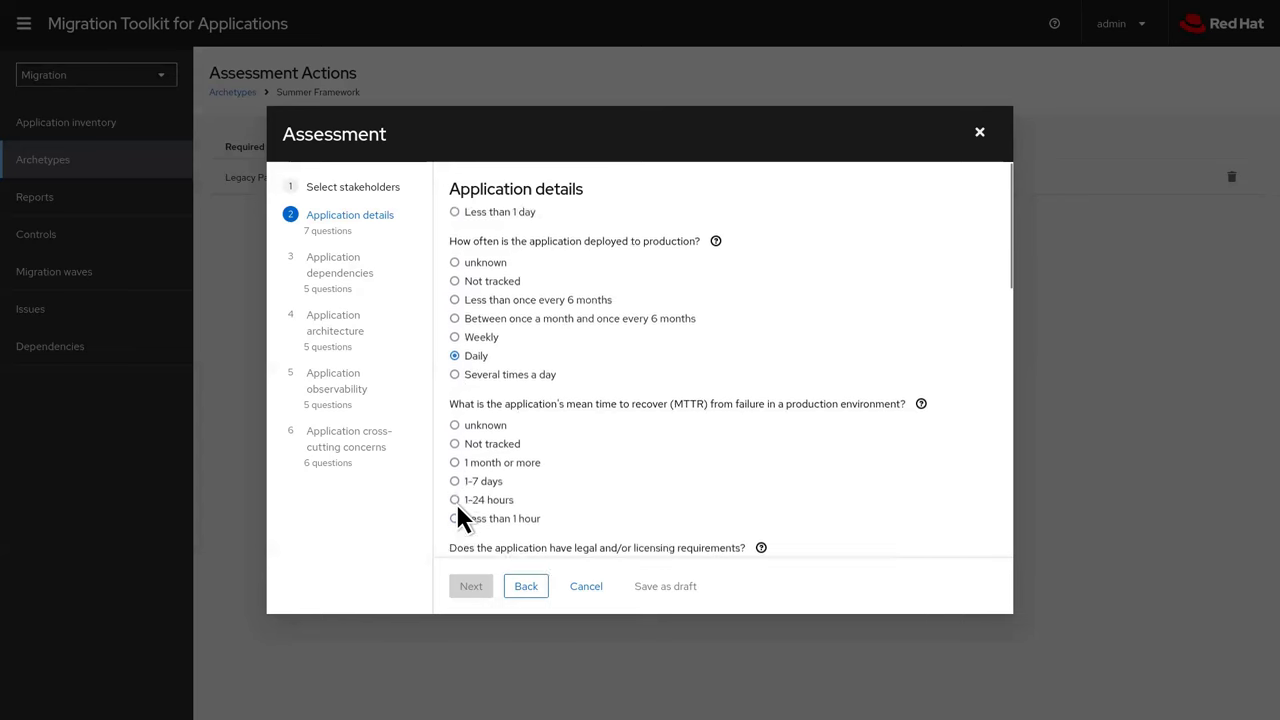
pyautogui.scroll(-3)
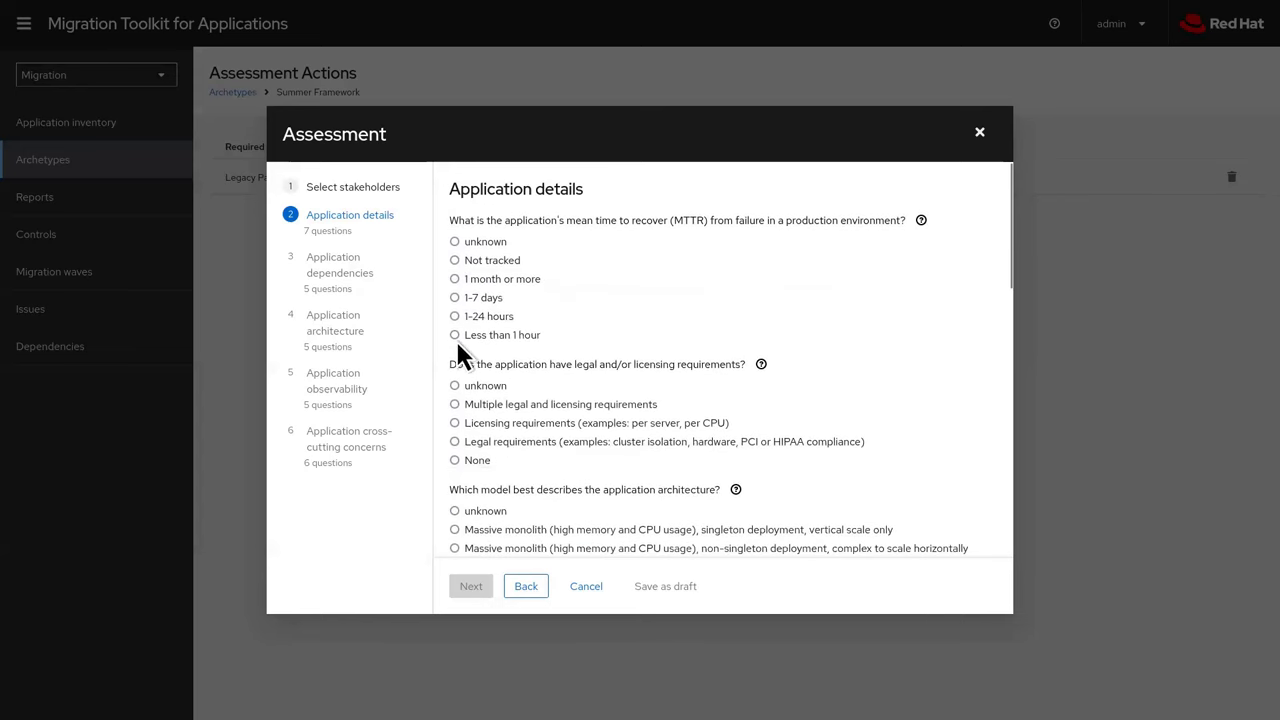
pyautogui.click(454, 335)
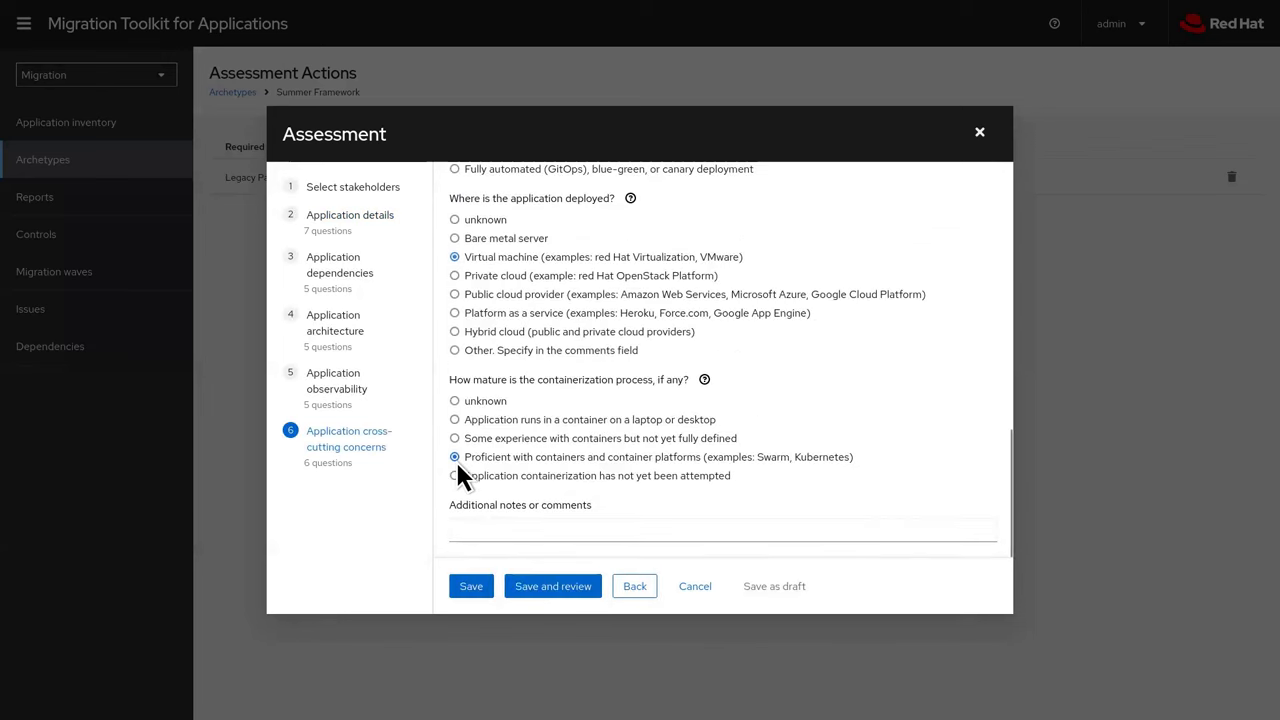
pyautogui.click(552, 586)
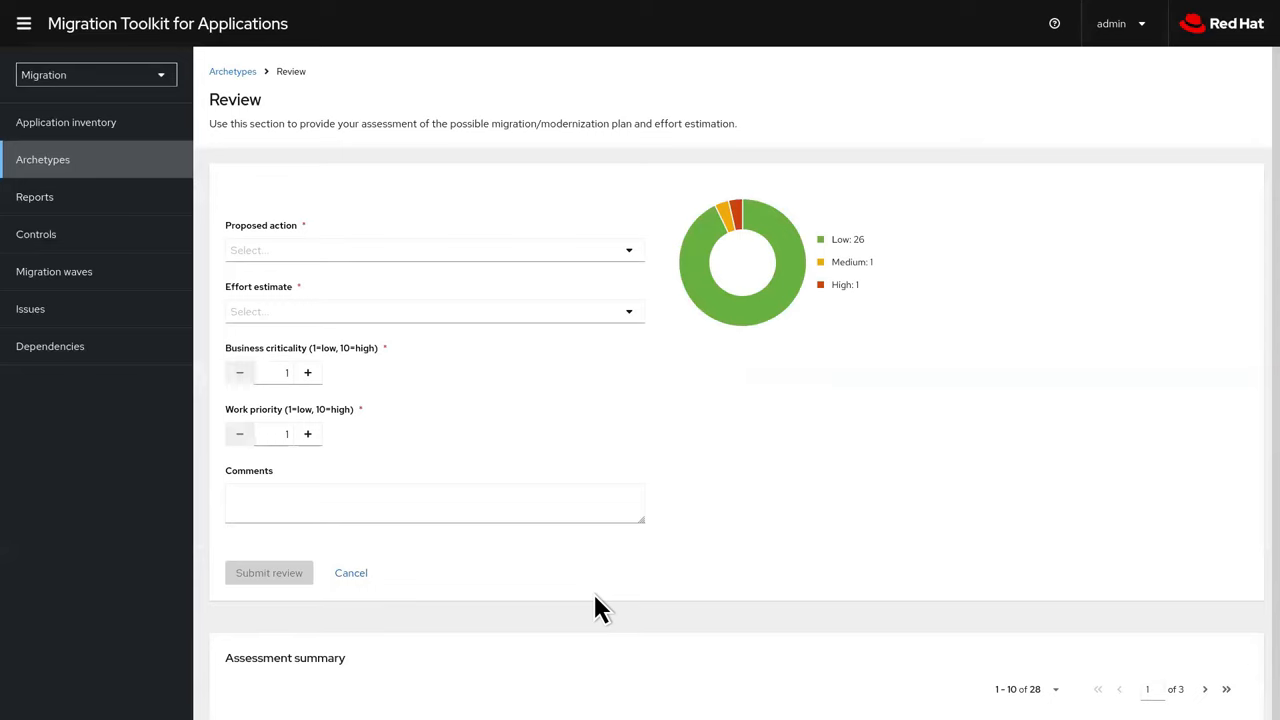
# Sort the archetype's 28-answer assessment summary by risk, high and medium first
pyautogui.scroll(-3)
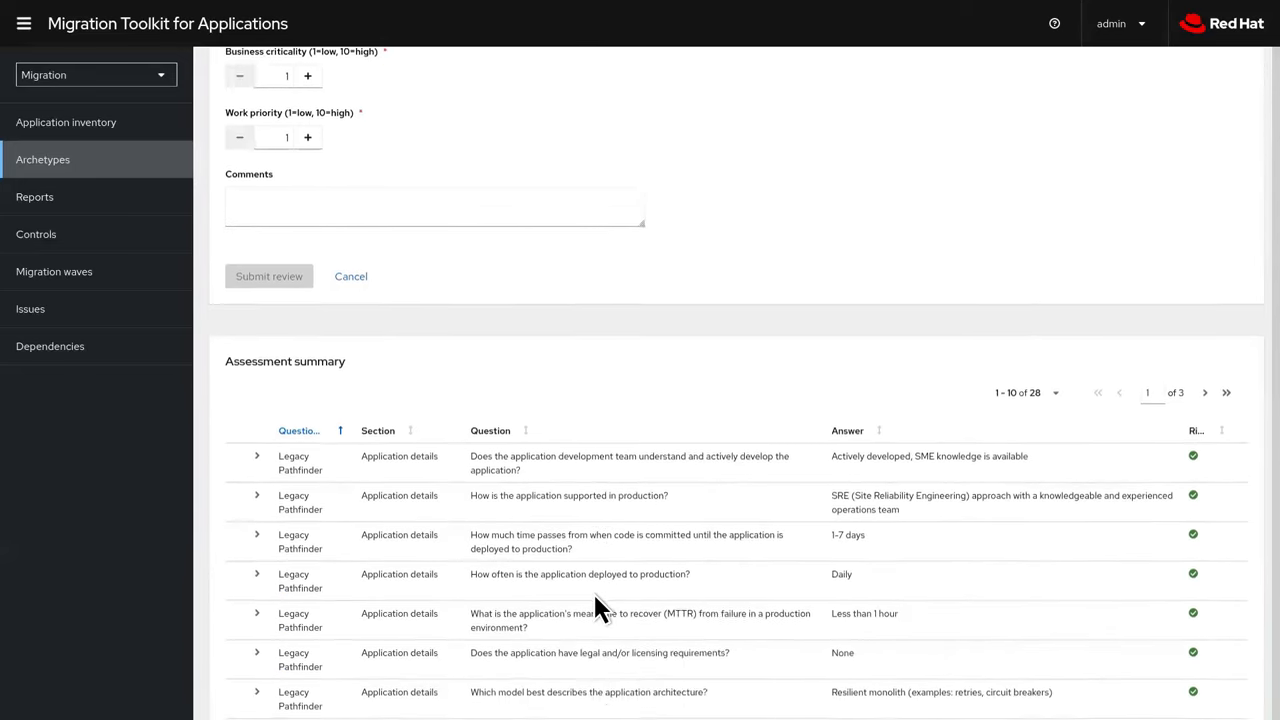
pyautogui.scroll(-3)
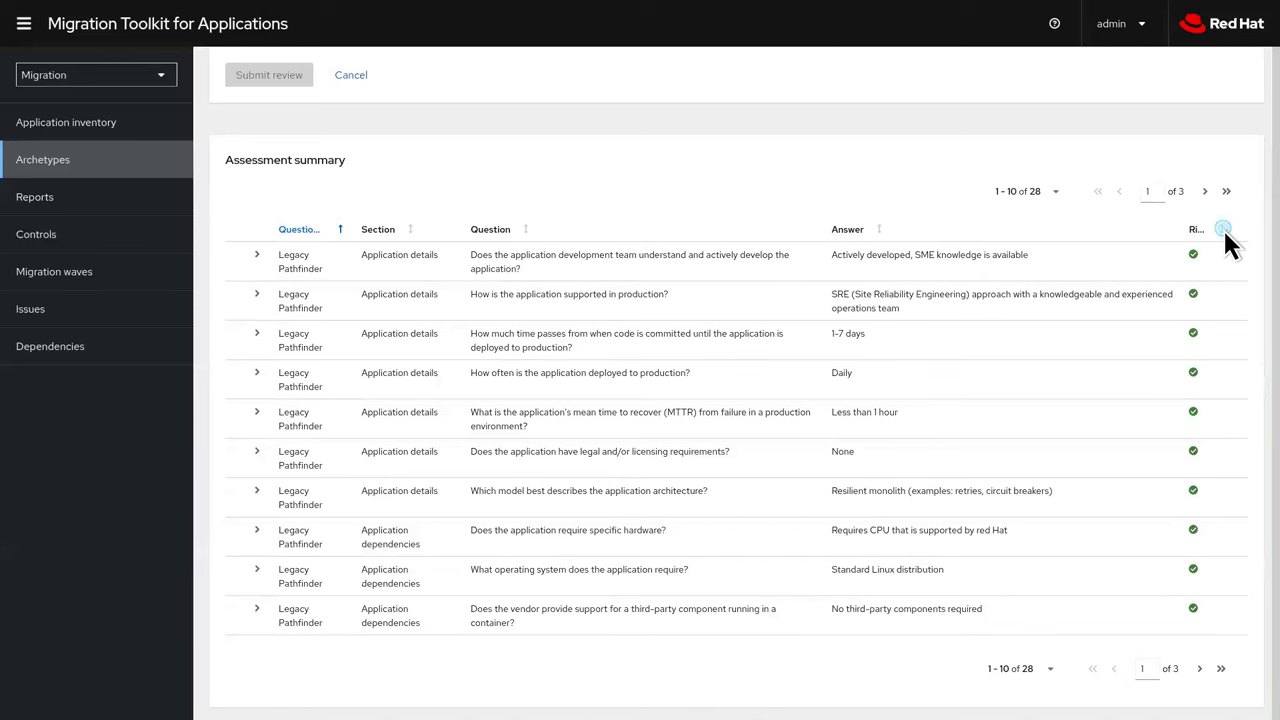
pyautogui.click(1196, 229)
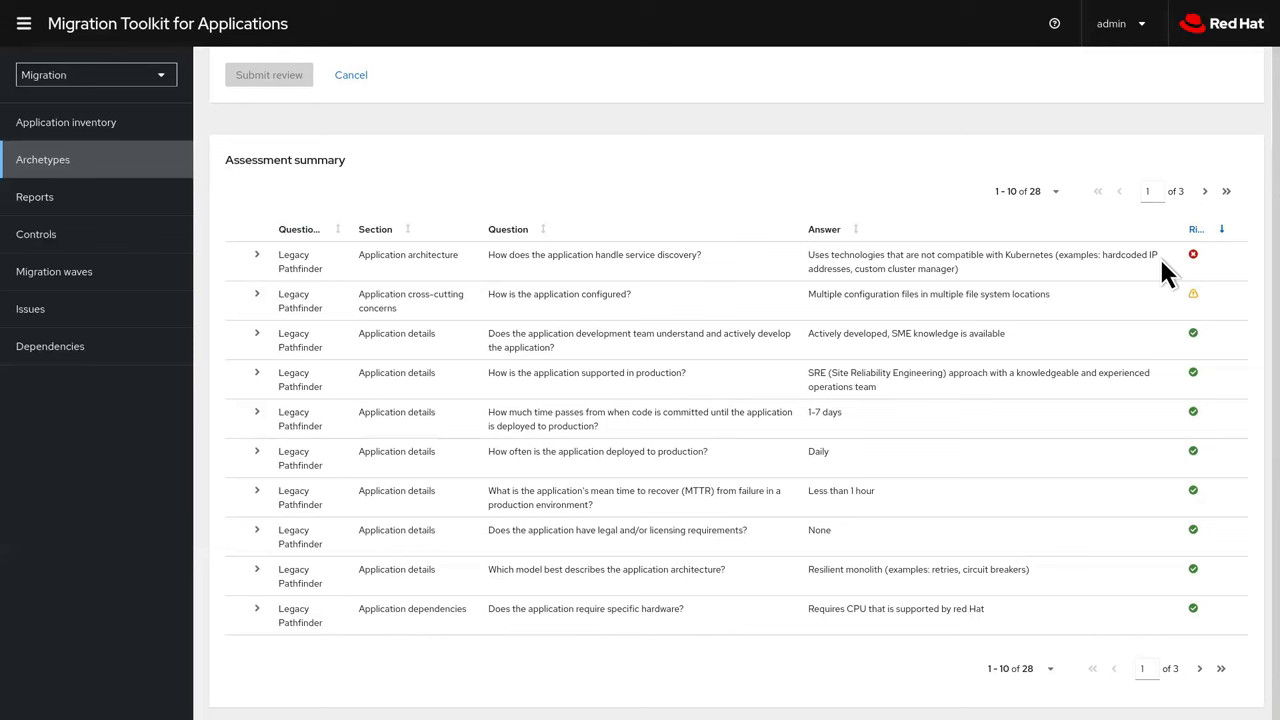
pyautogui.moveTo(1098, 302)
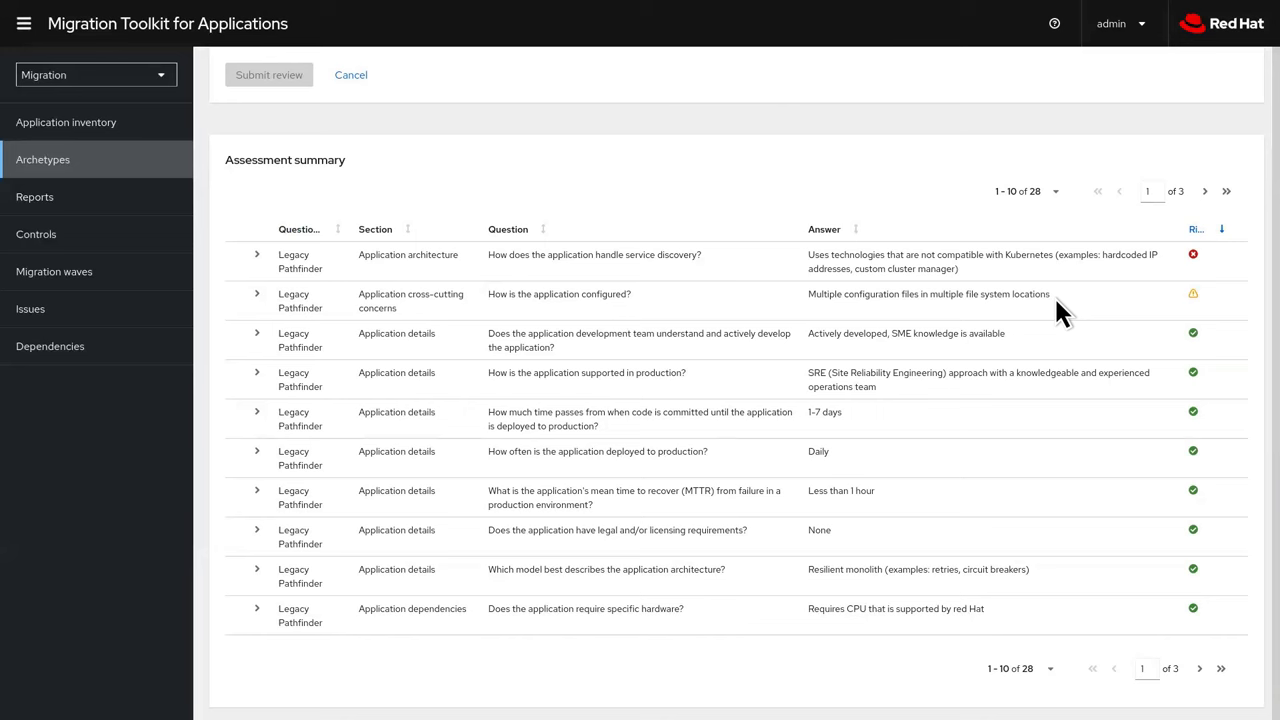
pyautogui.scroll(3)
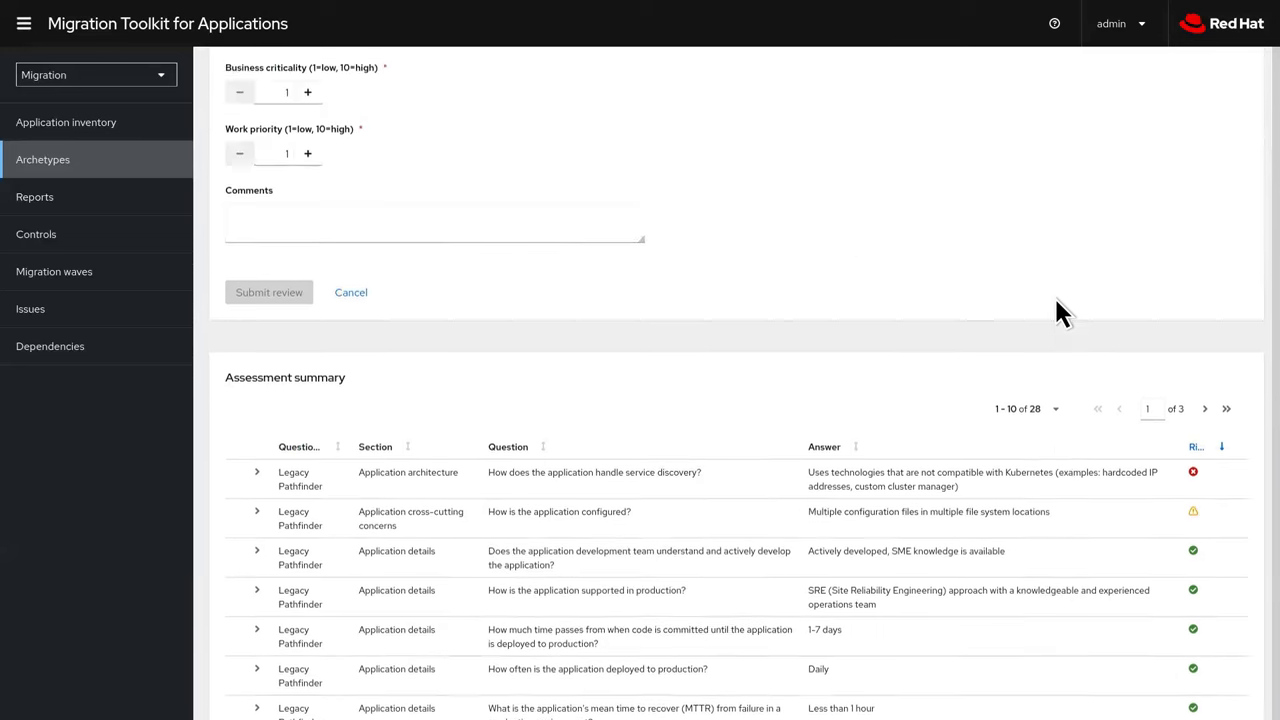
pyautogui.scroll(3)
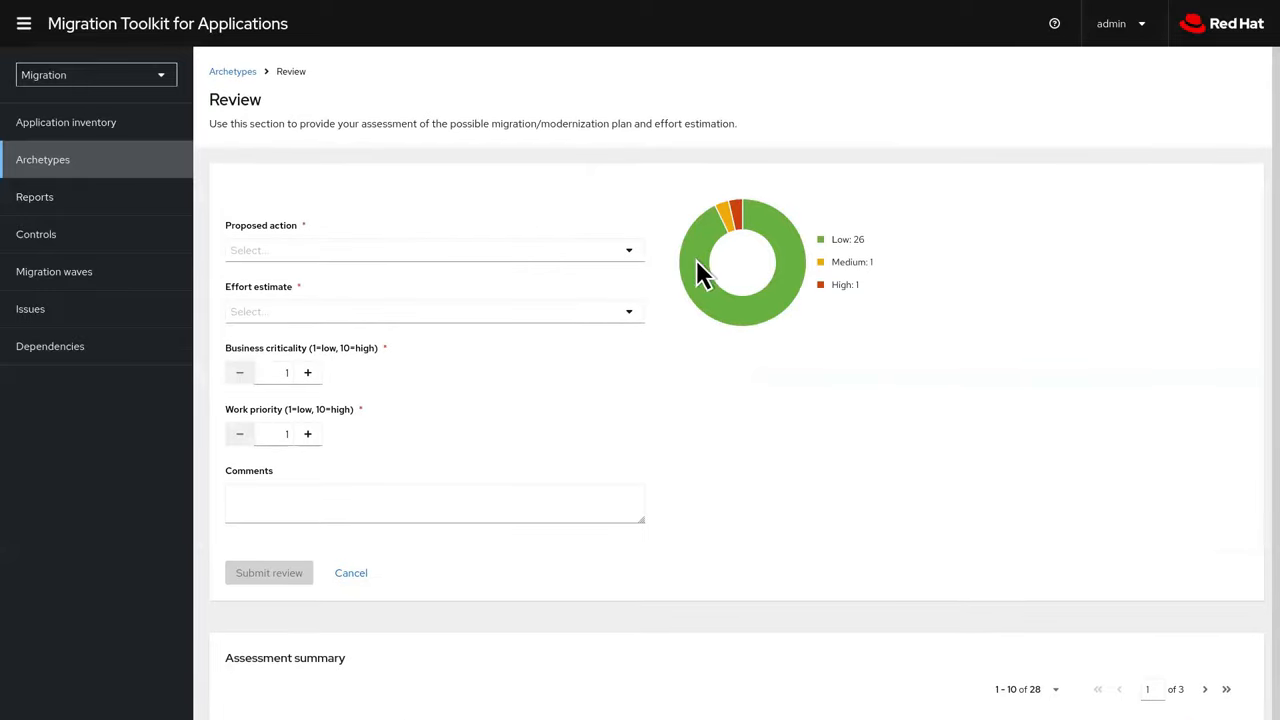
# Propose Refactor with Small effort and priority 9 in the Summer Framework review
pyautogui.click(434, 250)
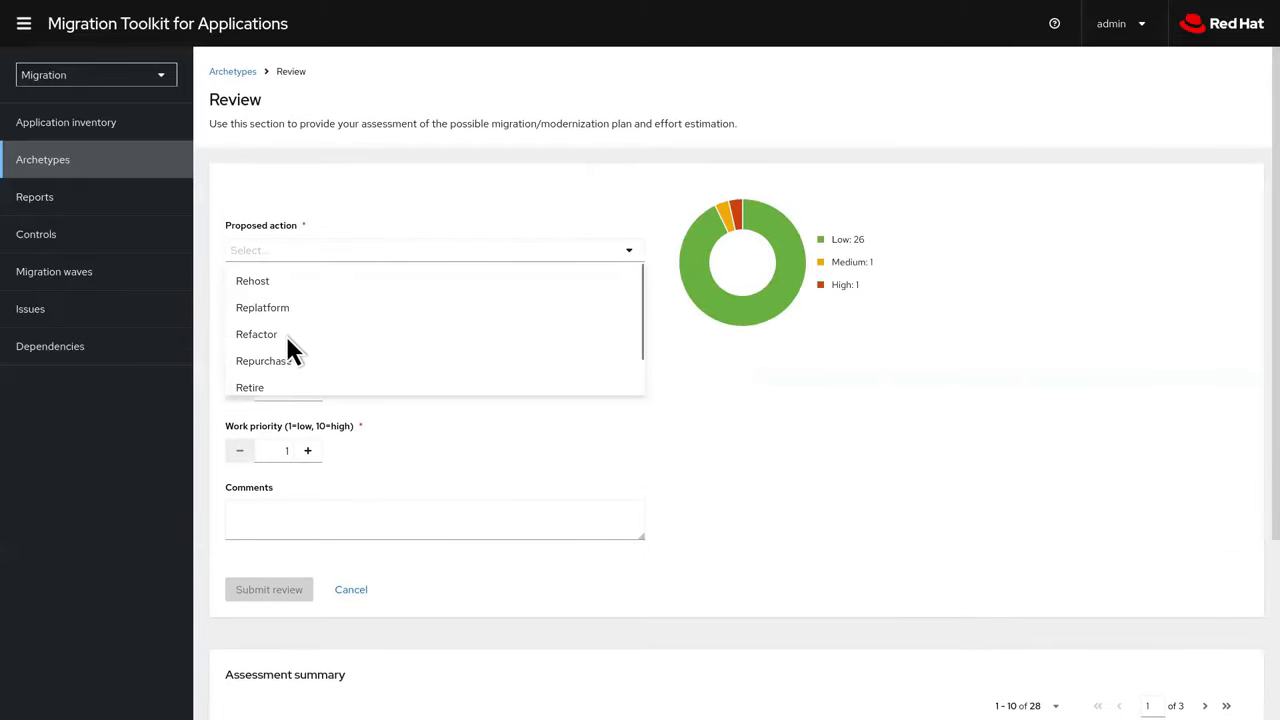
pyautogui.click(256, 334)
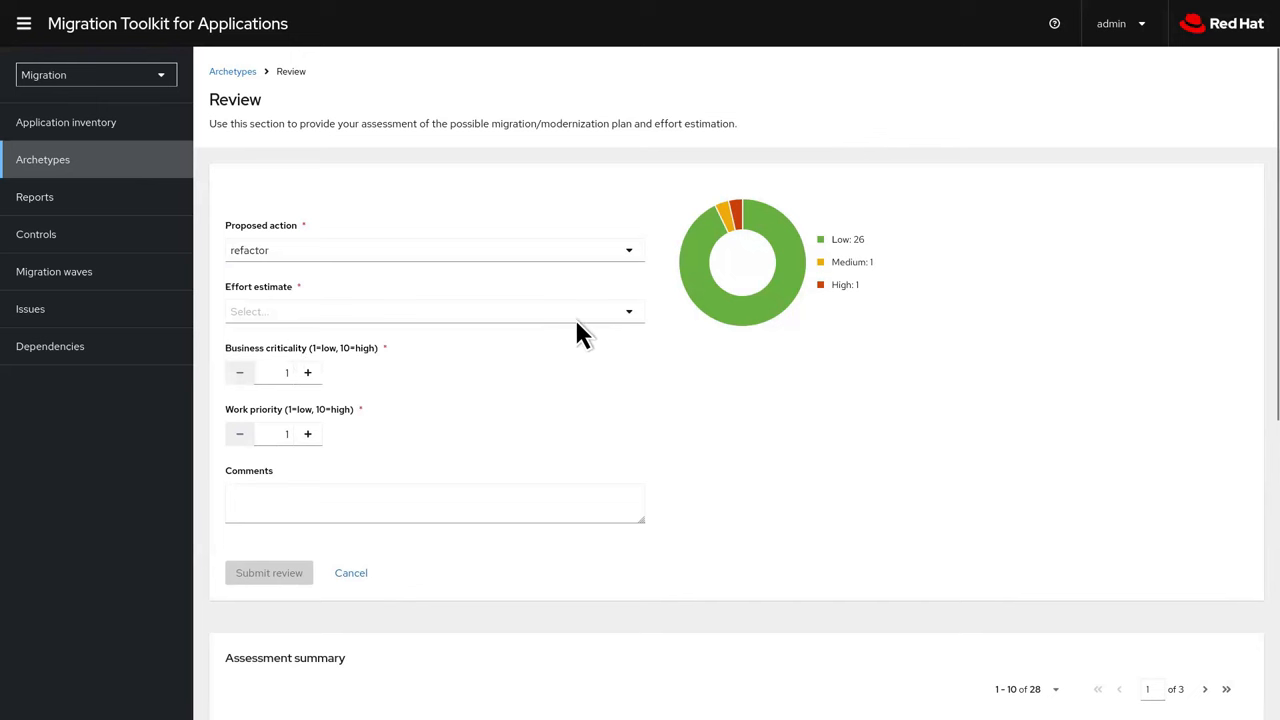
pyautogui.click(434, 311)
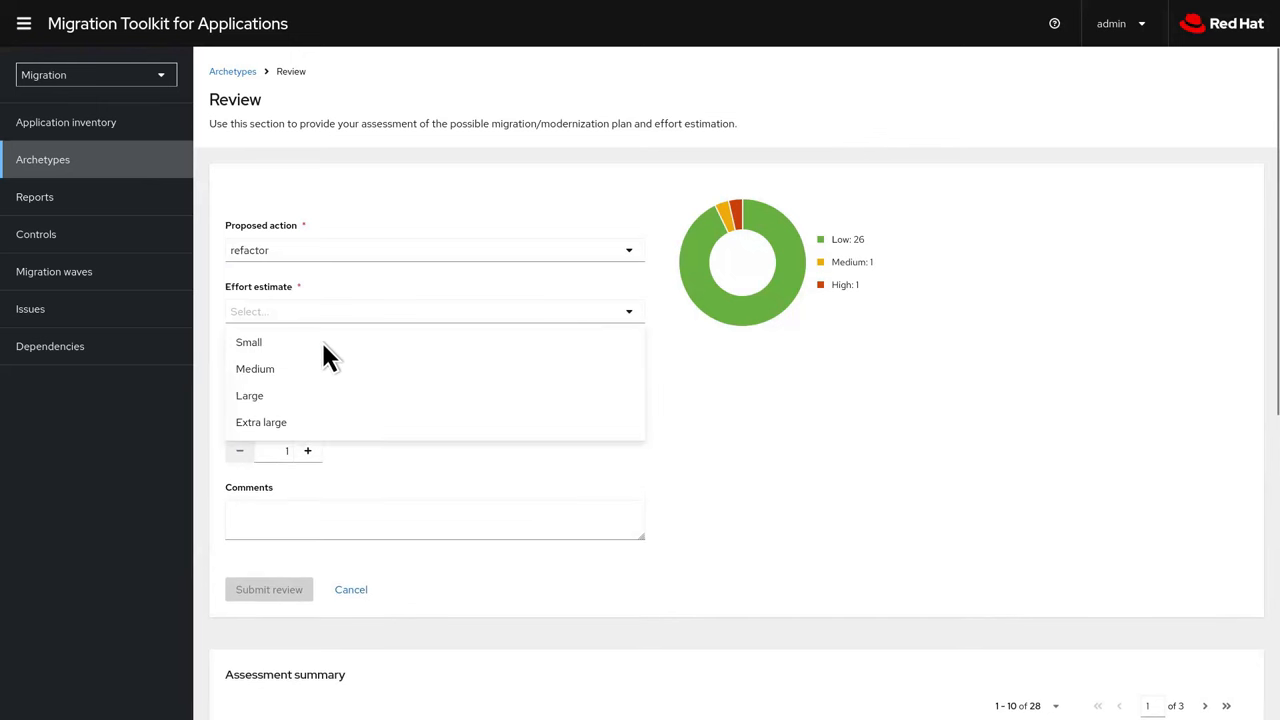
pyautogui.click(248, 342)
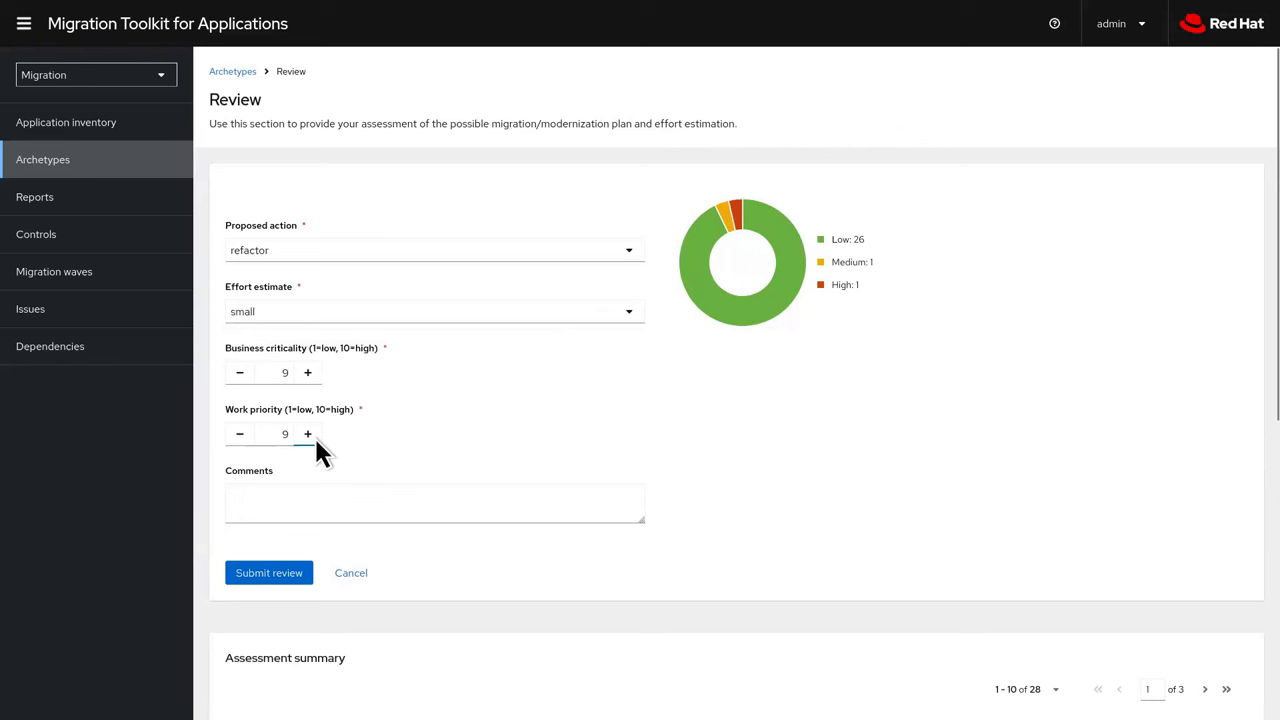
pyautogui.click(268, 572)
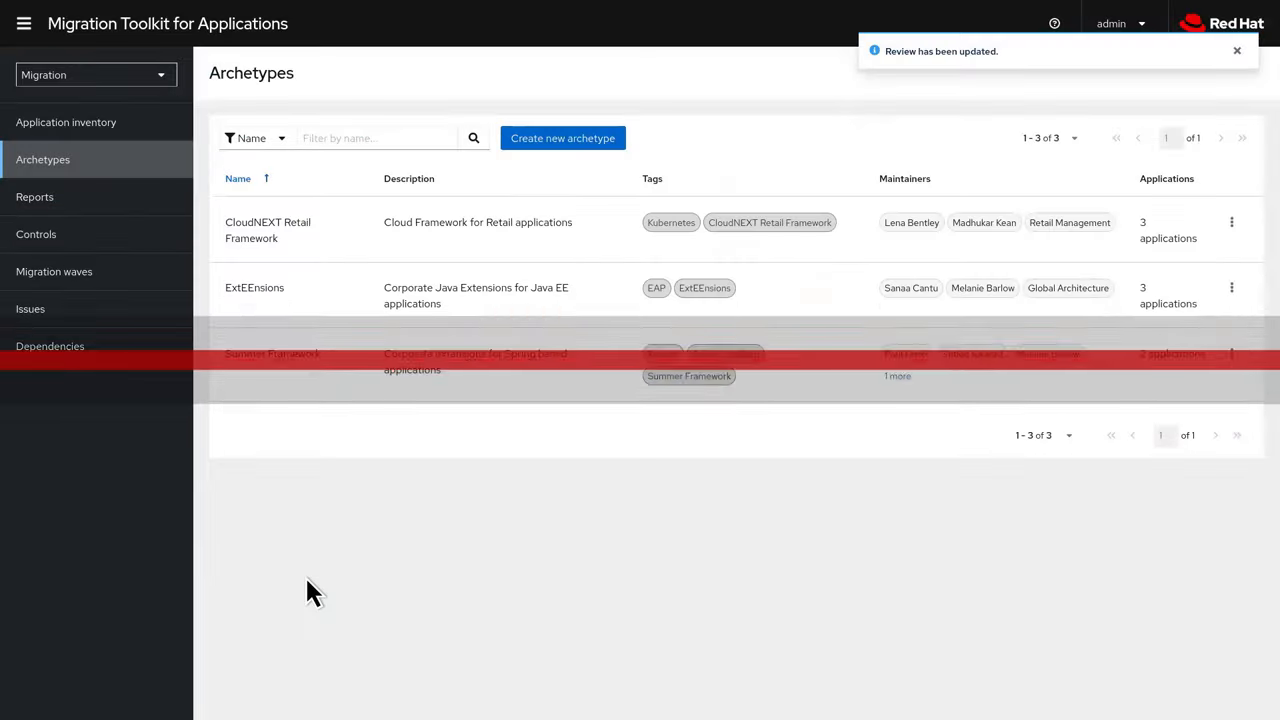
pyautogui.moveTo(203, 332)
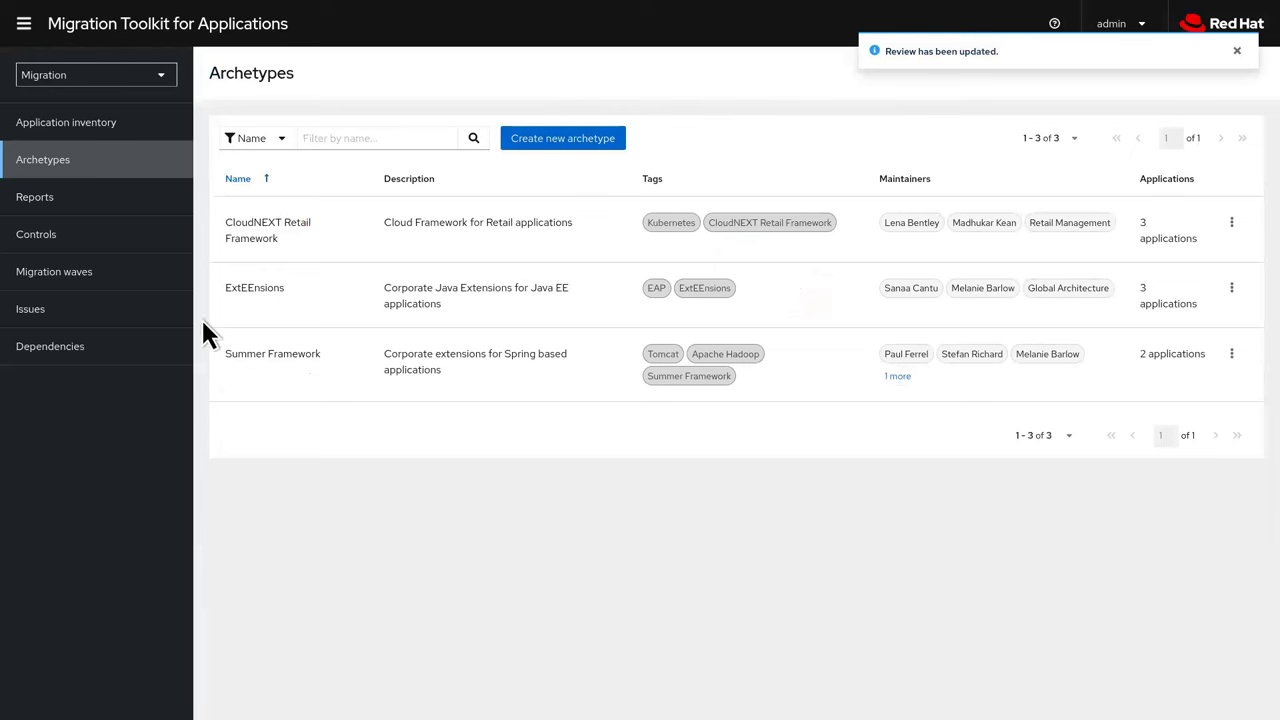
# Select Customers in the application inventory and start an analysis of it
pyautogui.click(66, 121)
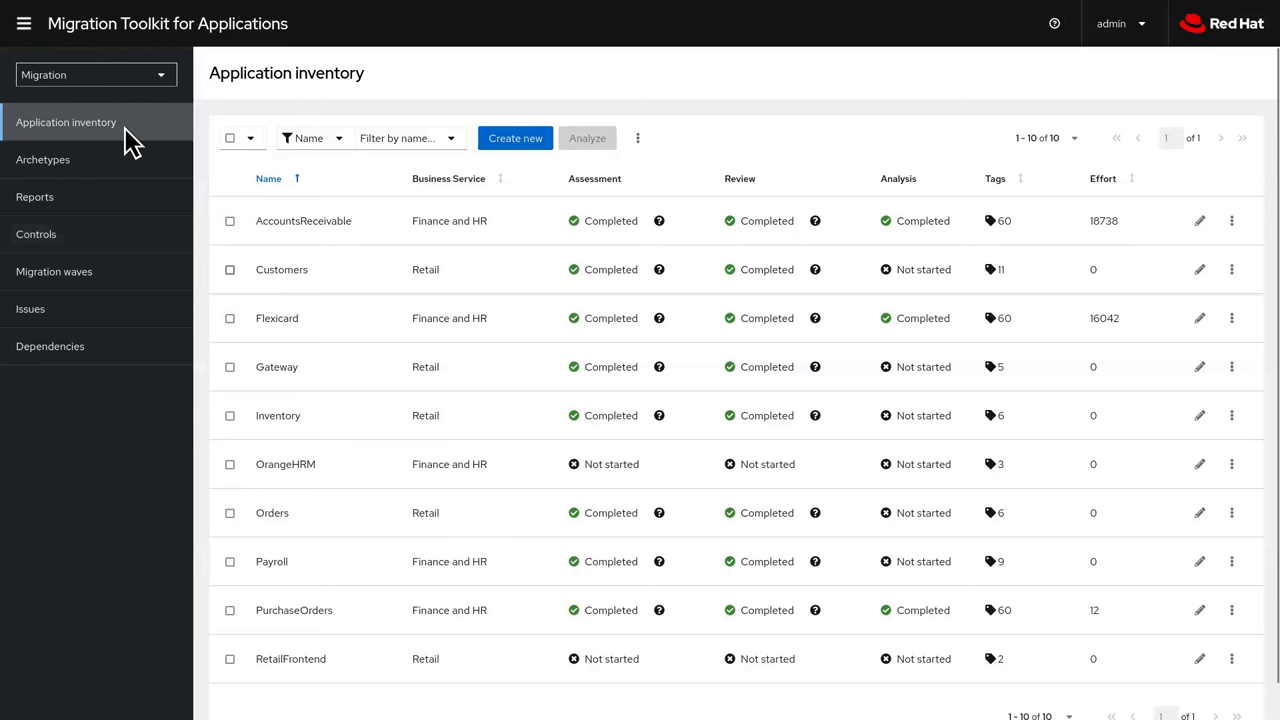
pyautogui.click(229, 269)
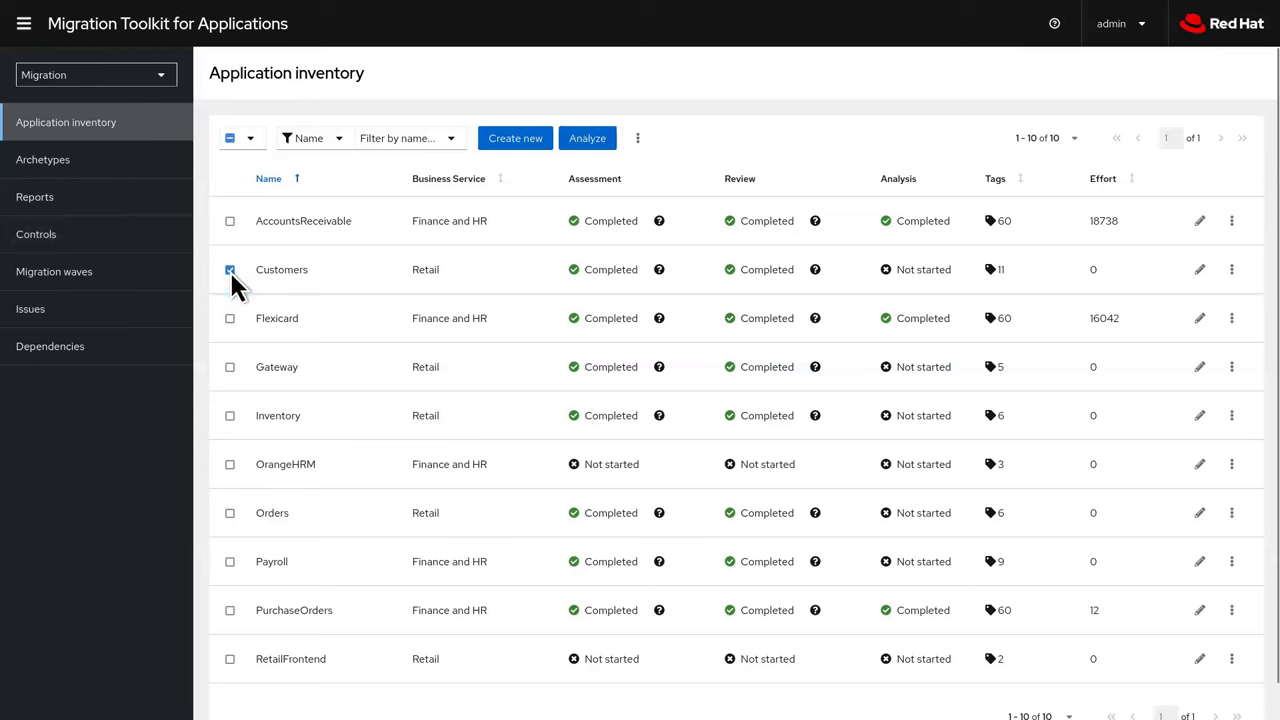
pyautogui.click(587, 138)
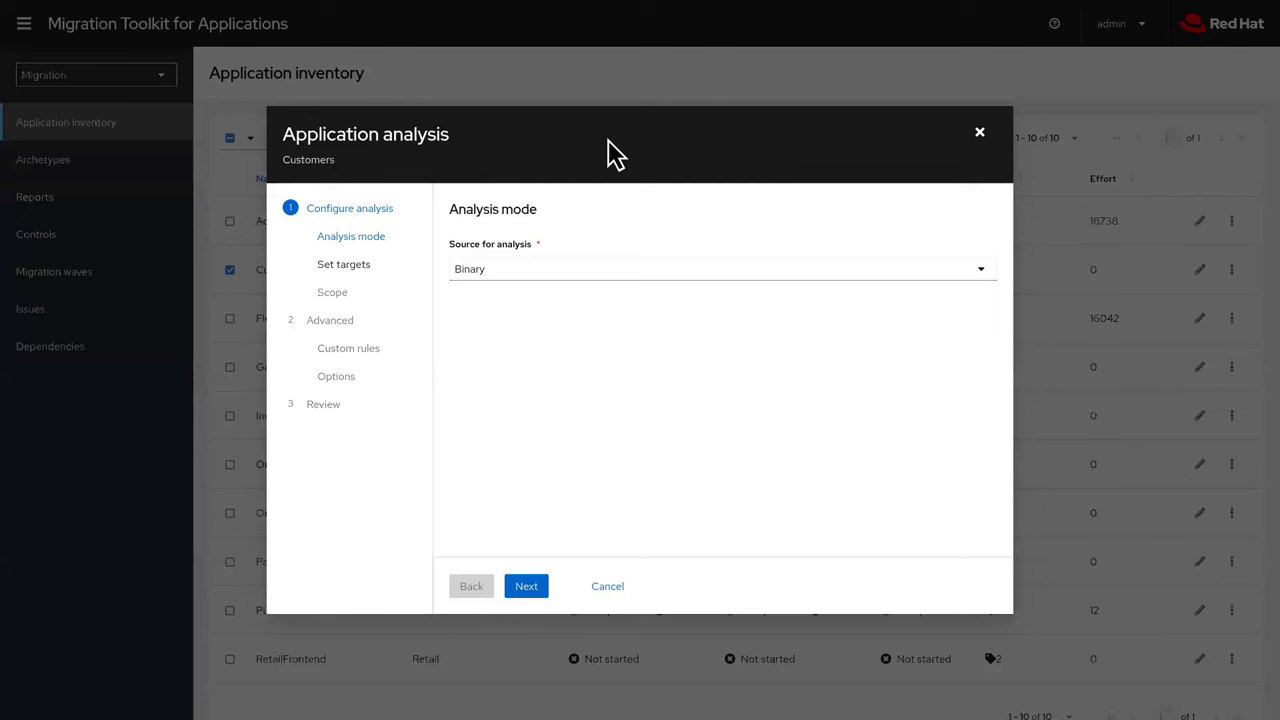
# Set the Customers analysis source to Source code + dependencies and proceed
pyautogui.click(978, 269)
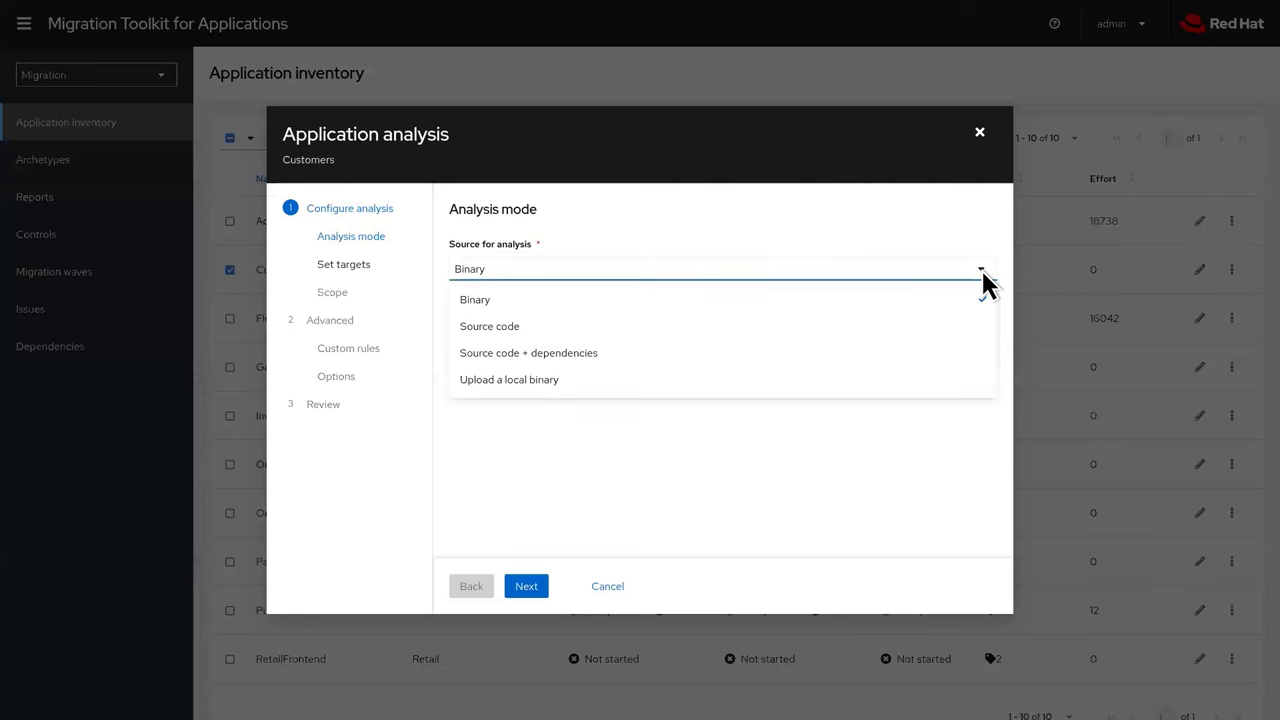
pyautogui.moveTo(865, 310)
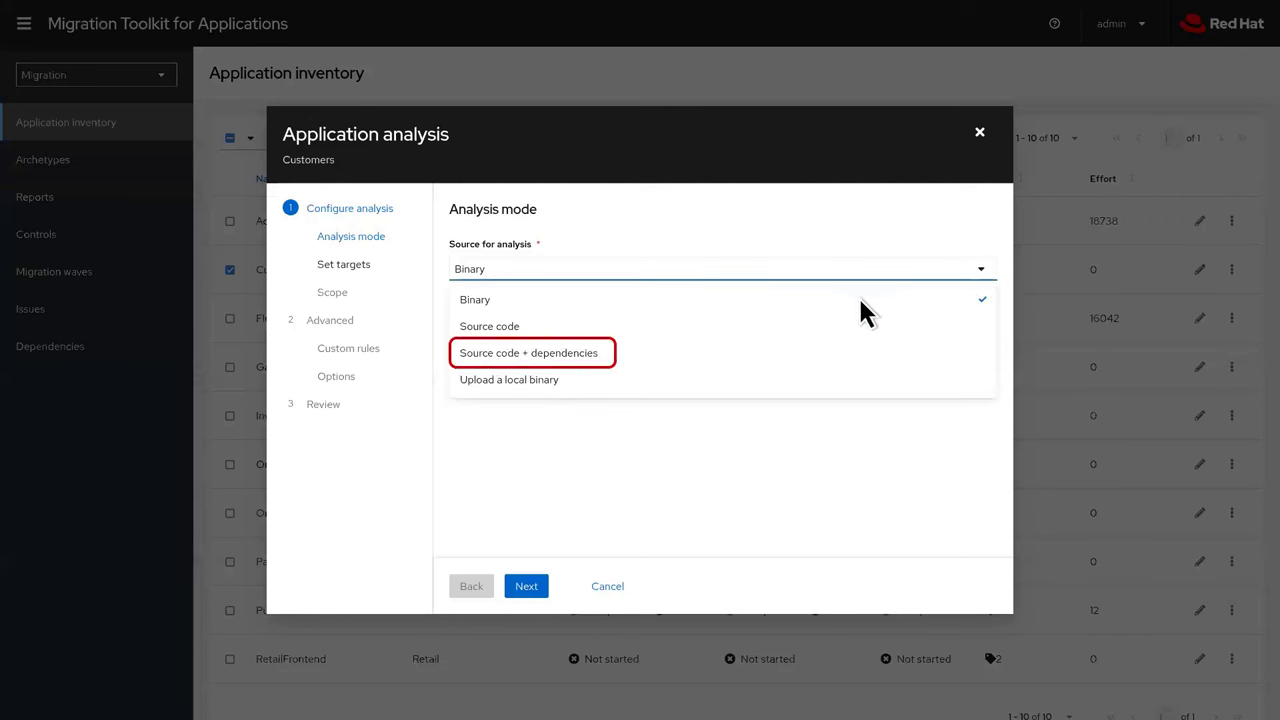
pyautogui.moveTo(605, 370)
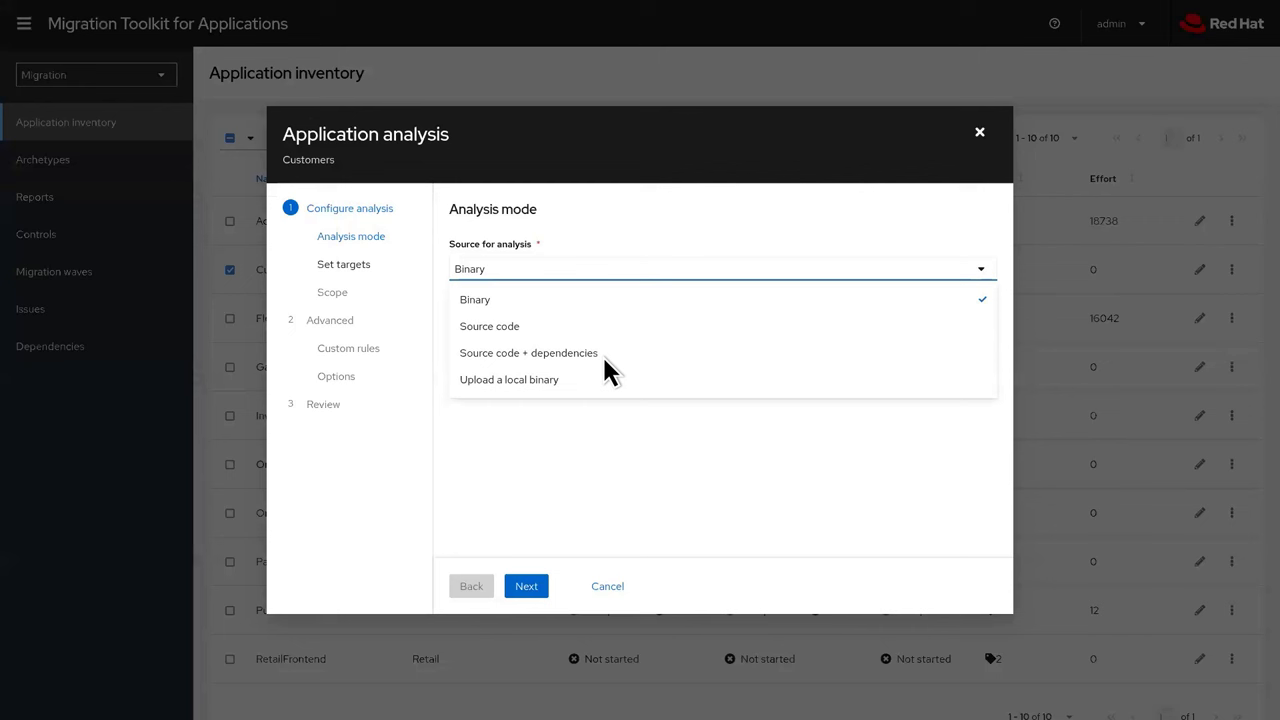
pyautogui.click(528, 352)
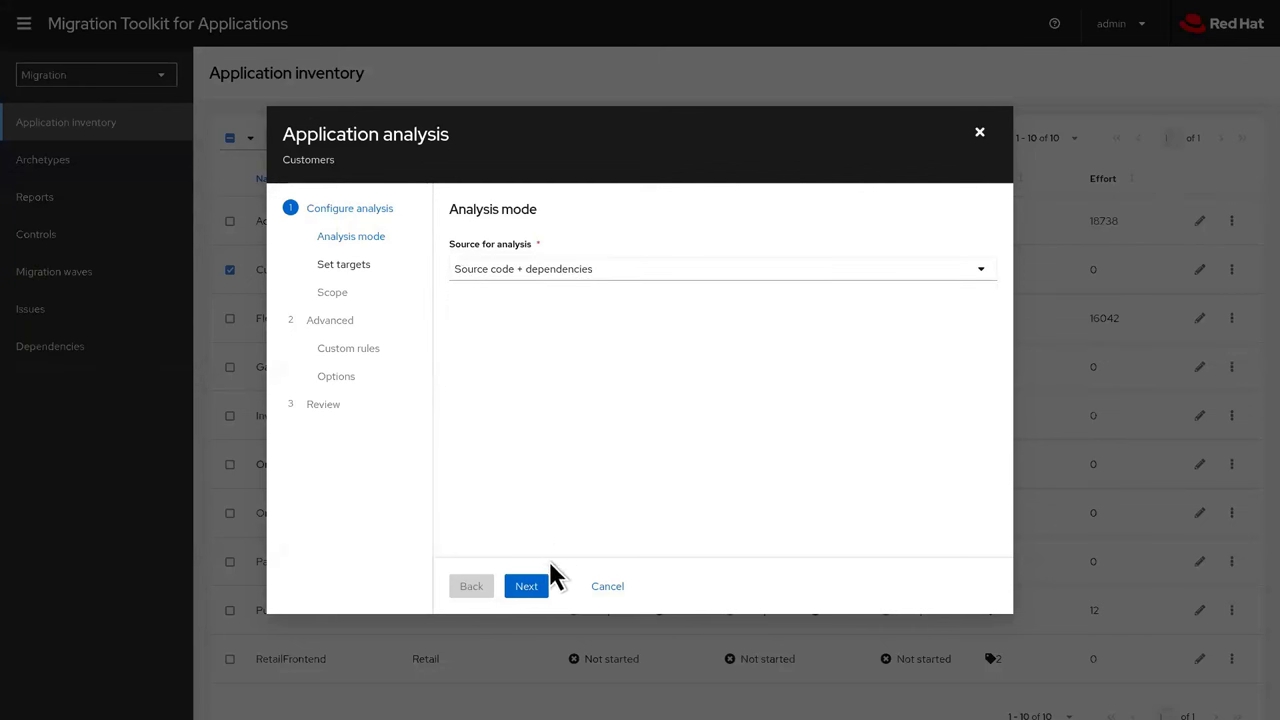
pyautogui.click(525, 586)
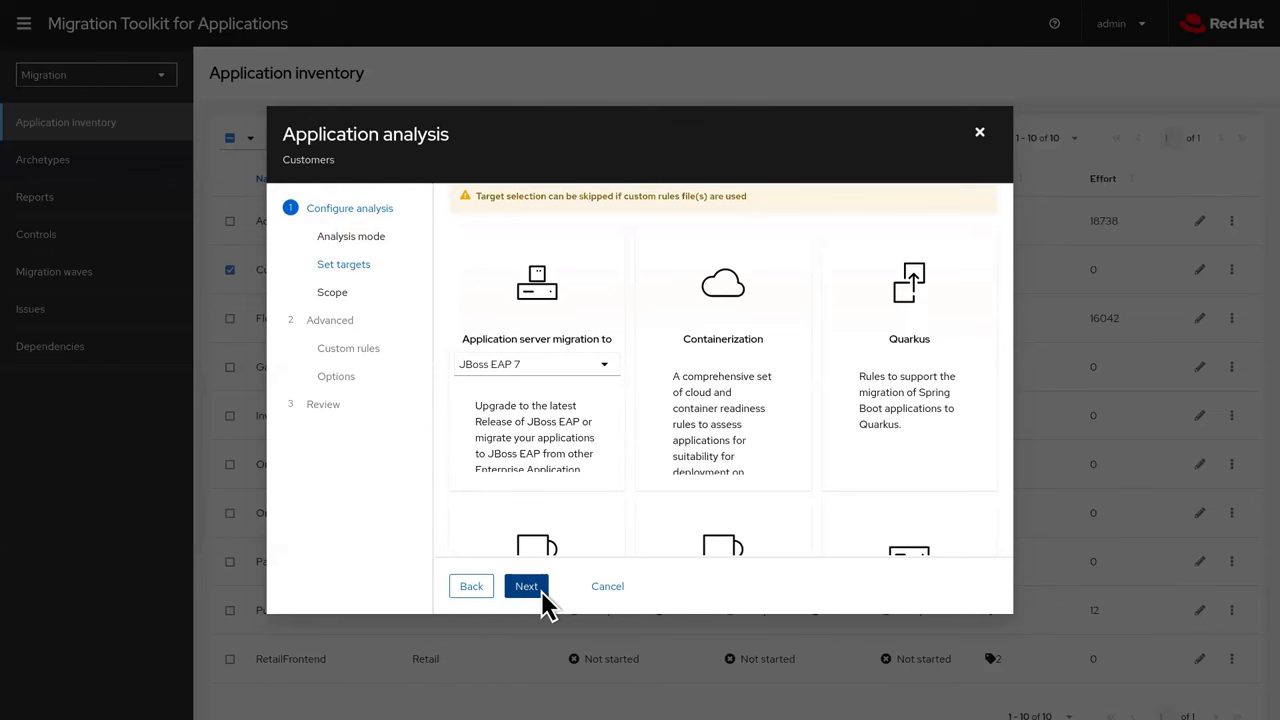
# Choose Containerization, OracleJDK to OpenJDK and Linux as Customers analysis targets
pyautogui.click(722, 363)
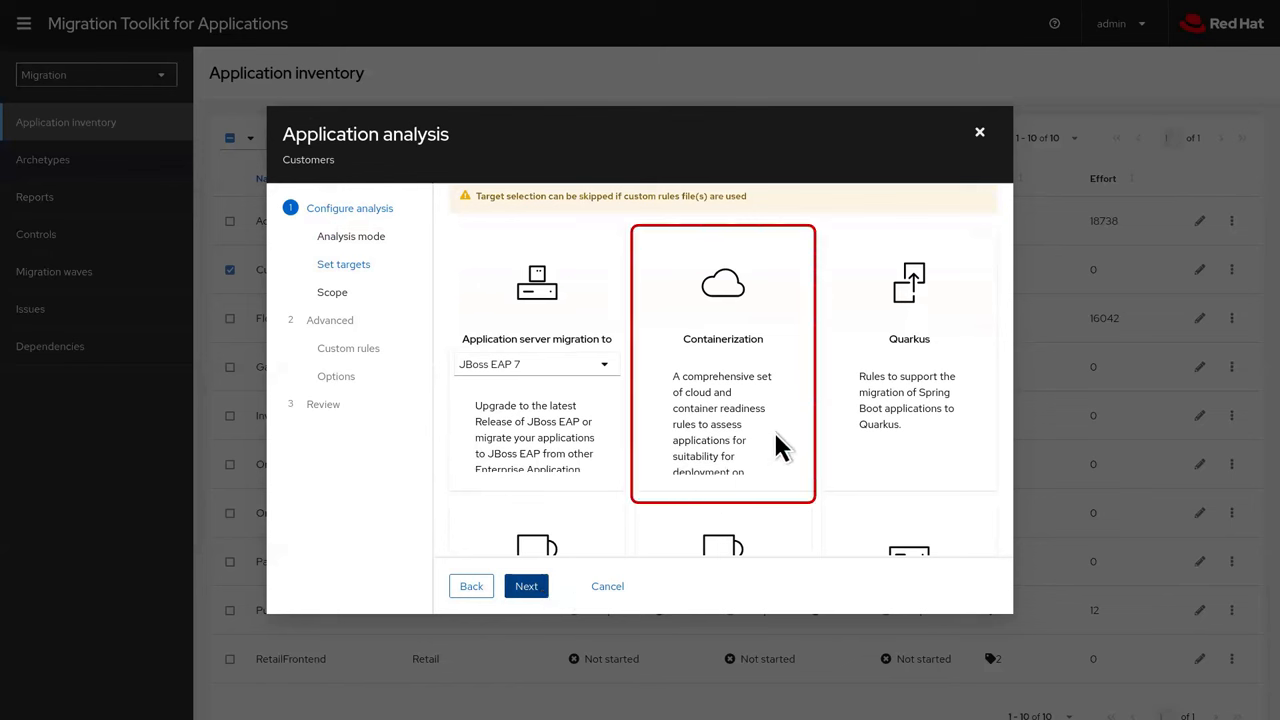
pyautogui.scroll(-3)
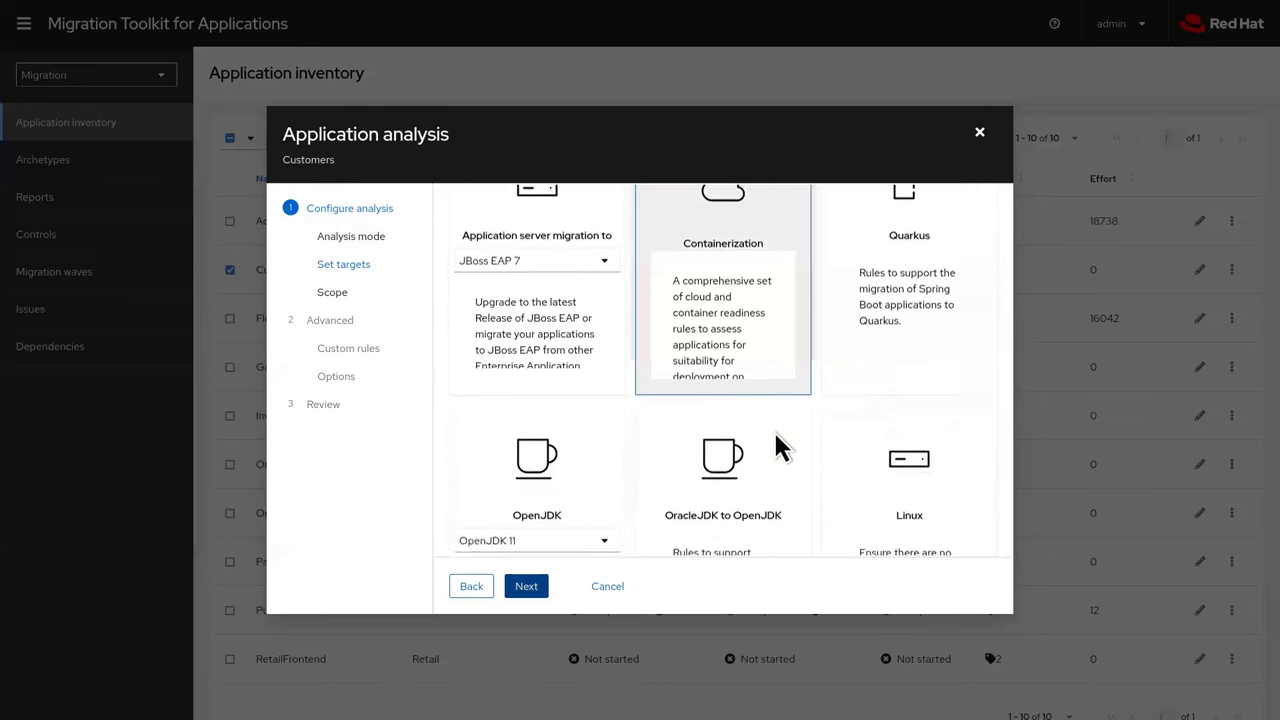
pyautogui.scroll(-3)
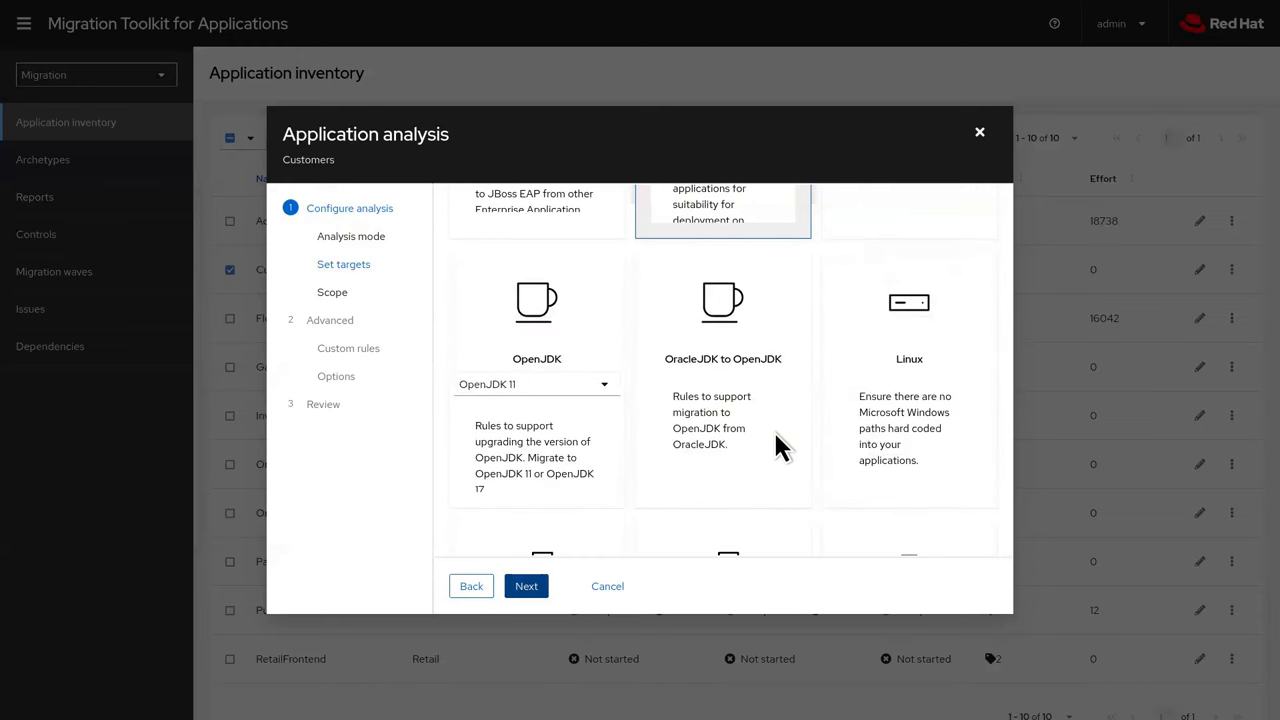
pyautogui.click(722, 400)
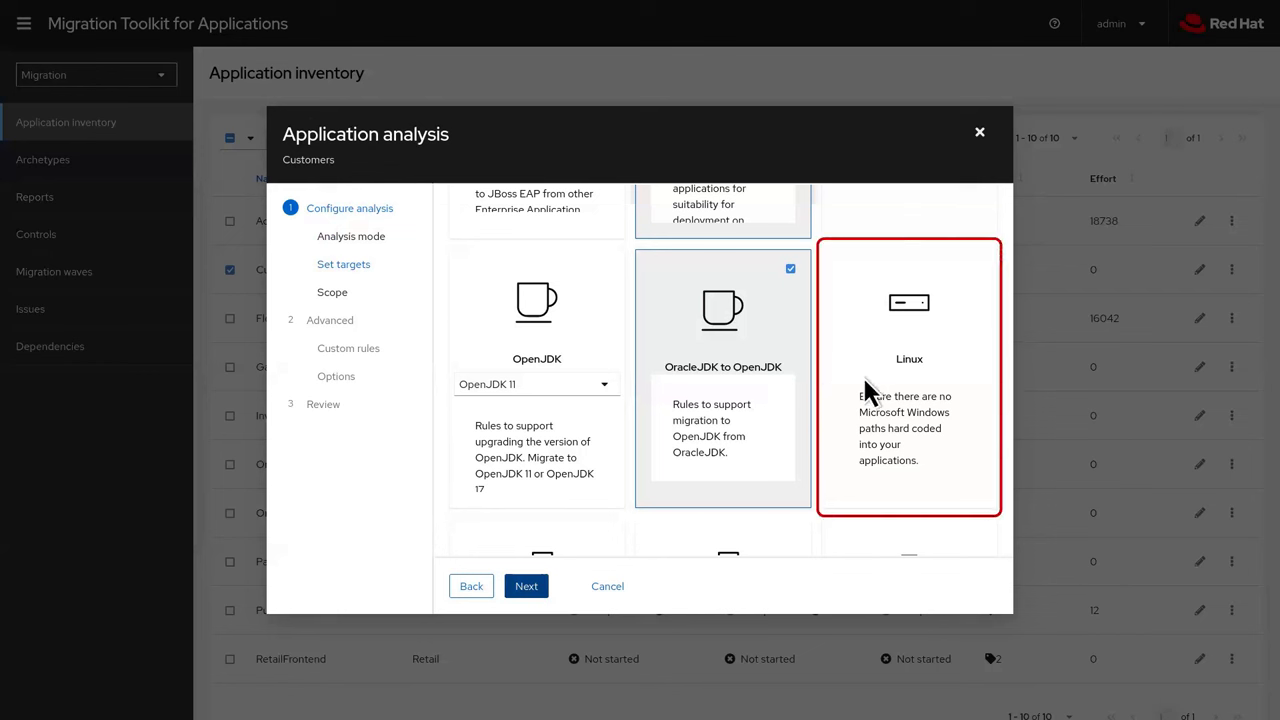
pyautogui.click(909, 380)
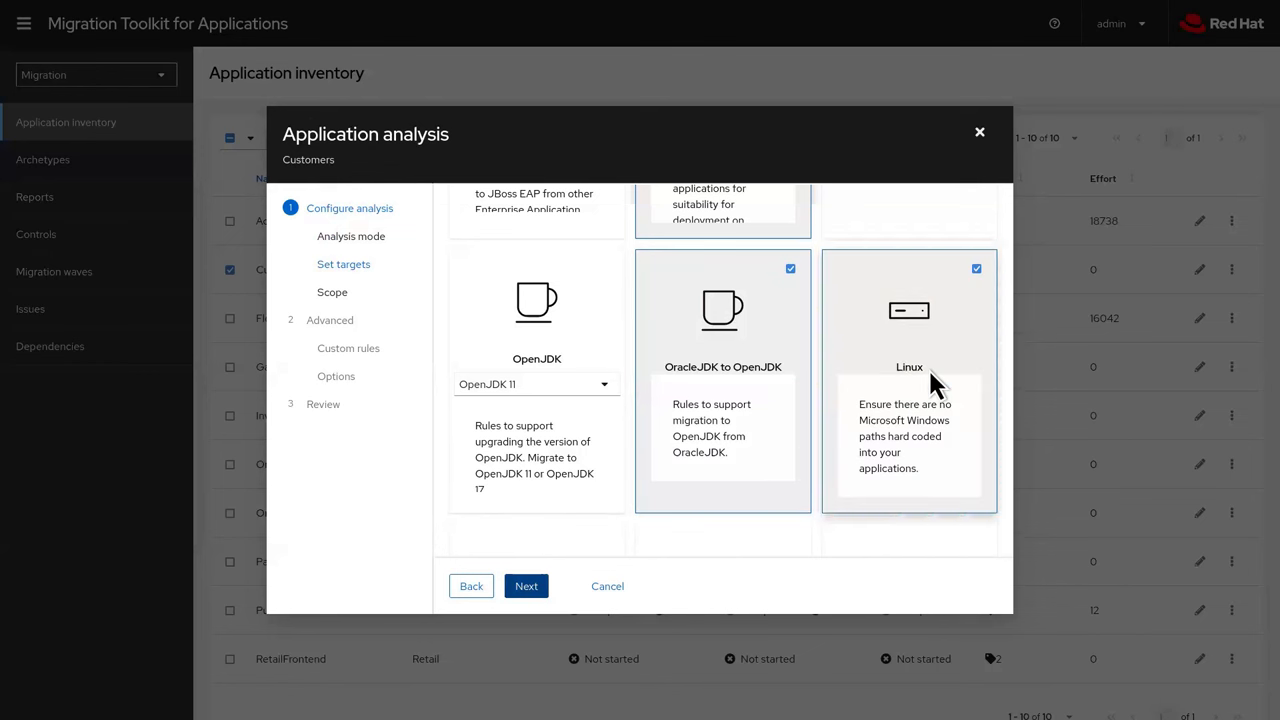
pyautogui.moveTo(727, 503)
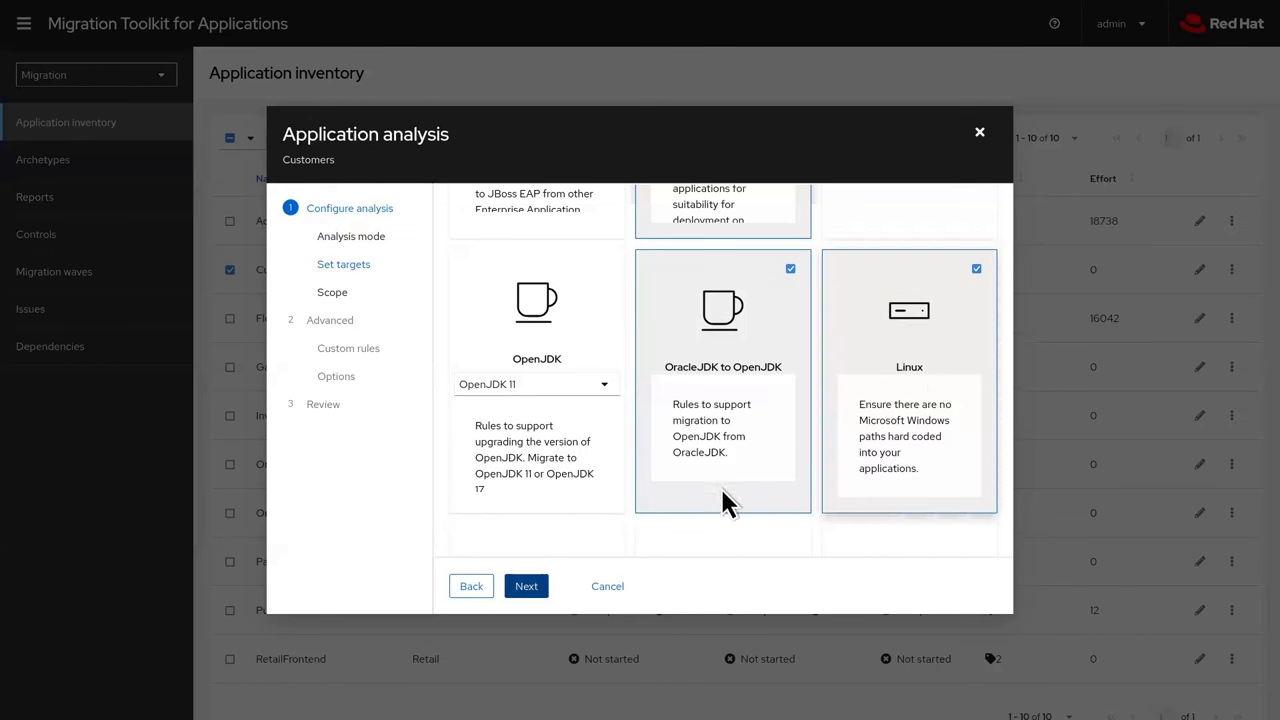
pyautogui.click(526, 586)
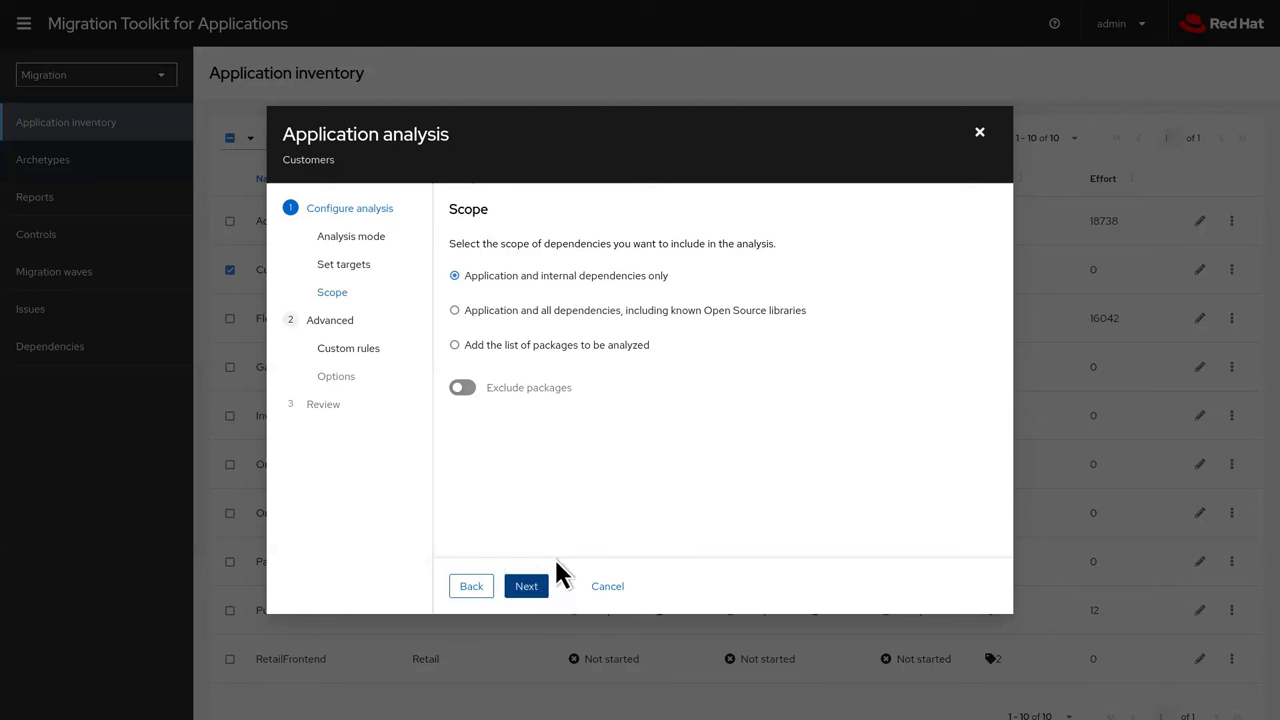
pyautogui.moveTo(678, 295)
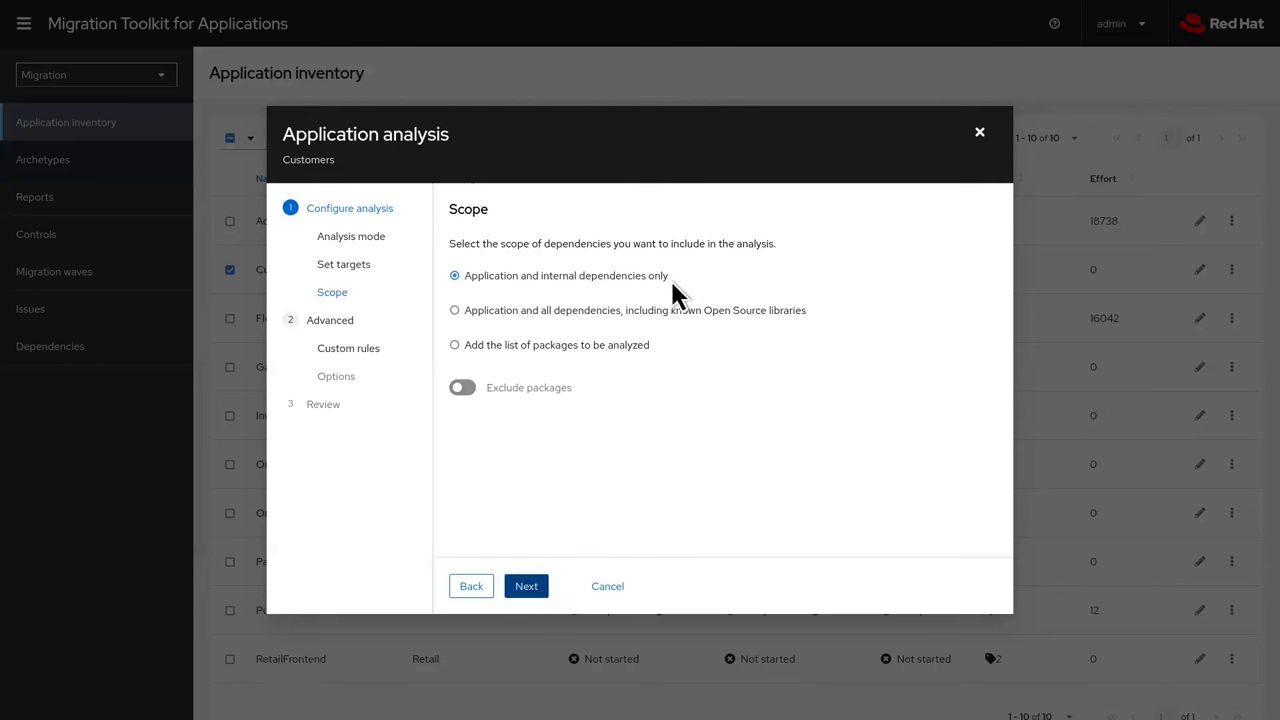
pyautogui.moveTo(685, 298)
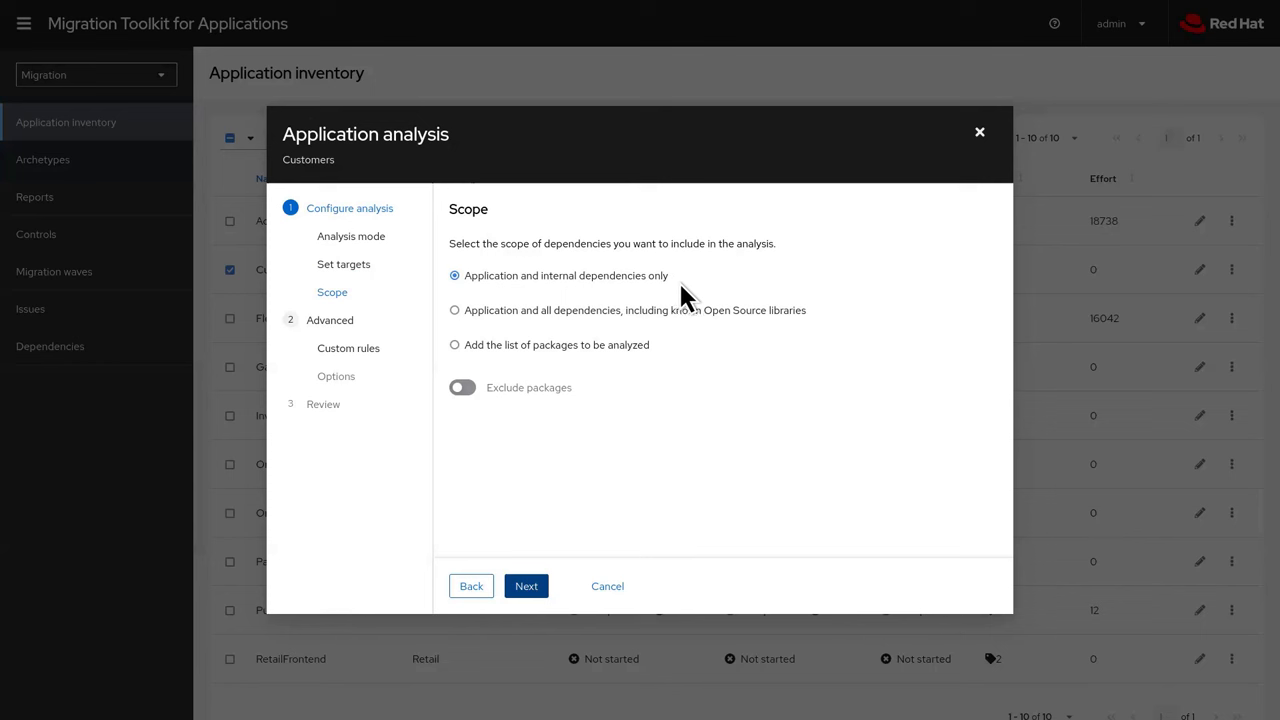
pyautogui.moveTo(818, 328)
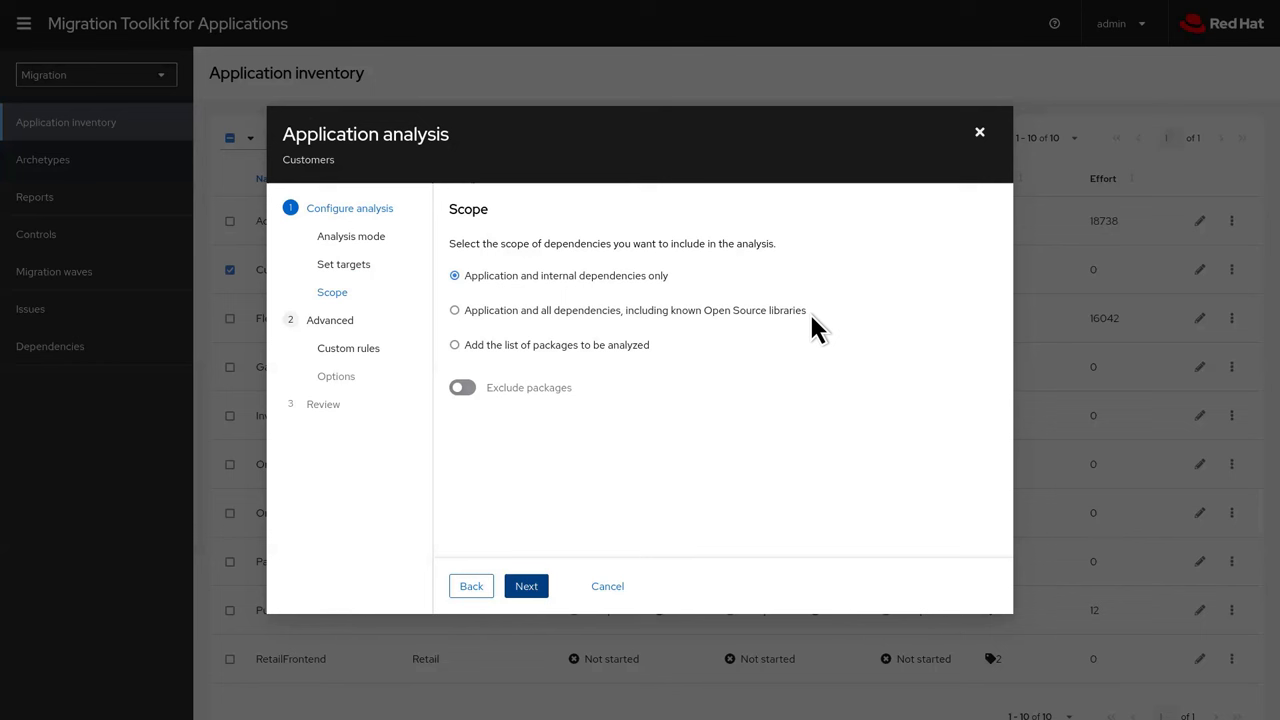
pyautogui.moveTo(663, 365)
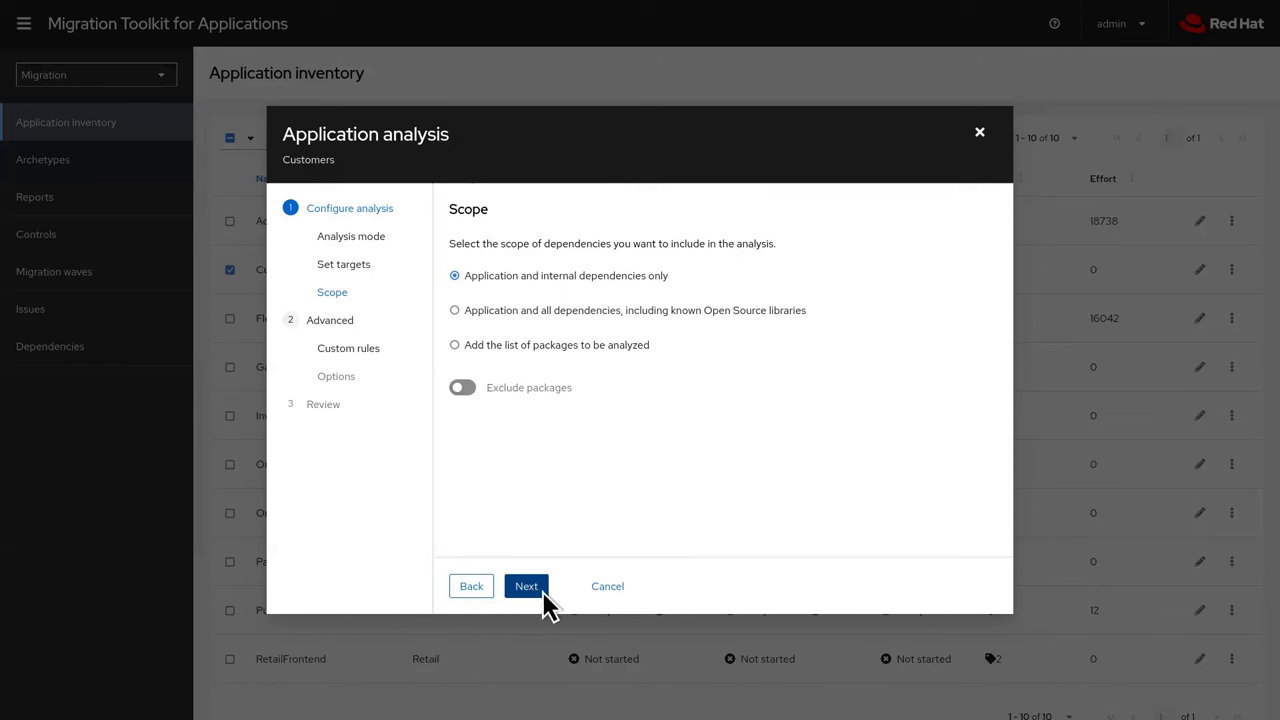
# Keep the 'Application and internal dependencies only' scope and continue
pyautogui.click(526, 586)
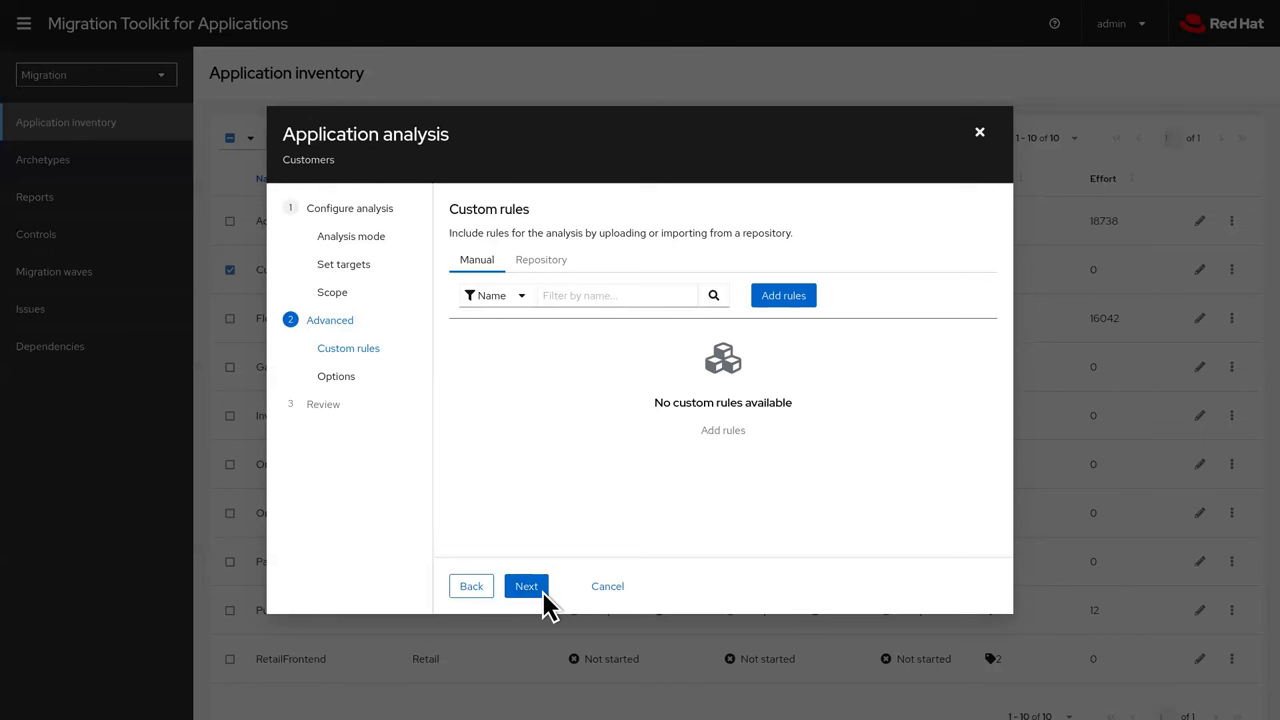
pyautogui.moveTo(607, 547)
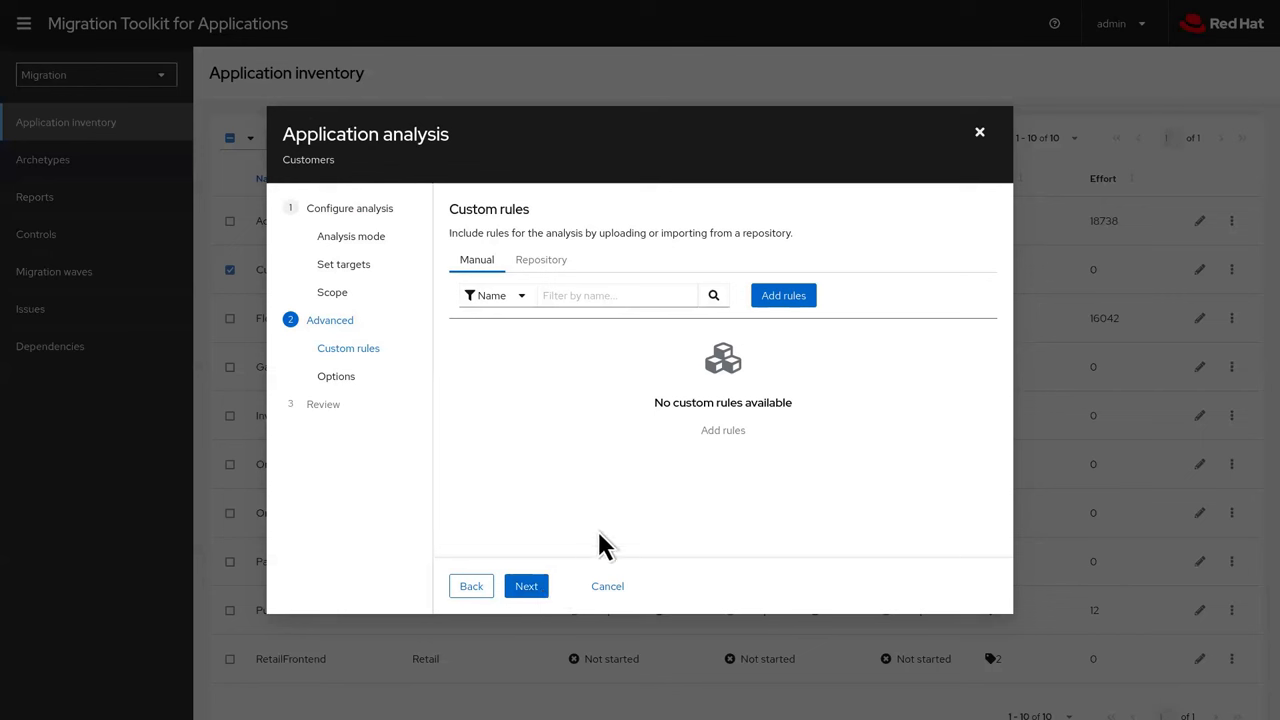
# Upload corporate-framework-config.windup.xml as a custom rules file for the analysis
pyautogui.click(783, 295)
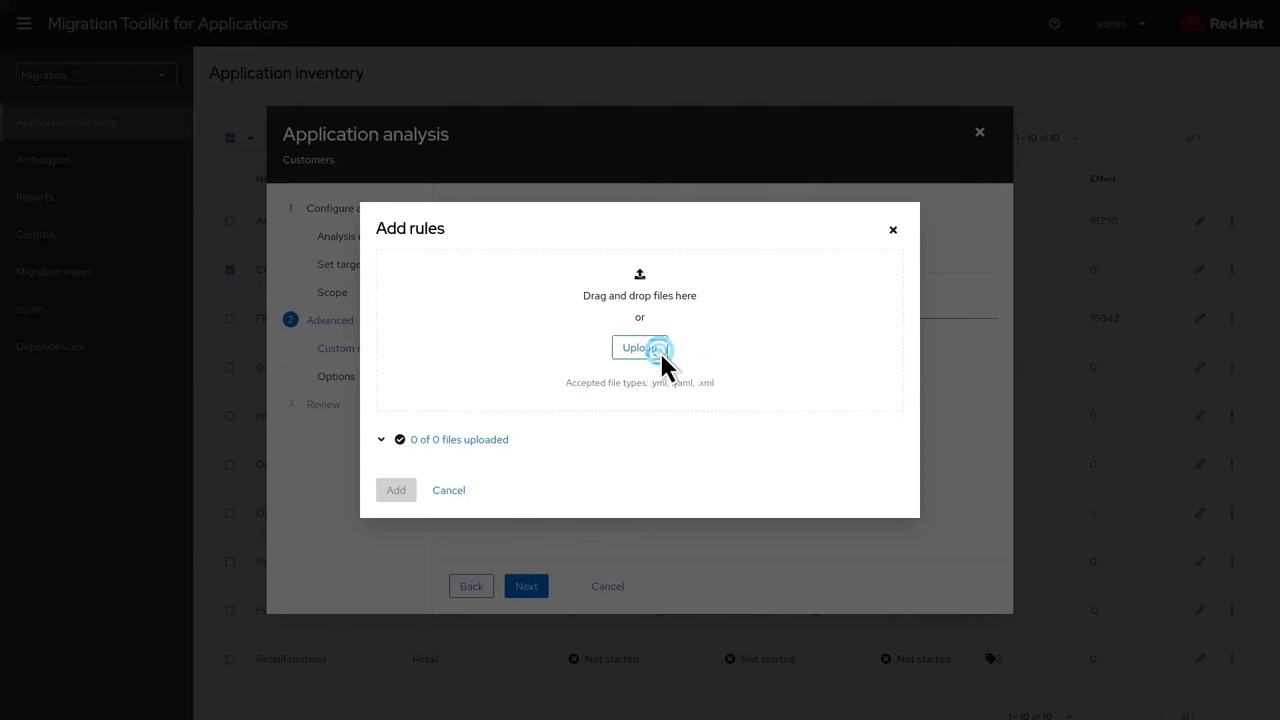
pyautogui.click(640, 347)
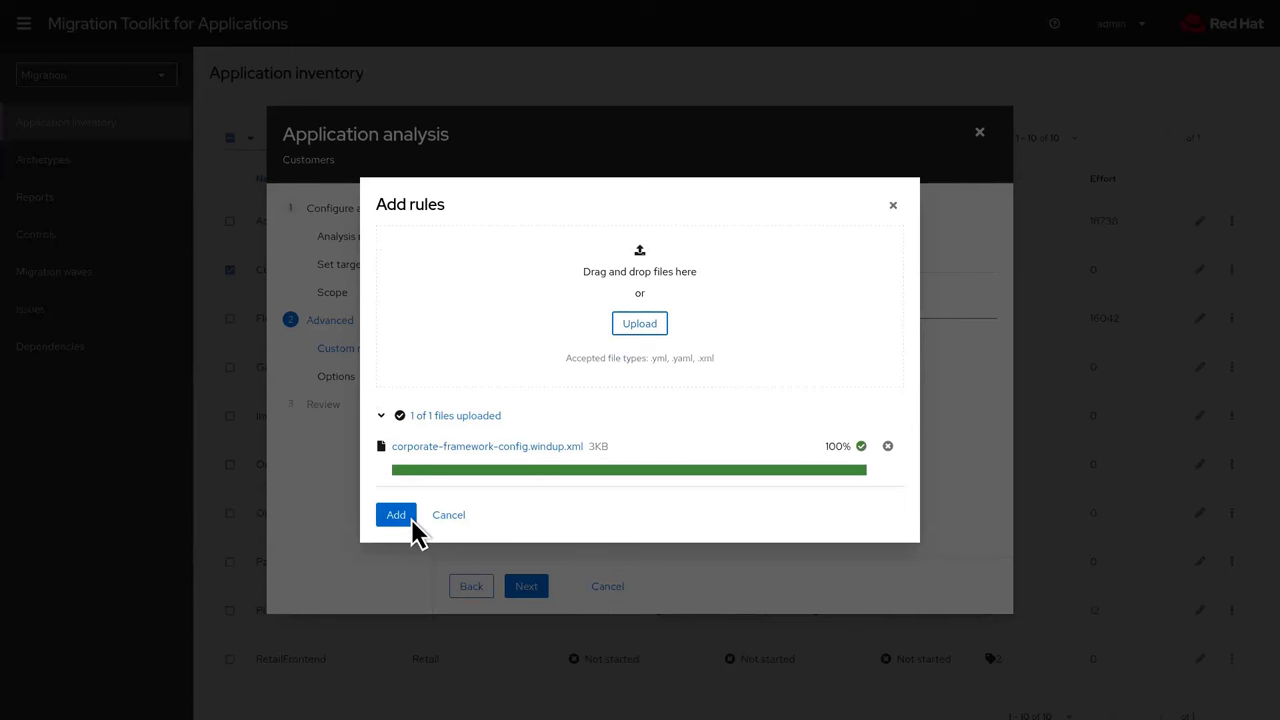
pyautogui.click(395, 514)
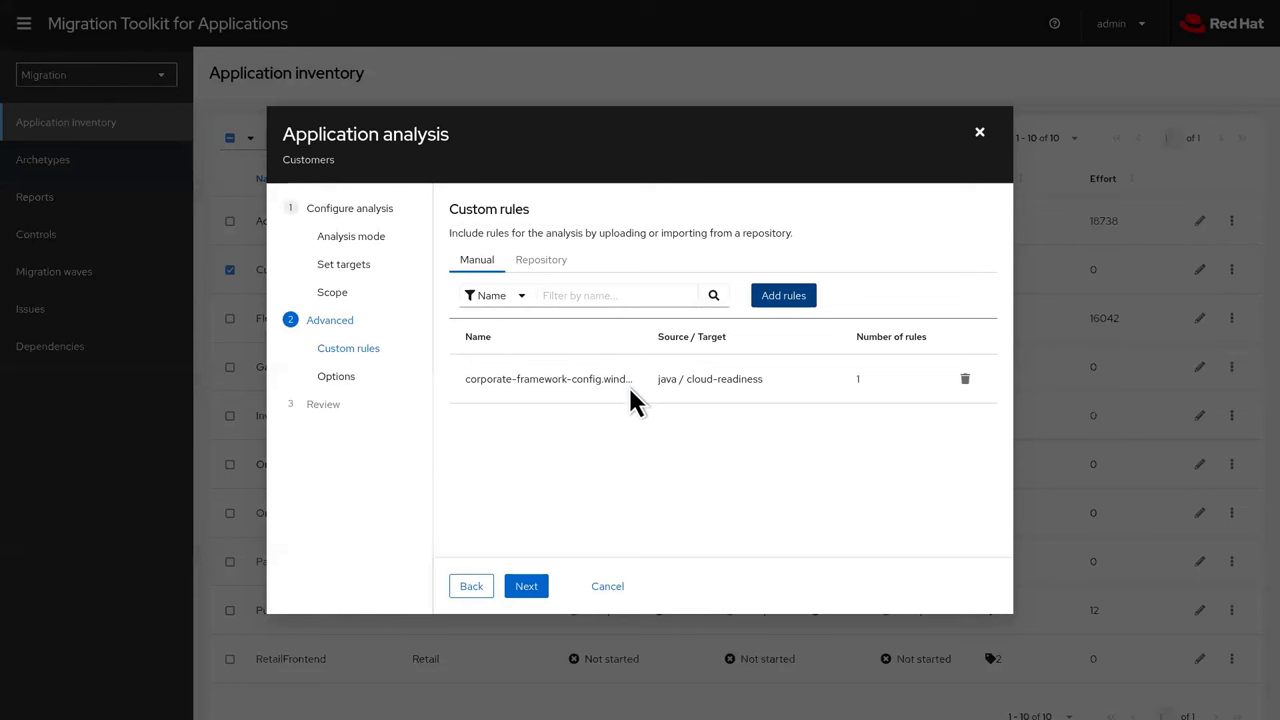
pyautogui.click(526, 586)
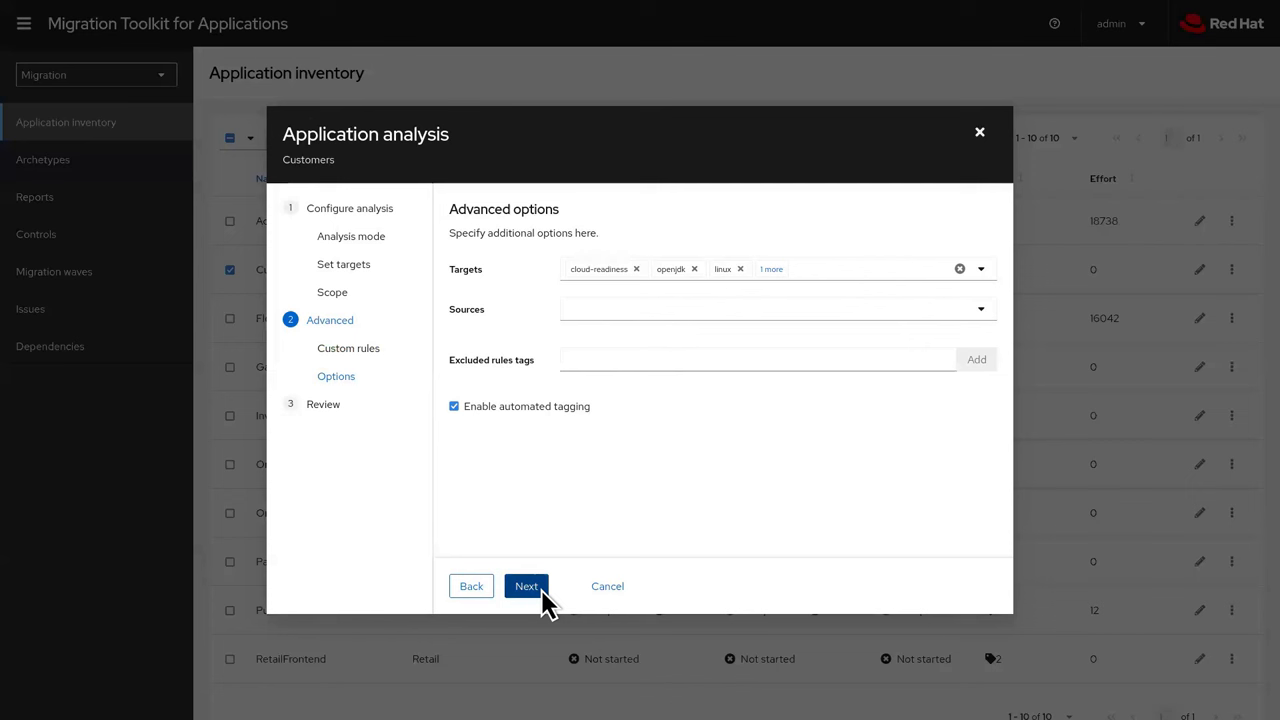
pyautogui.moveTo(605, 308)
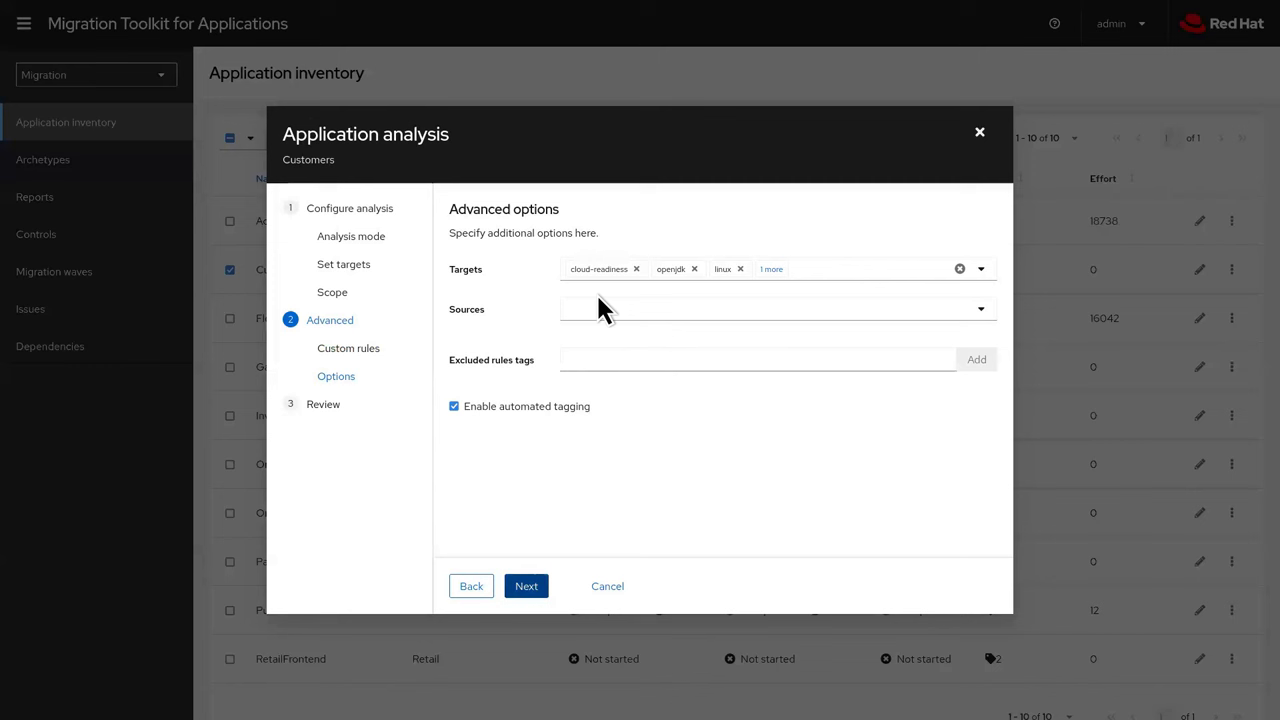
pyautogui.moveTo(540, 595)
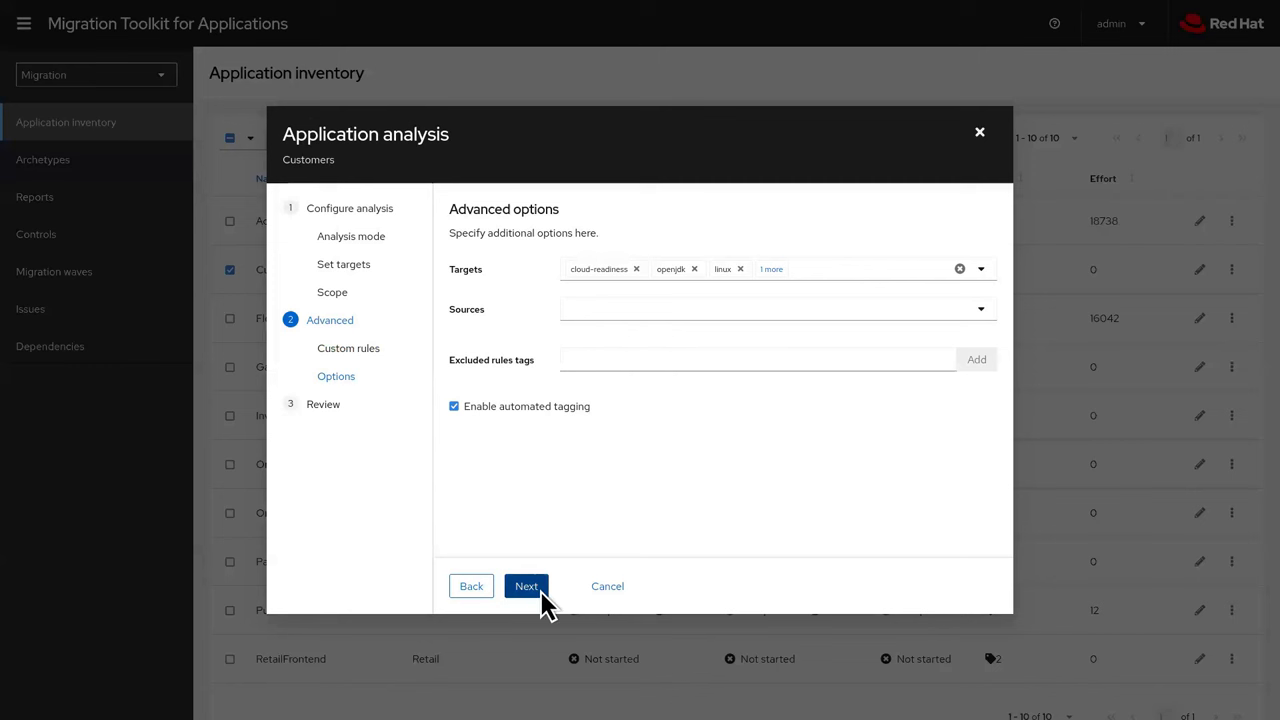
# Skip advanced options, review the settings, and run the Customers analysis
pyautogui.click(526, 586)
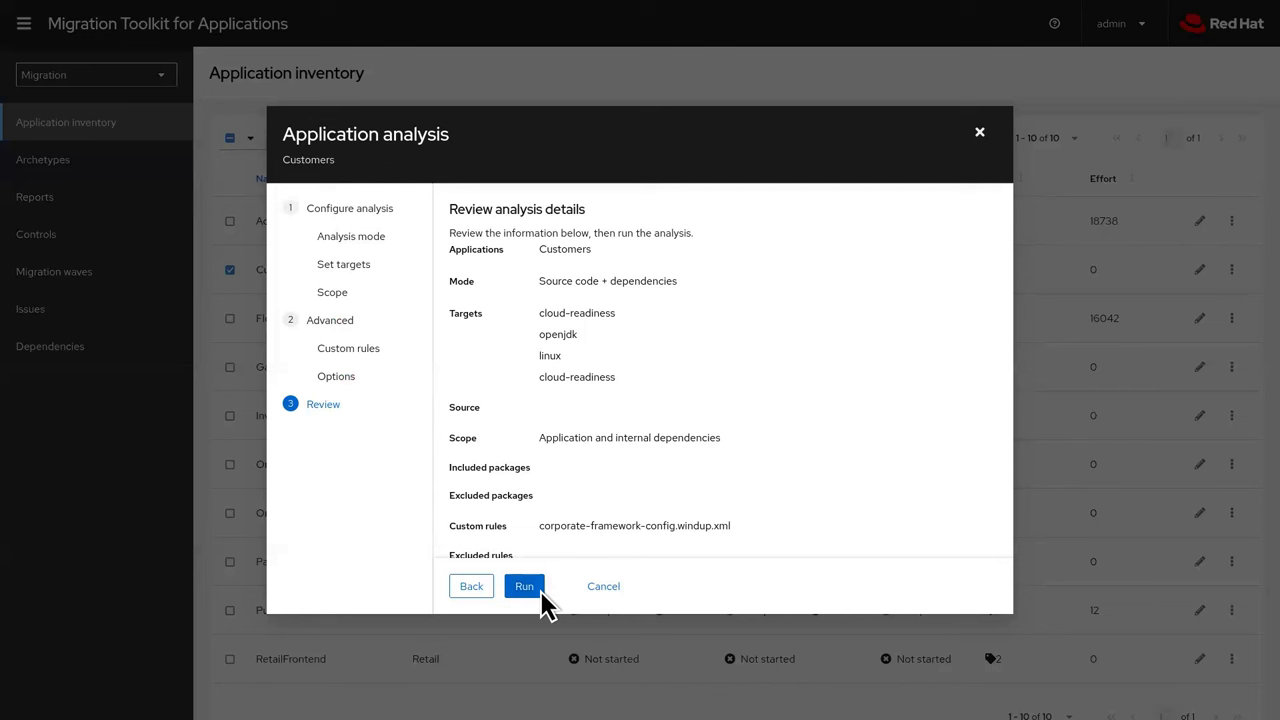
pyautogui.moveTo(752, 545)
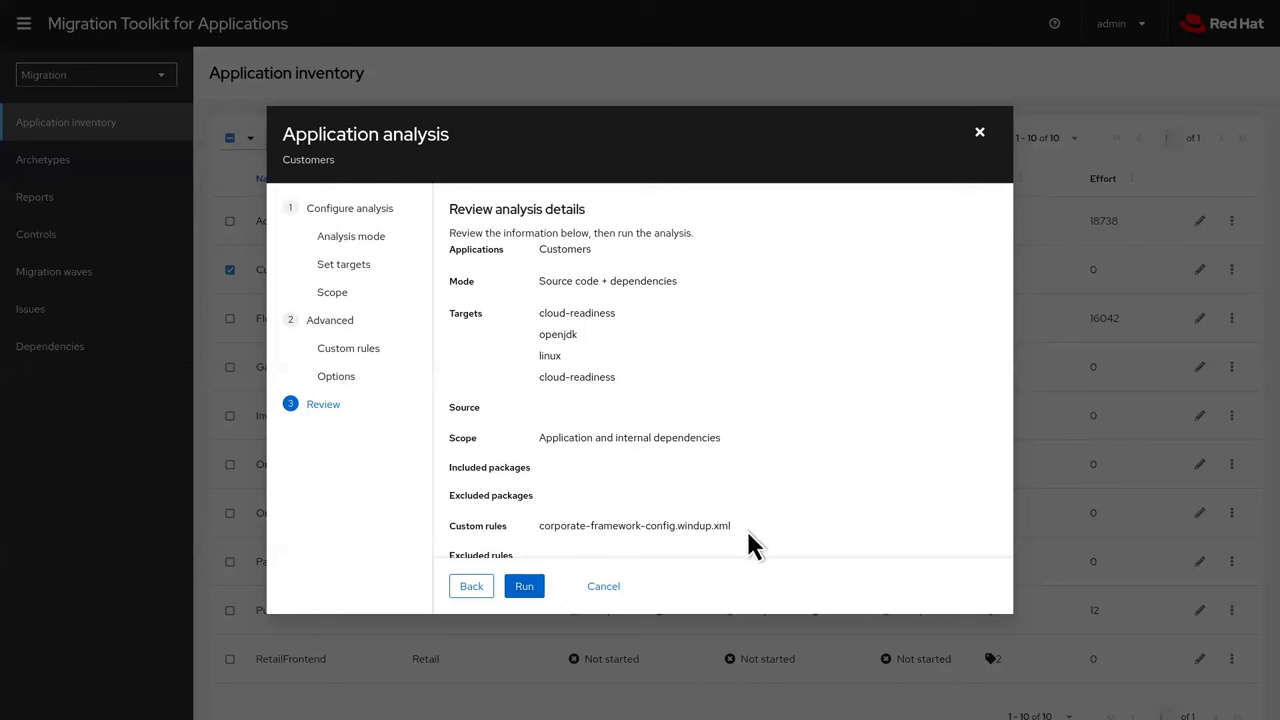
pyautogui.moveTo(548, 595)
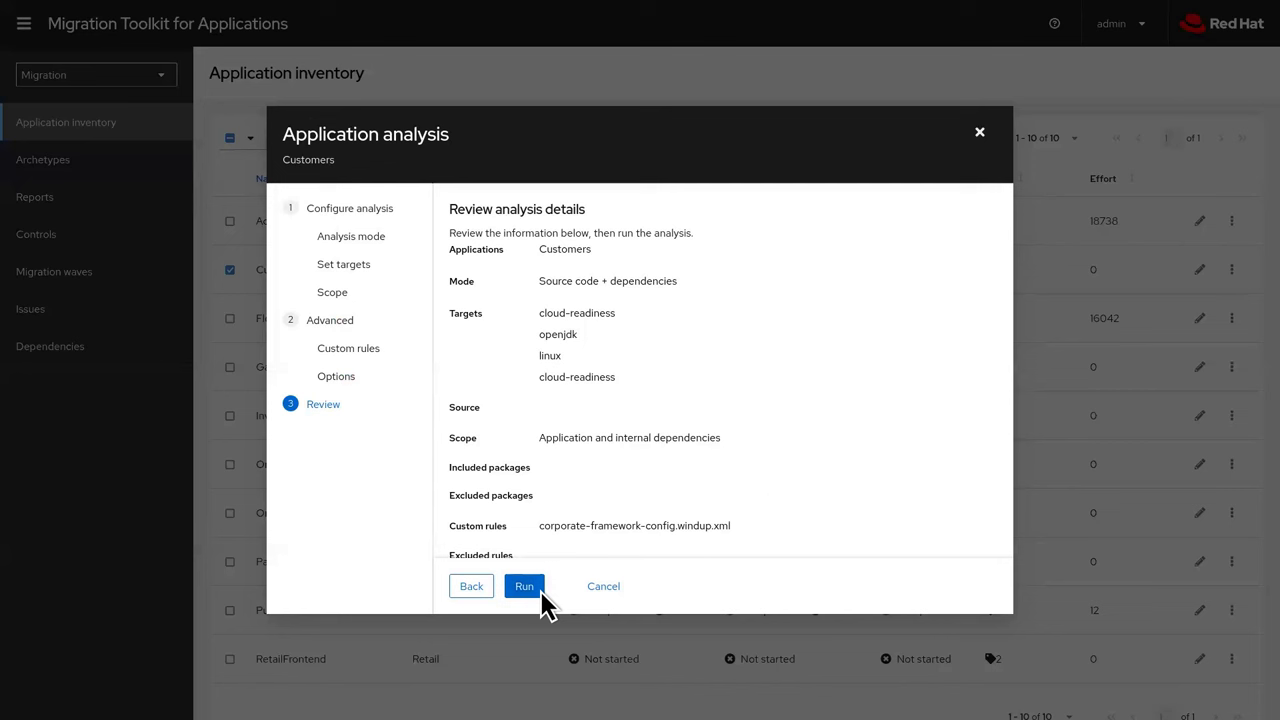
pyautogui.click(524, 586)
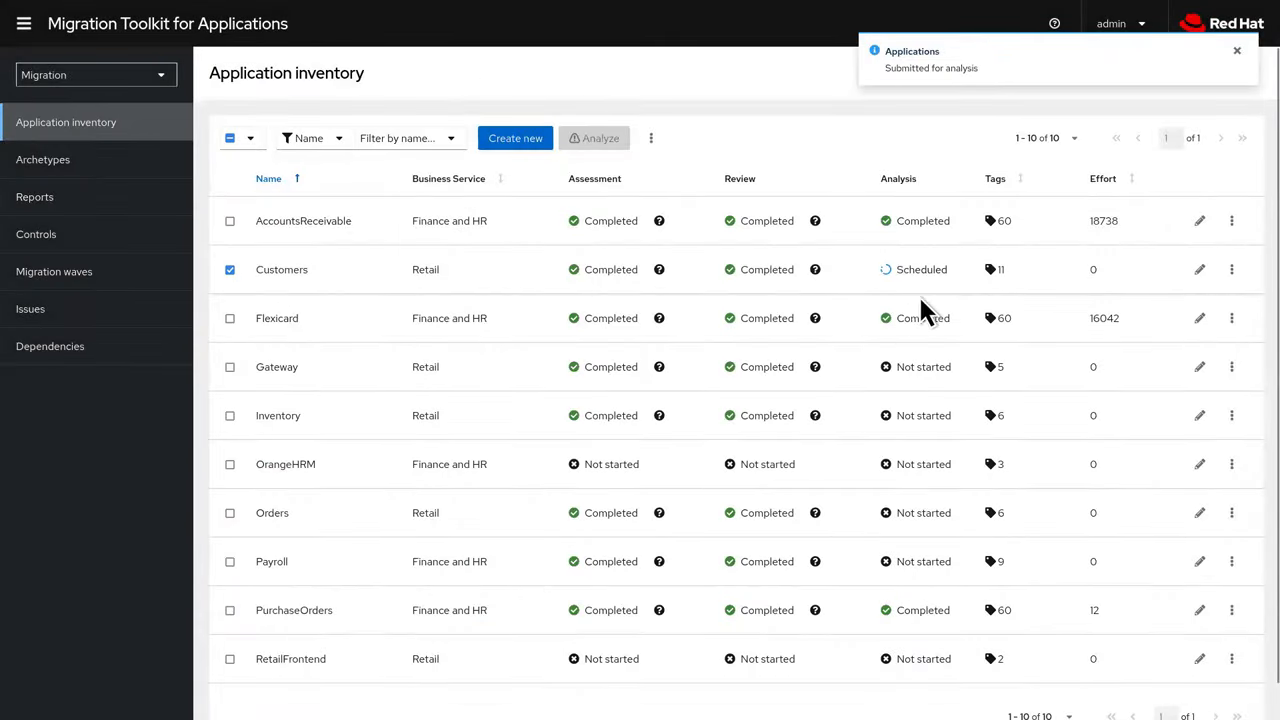
pyautogui.moveTo(960, 283)
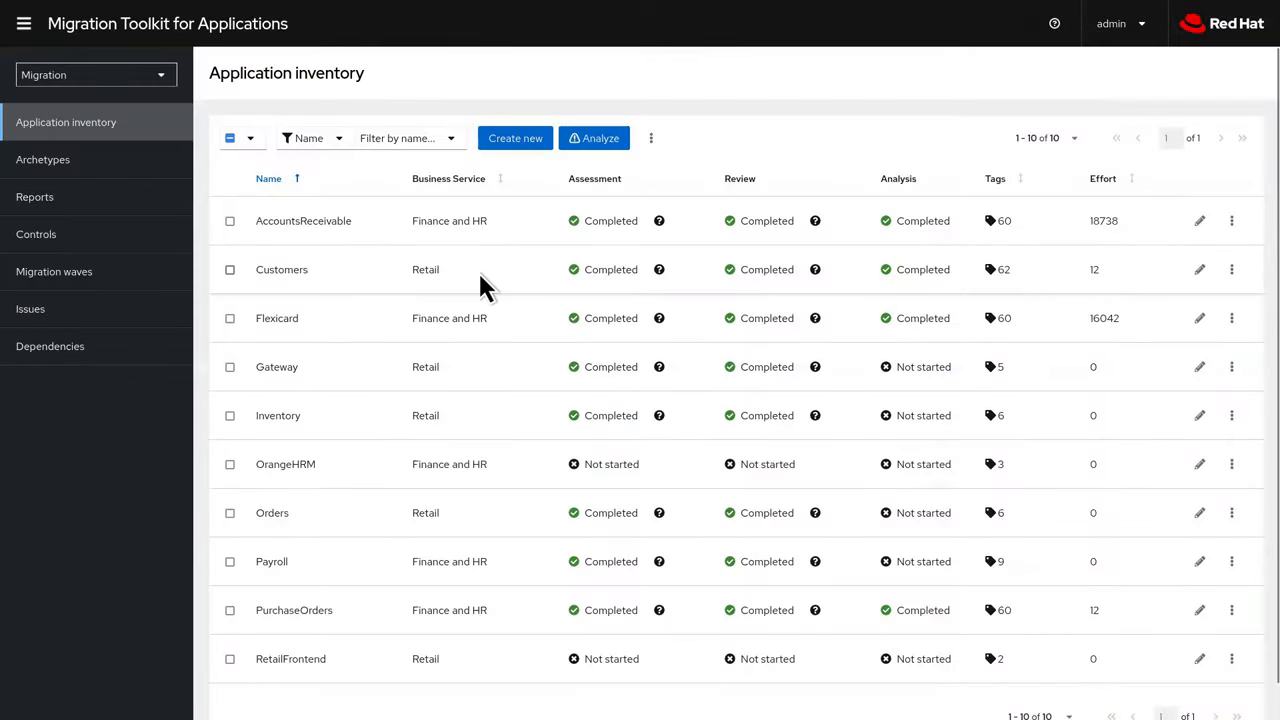
# Open the details of the completed Customers analysis, showing effort 12 and 62 tags
pyautogui.click(281, 269)
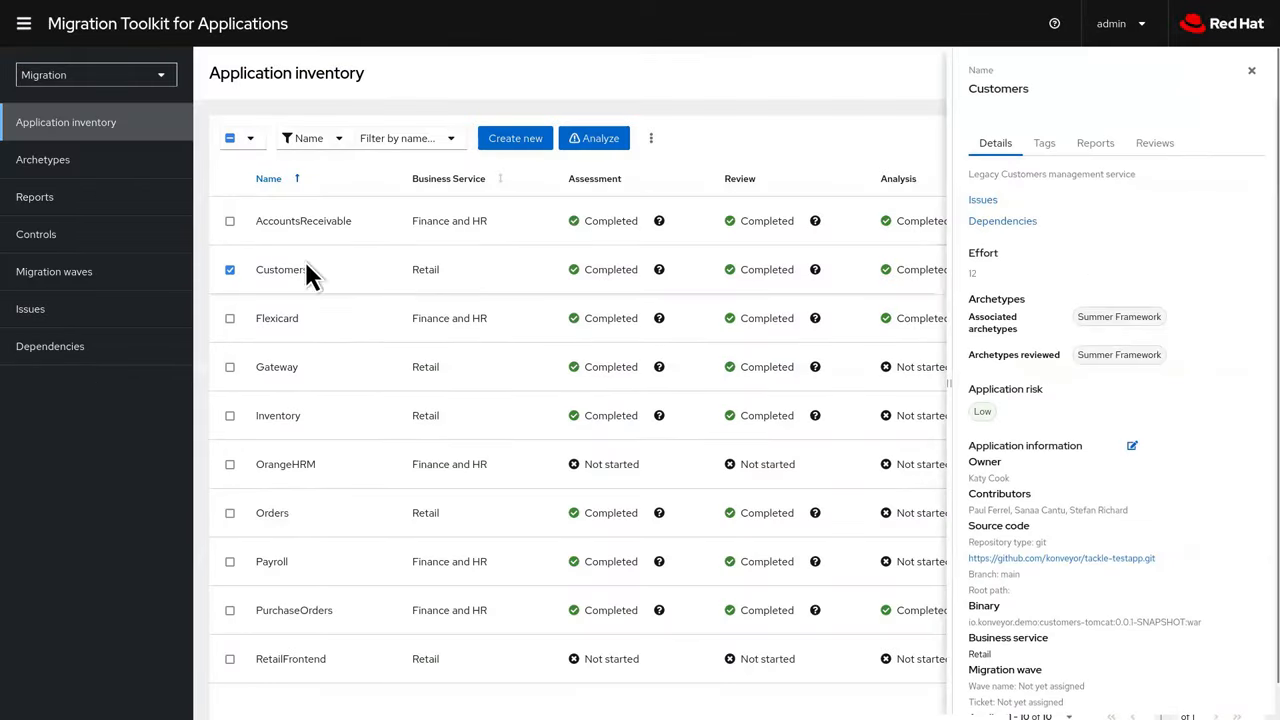
# Show Customers' analysis-sourced tags, then open its 64-entry dependency list
pyautogui.click(1044, 142)
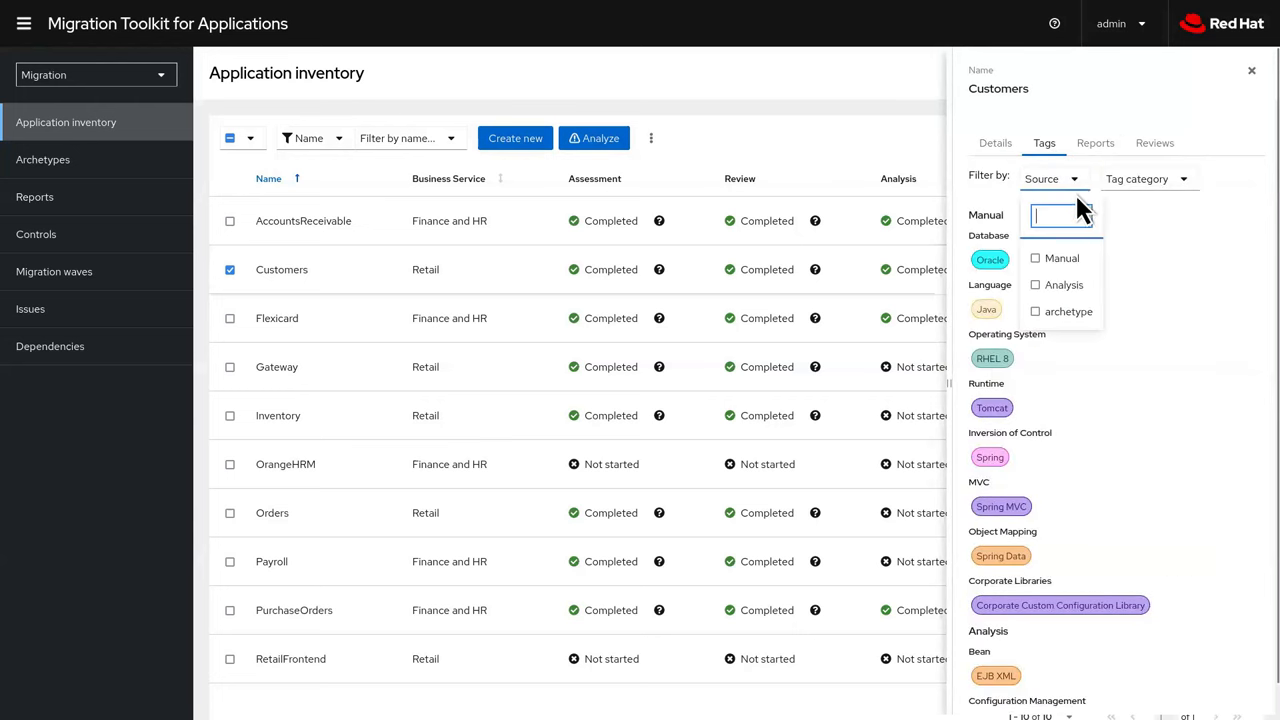
pyautogui.click(1063, 284)
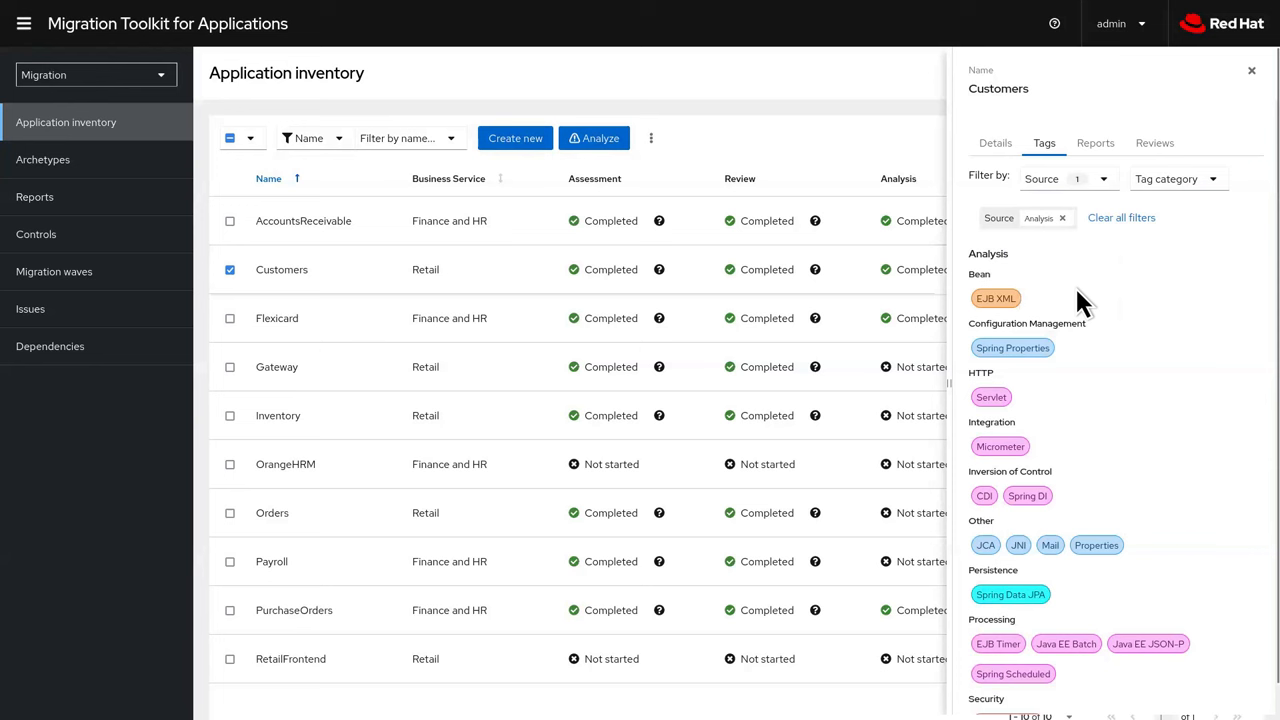
pyautogui.moveTo(1035, 190)
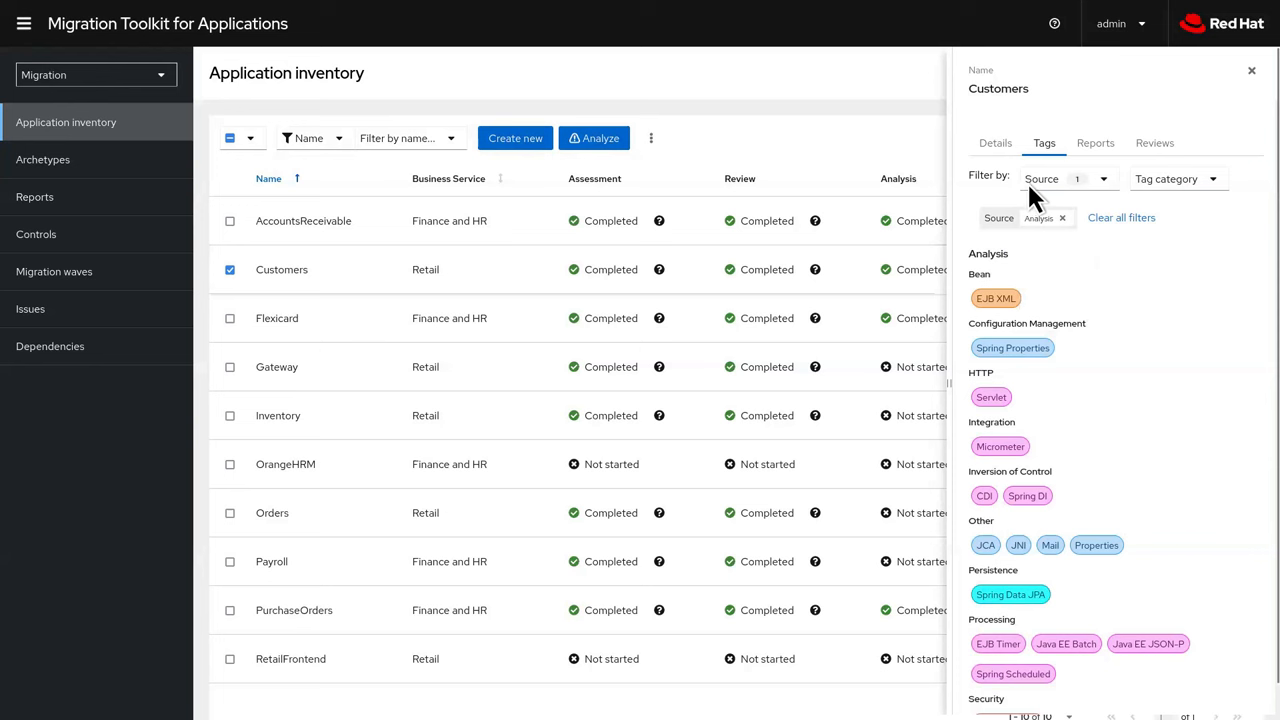
pyautogui.click(995, 142)
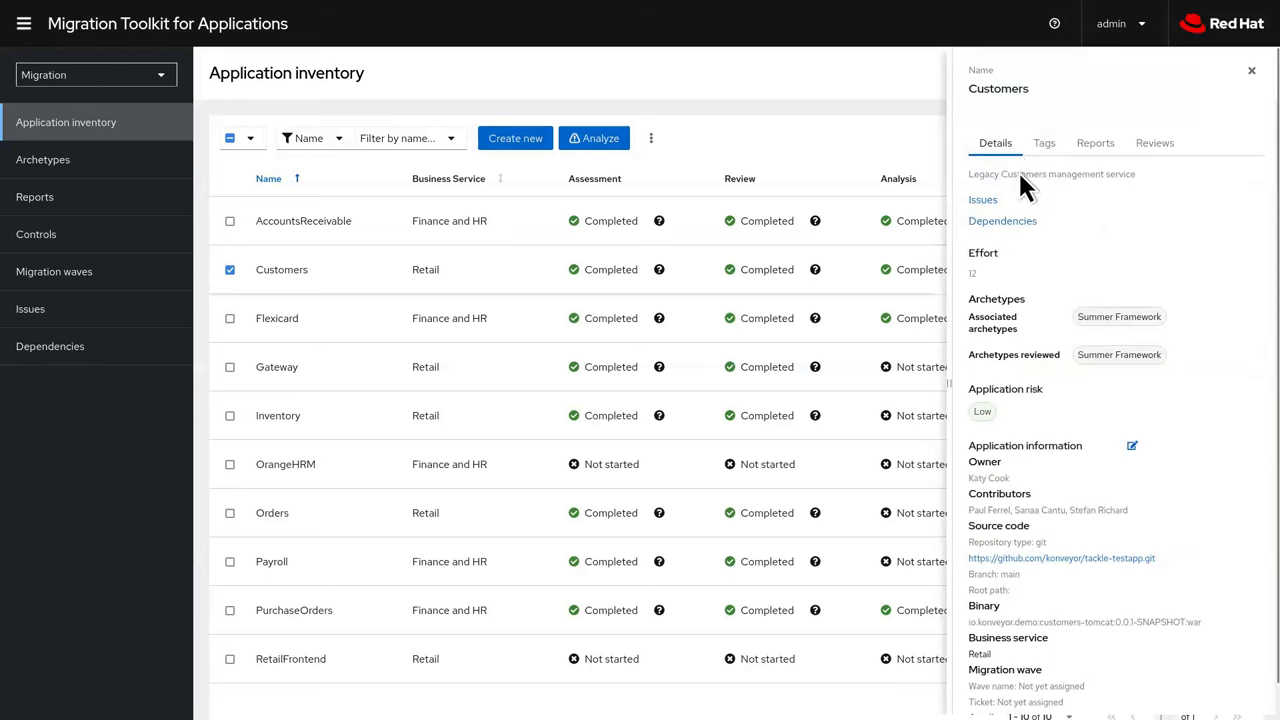
pyautogui.click(1002, 221)
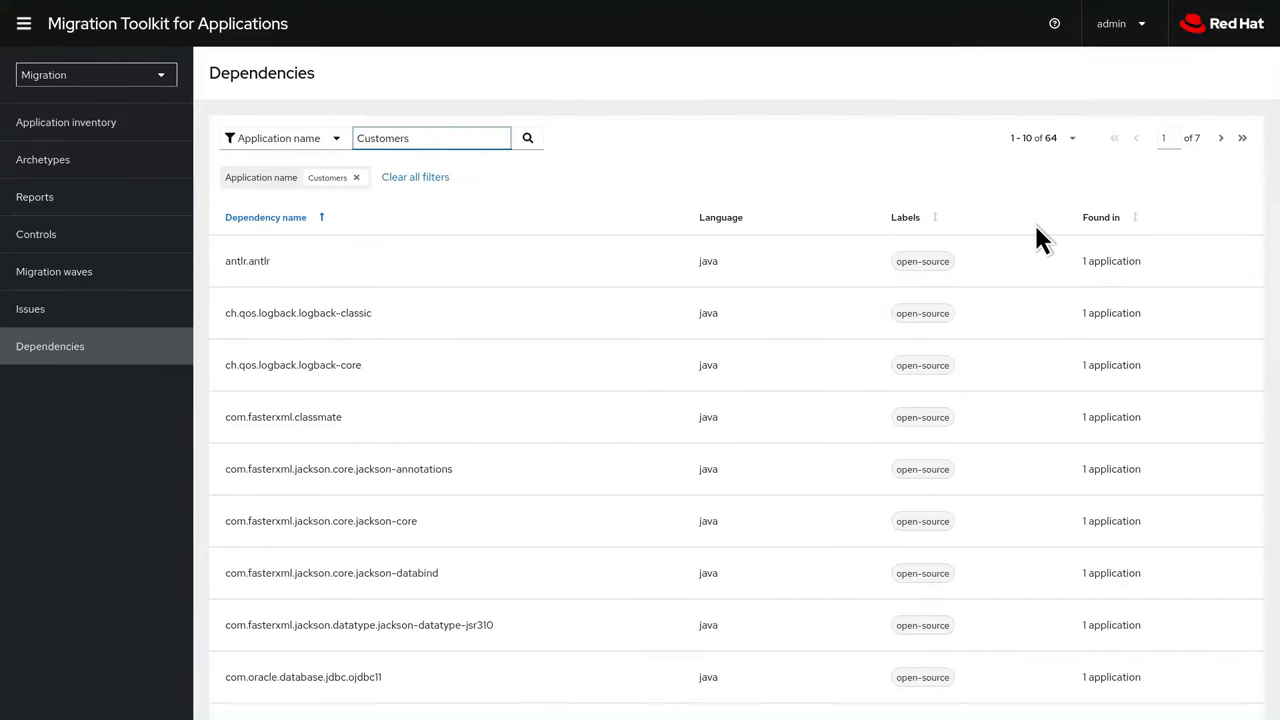
pyautogui.moveTo(958, 232)
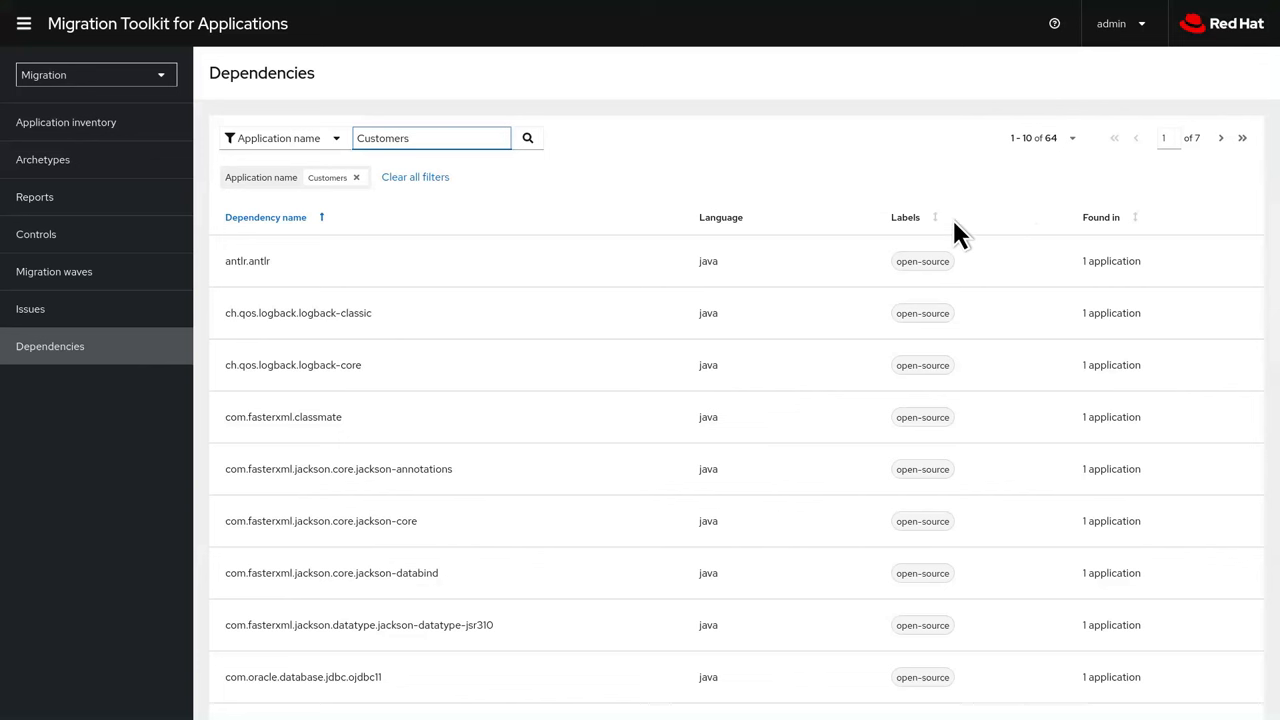
pyautogui.moveTo(375, 198)
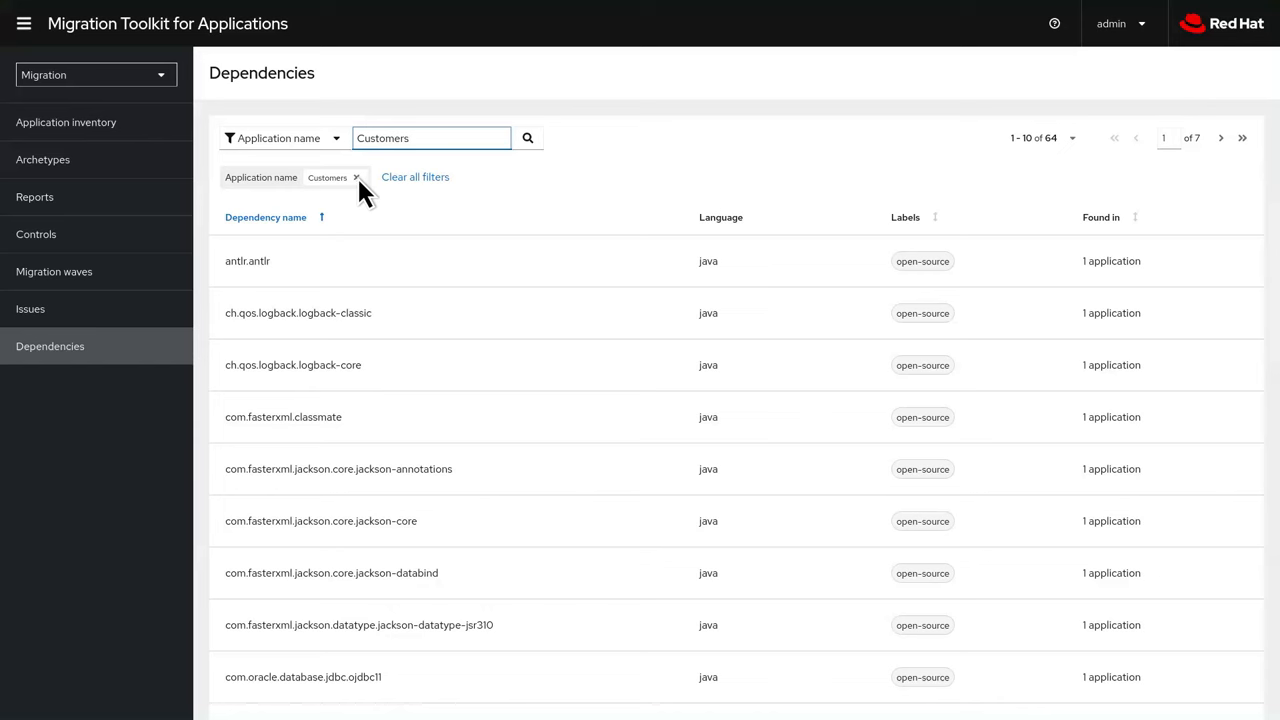
# Clear the Customers filter and view which applications use ch.qos.logback.logback-classic
pyautogui.click(357, 177)
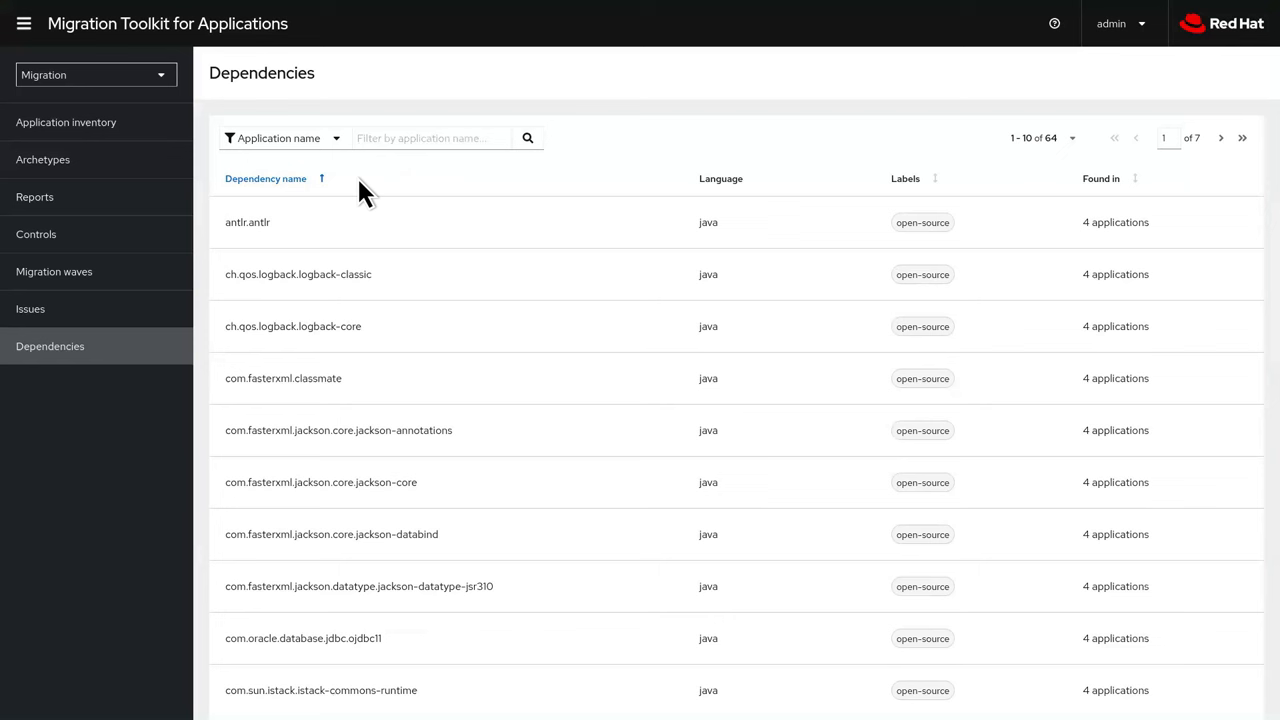
pyautogui.moveTo(378, 272)
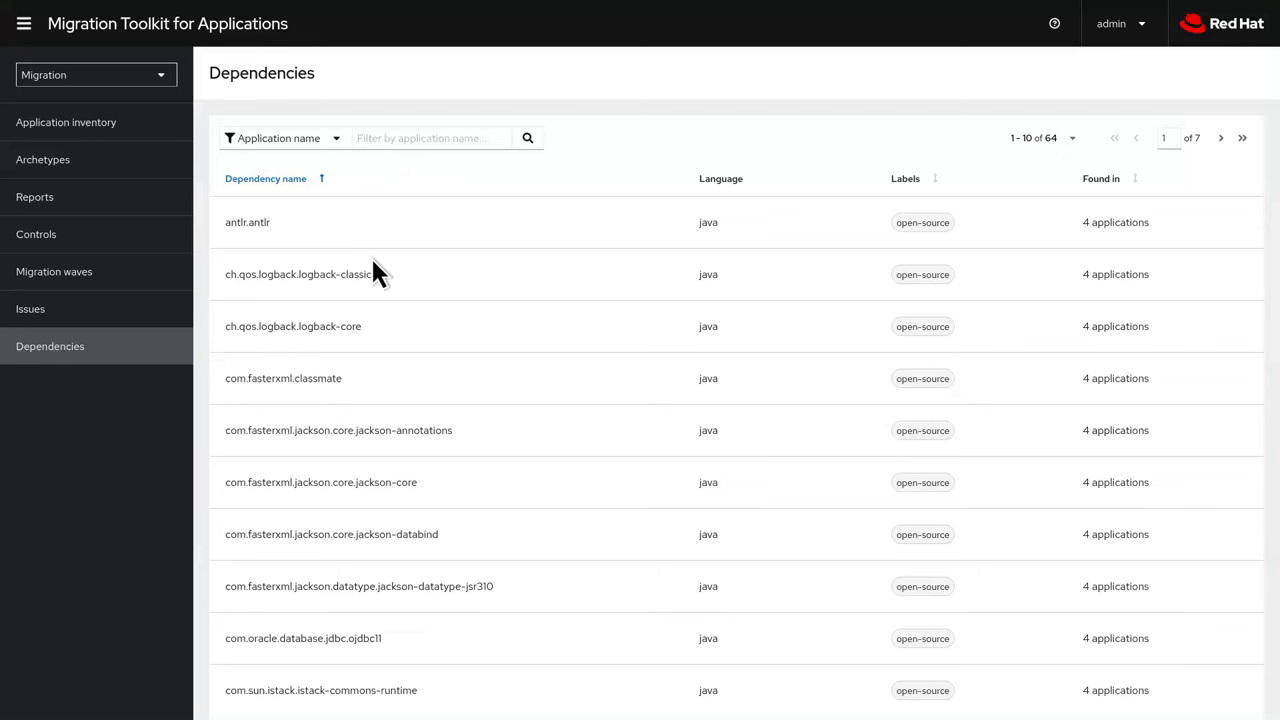
pyautogui.click(298, 274)
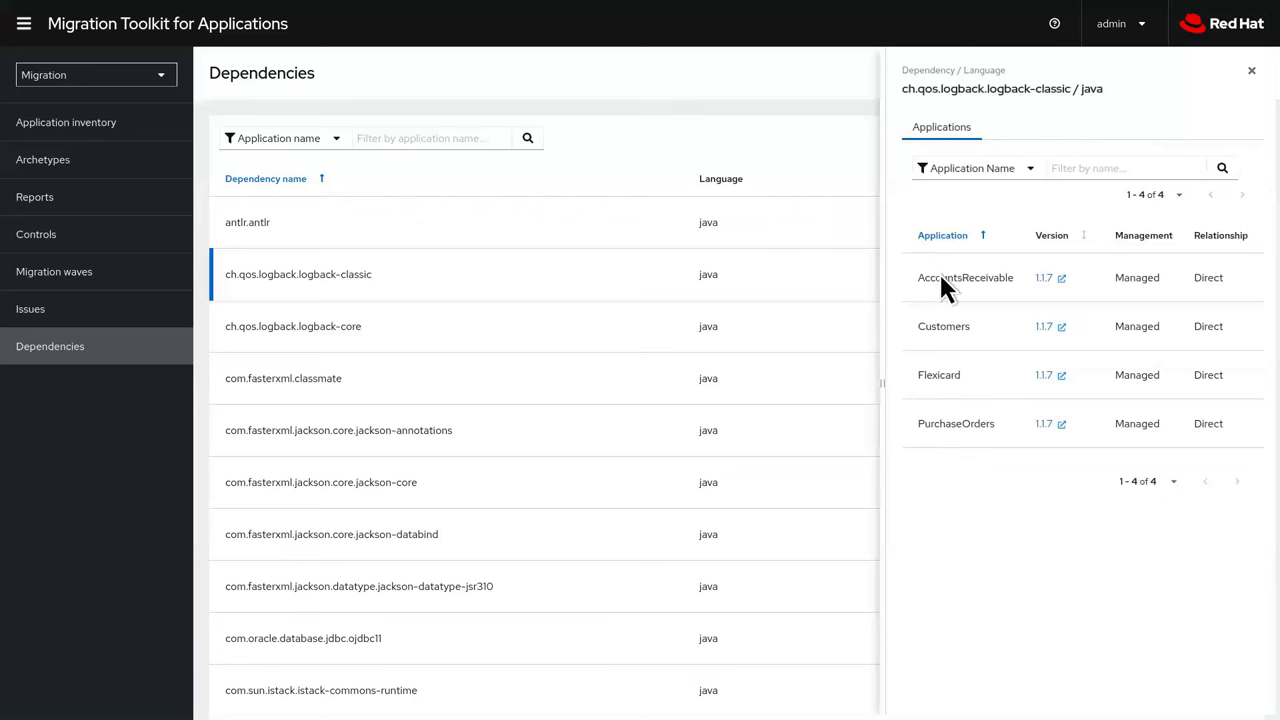
pyautogui.moveTo(1078, 289)
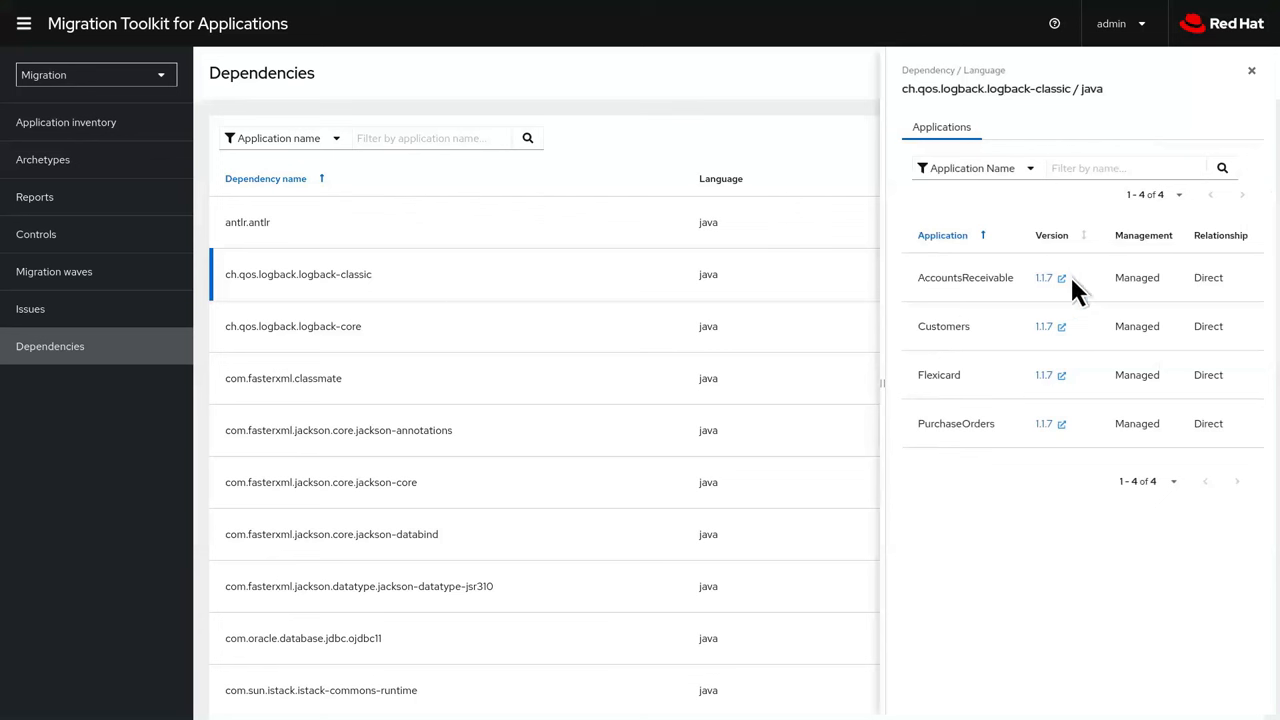
pyautogui.moveTo(1085, 448)
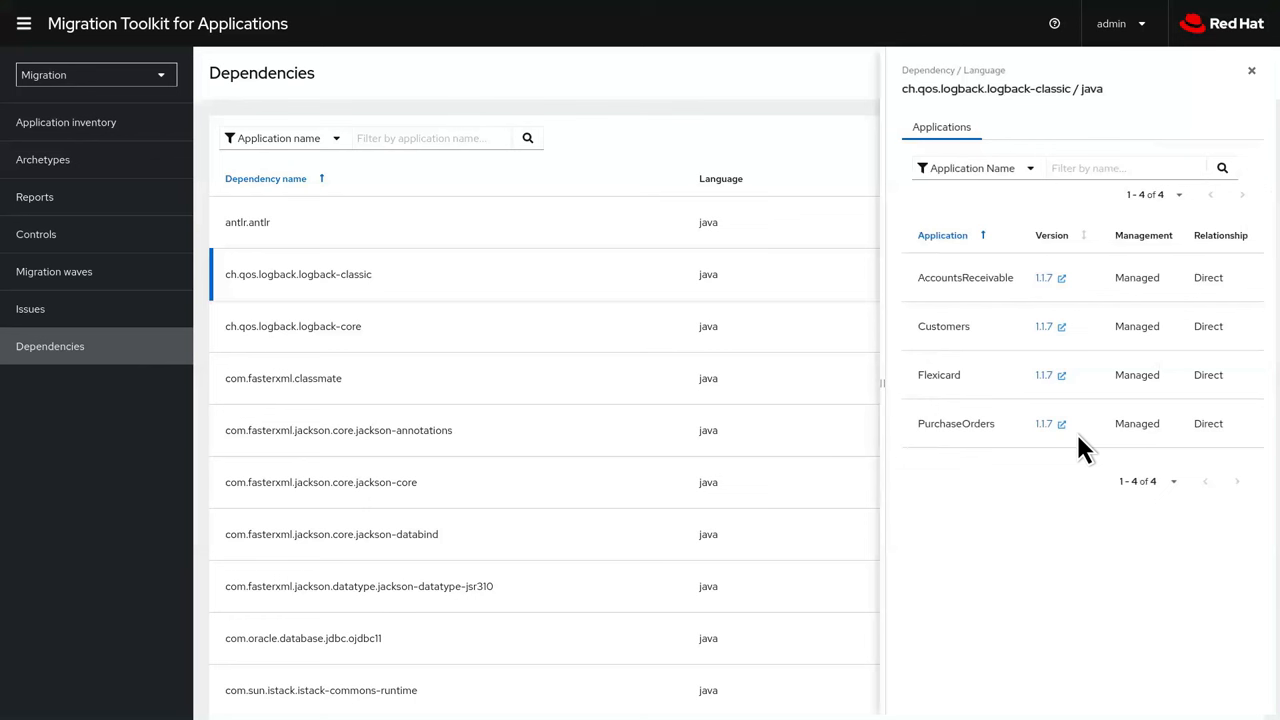
pyautogui.moveTo(1240, 448)
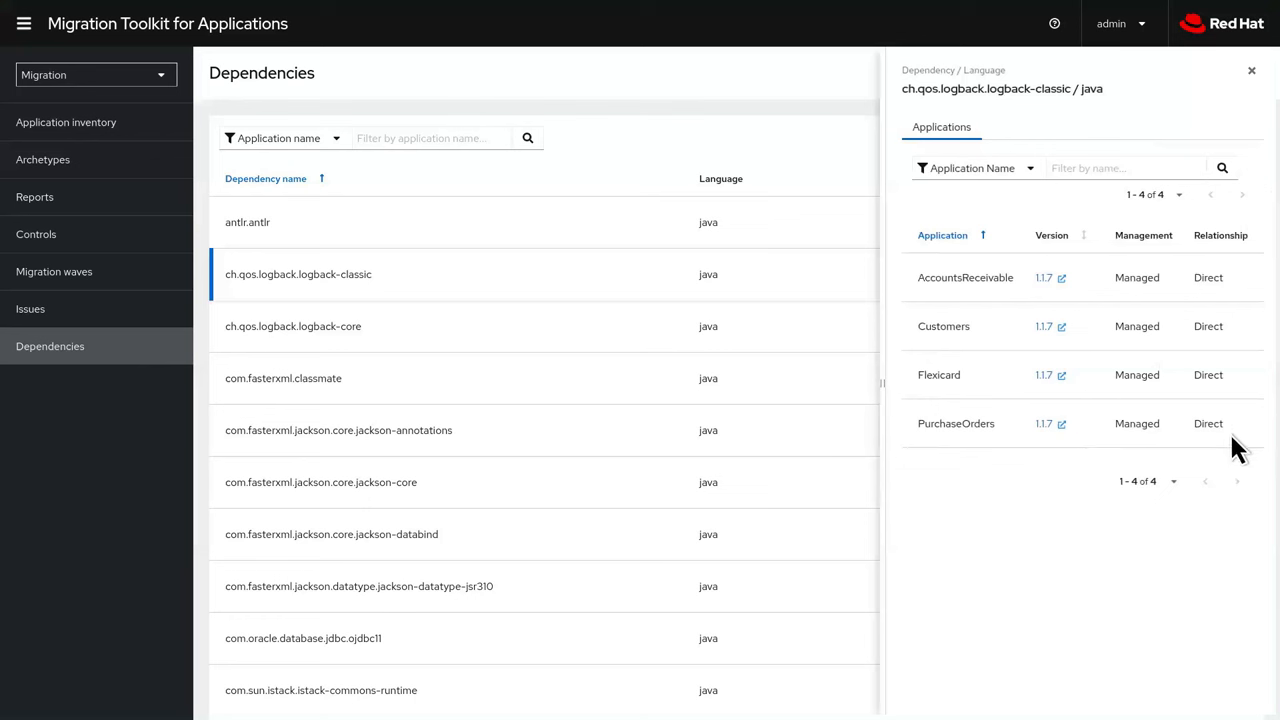
pyautogui.moveTo(1078, 298)
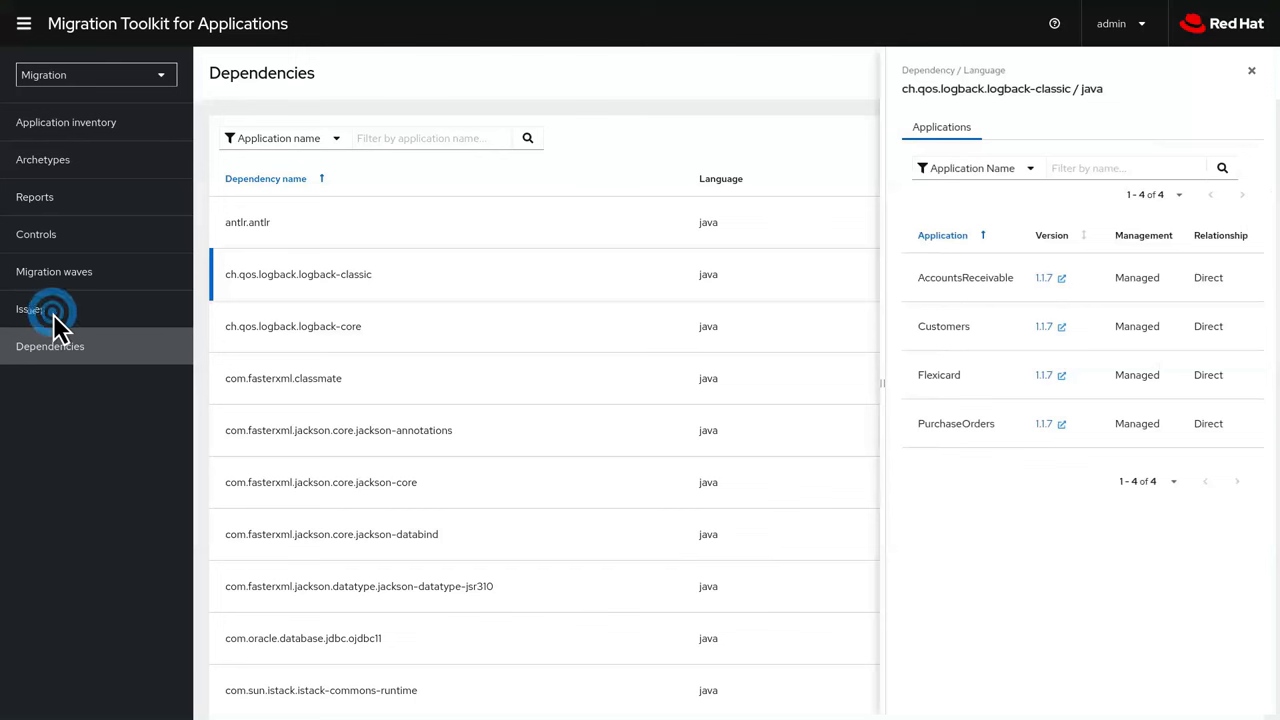
pyautogui.click(30, 308)
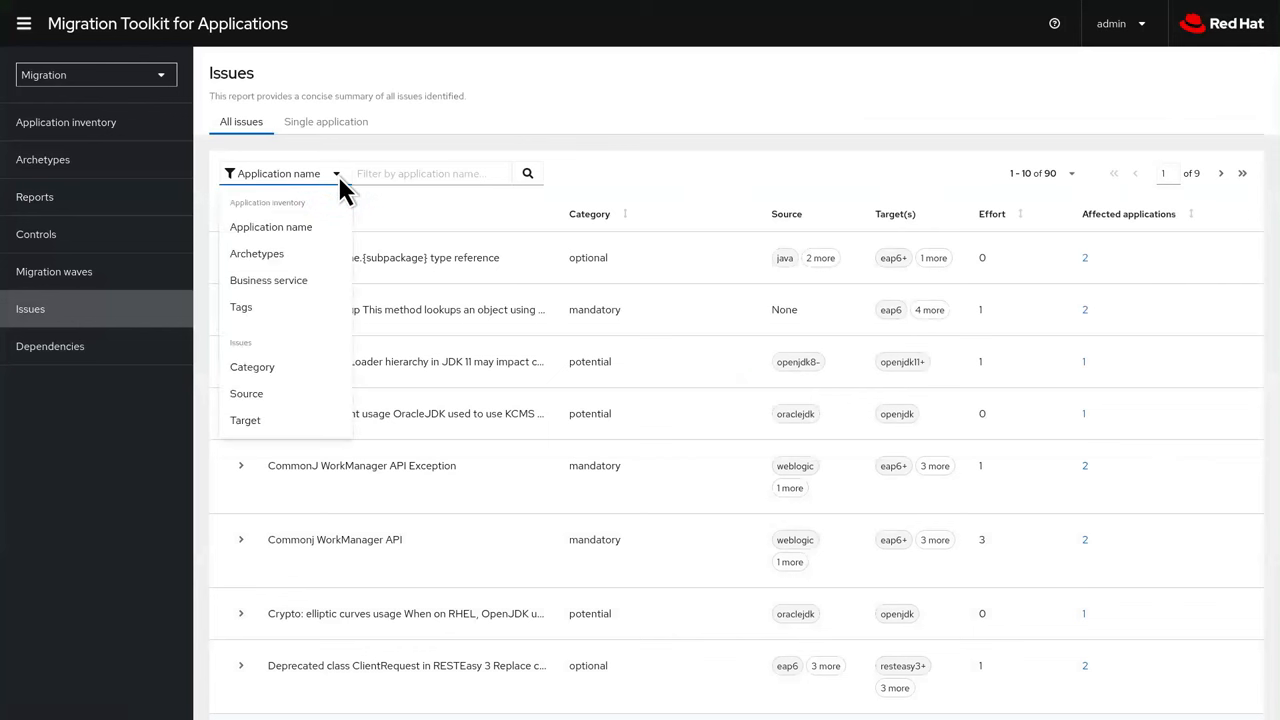
# Filter issues to the Summer Framework archetype, showing four mandatory cloud-readiness issues
pyautogui.click(256, 253)
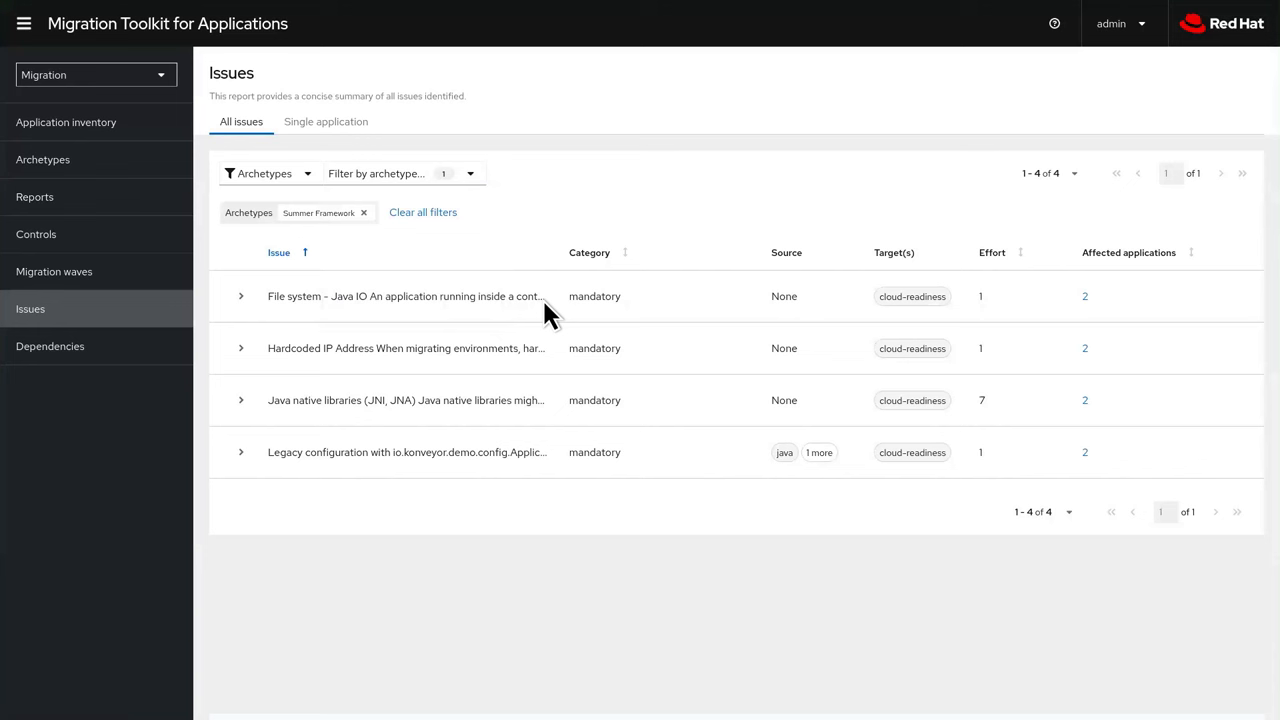
pyautogui.moveTo(550, 367)
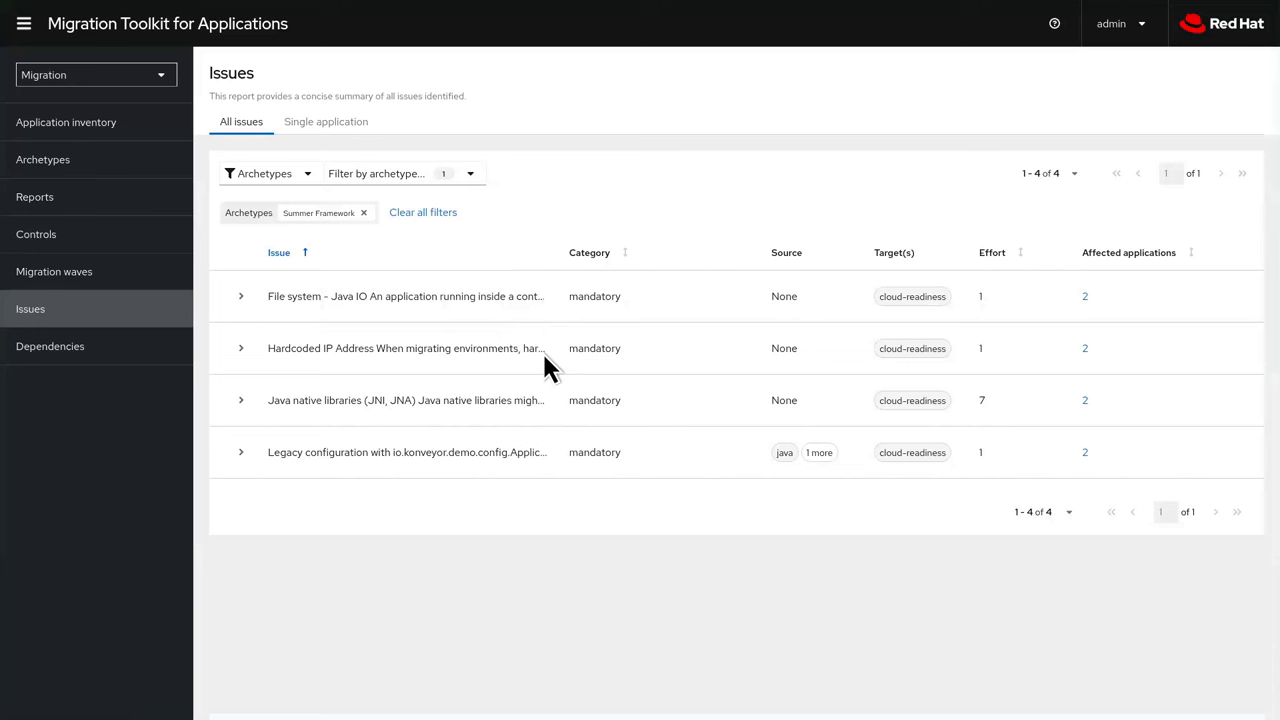
pyautogui.moveTo(555, 402)
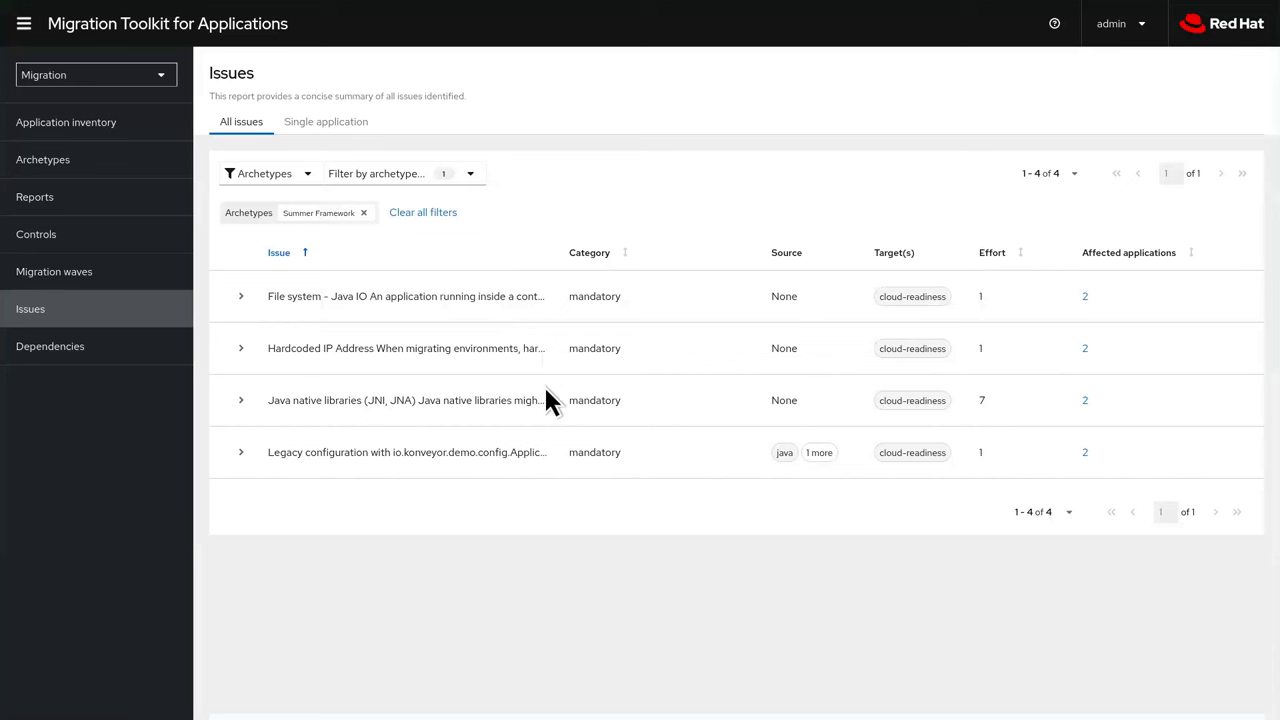
pyautogui.moveTo(555, 470)
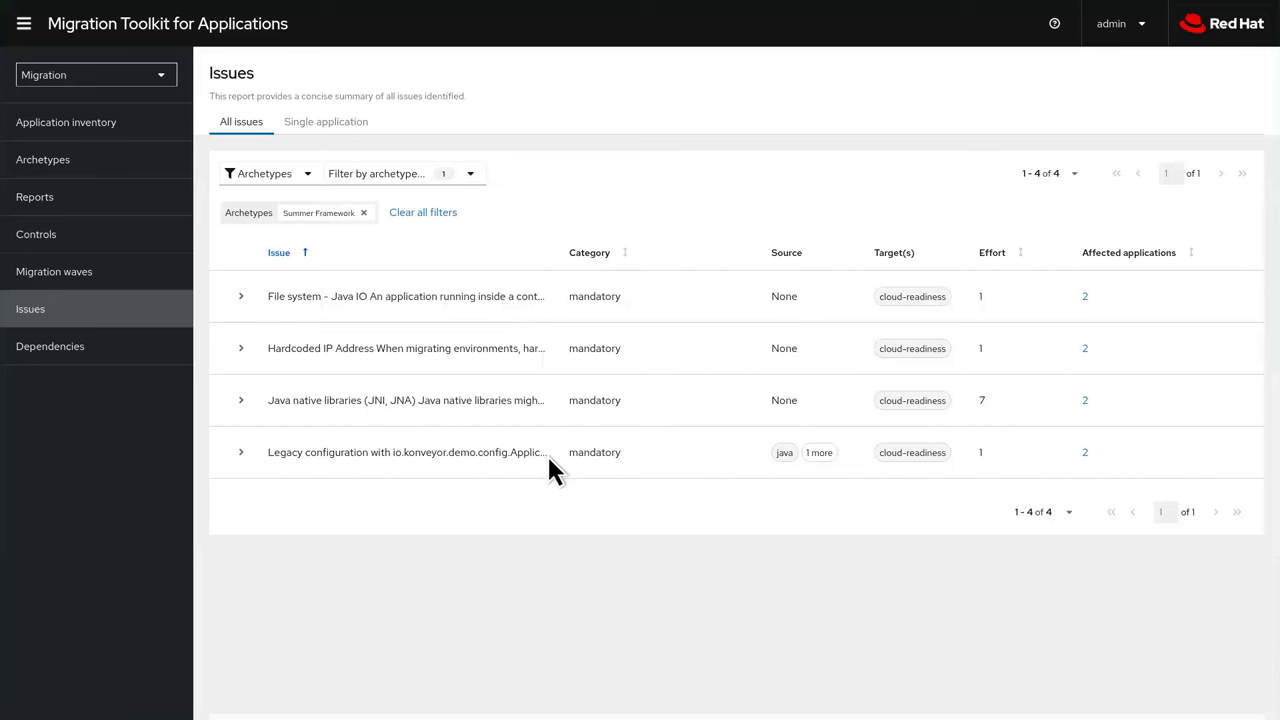
pyautogui.click(545, 452)
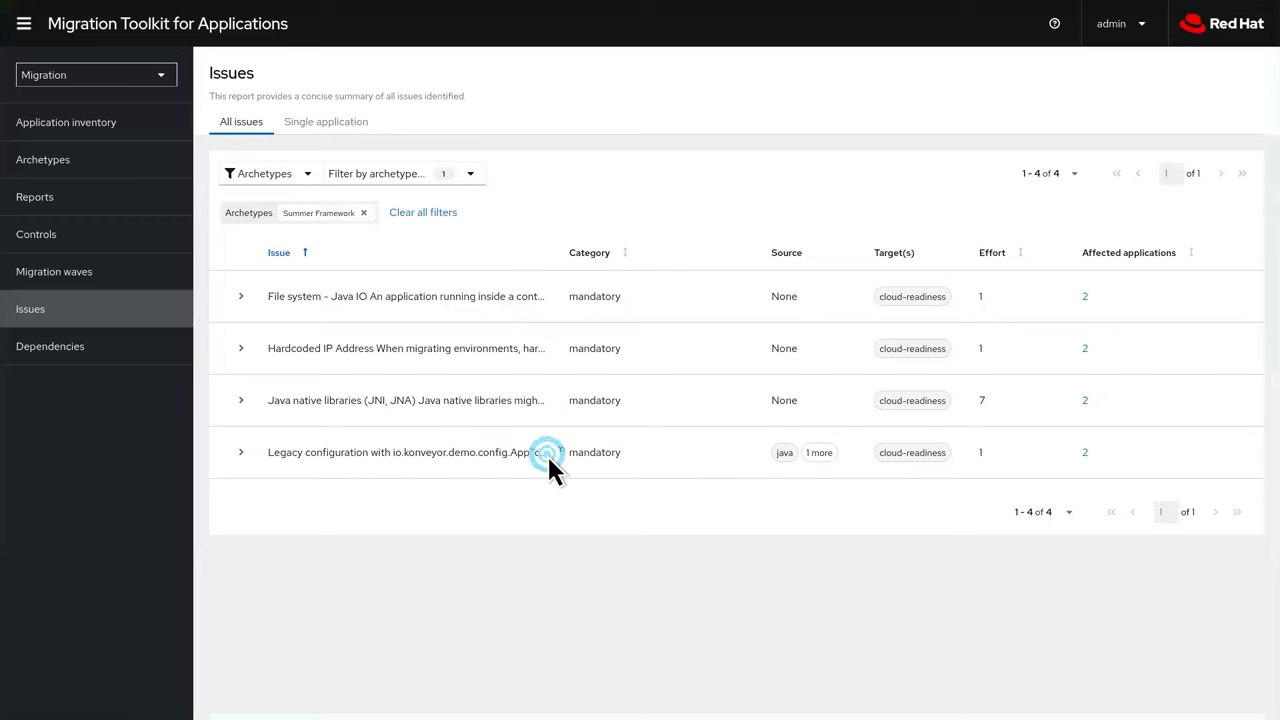
# Expand the Legacy configuration issue and view its affected applications, Customers and PurchaseOrders
pyautogui.click(240, 452)
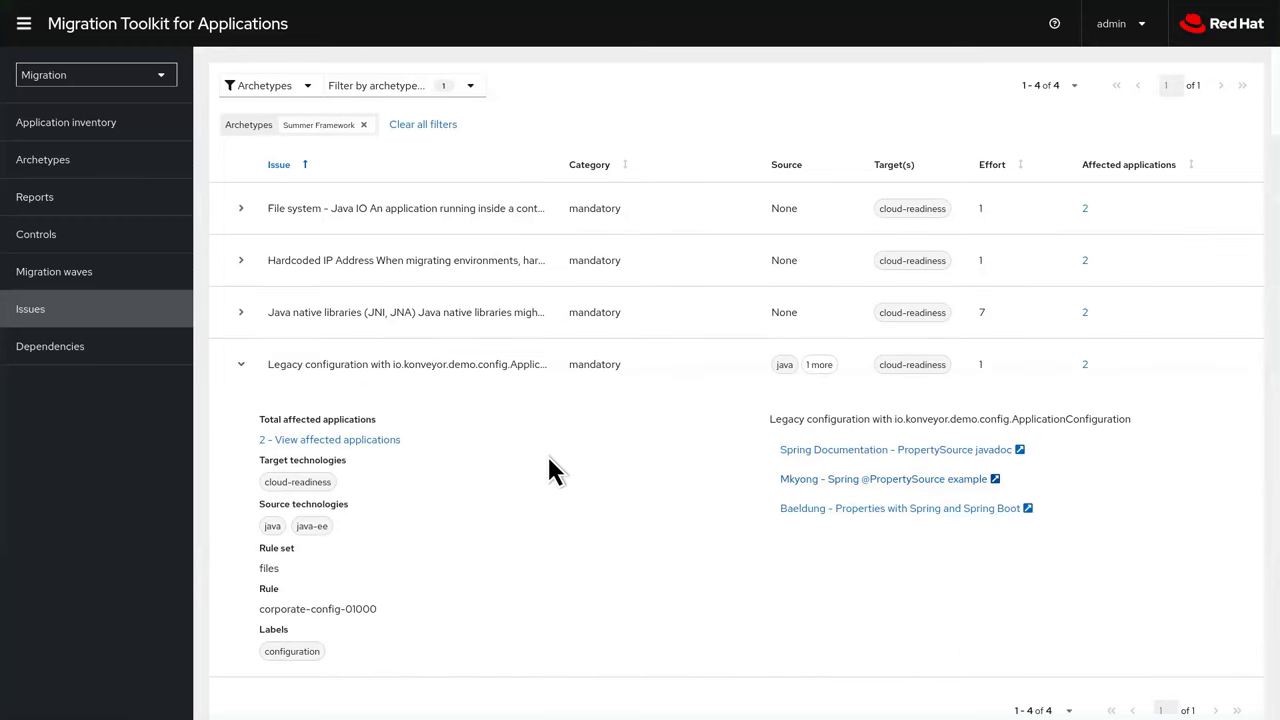
pyautogui.click(334, 439)
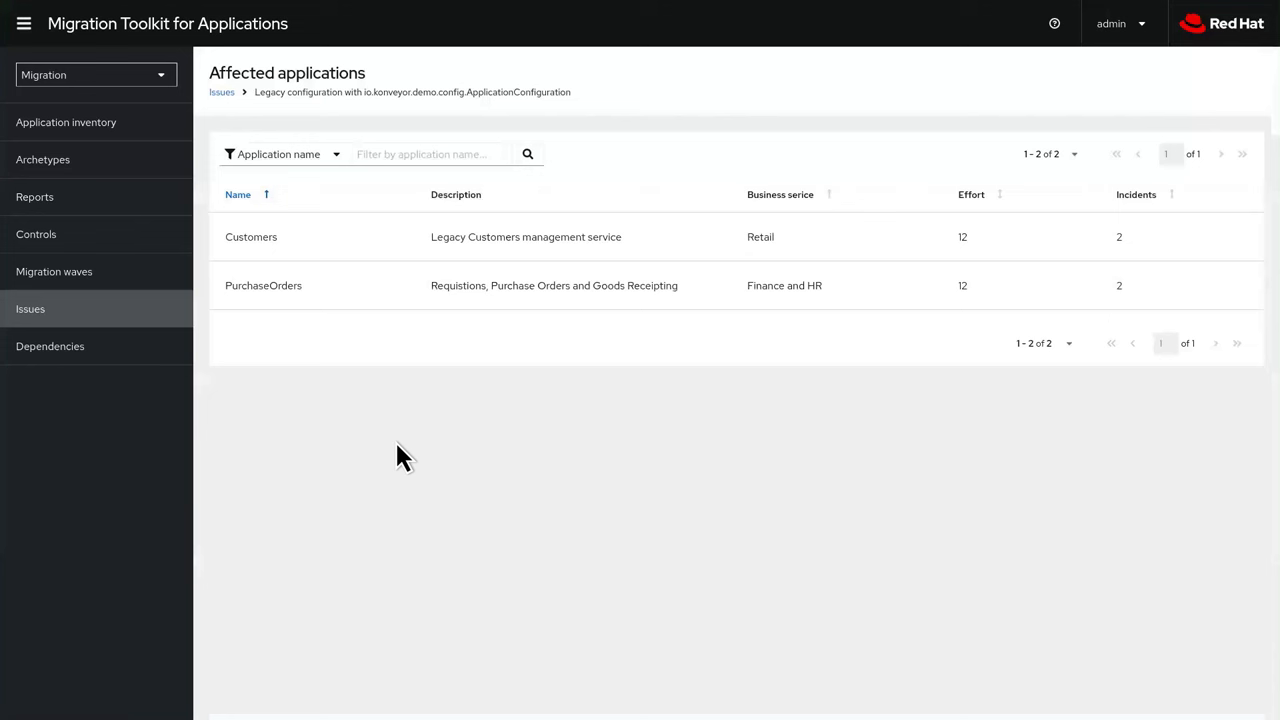
pyautogui.moveTo(398, 448)
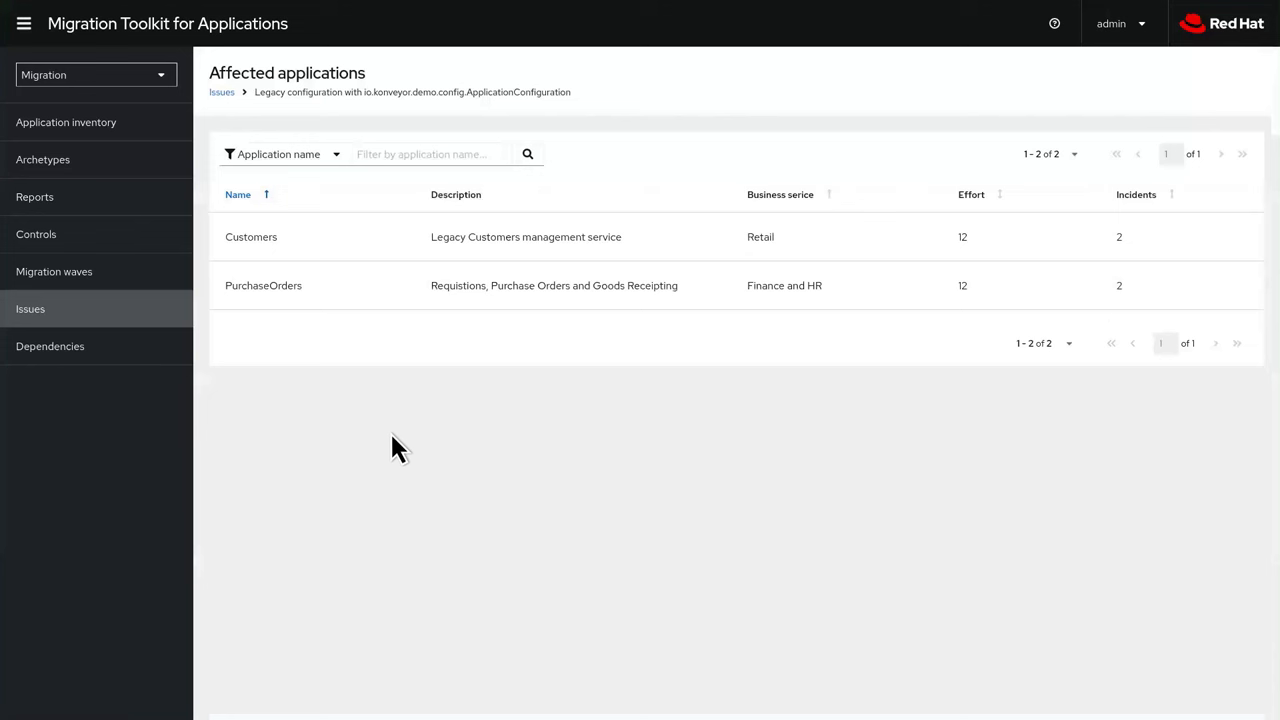
# Open Customers' affected files: PersistenceConfig.java with 2 incidents and effort 2
pyautogui.click(251, 237)
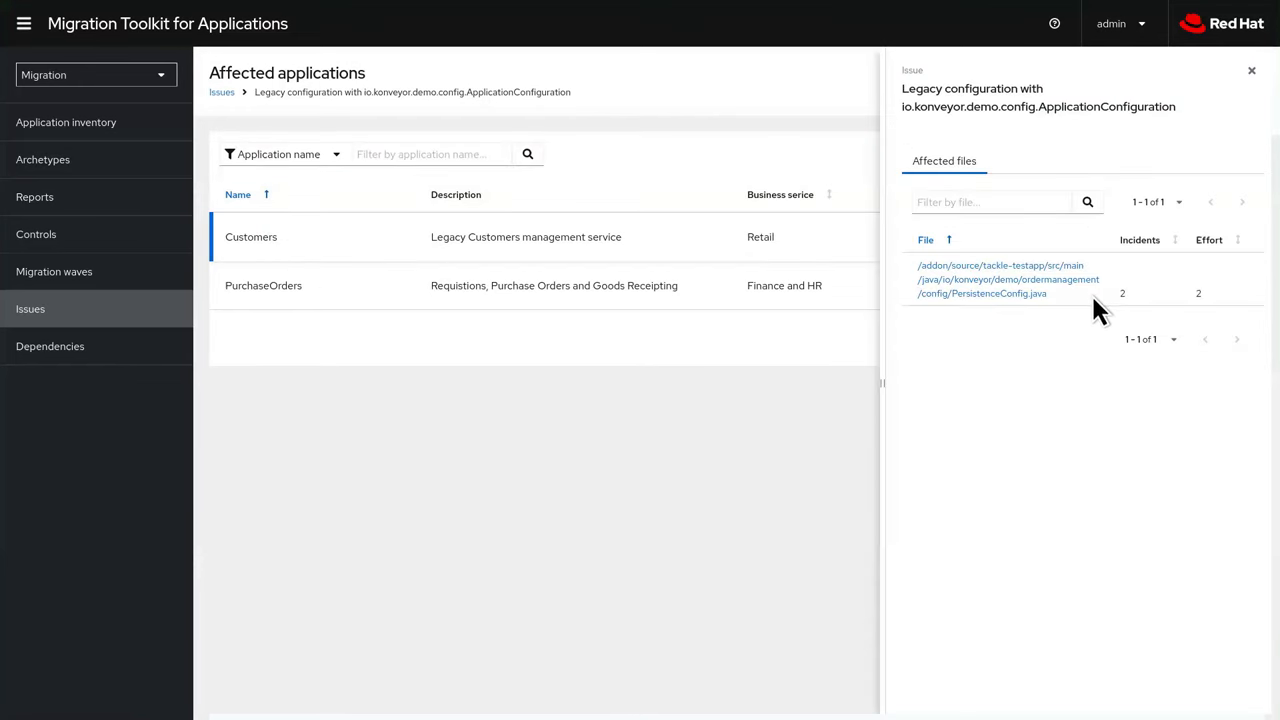
pyautogui.moveTo(1213, 310)
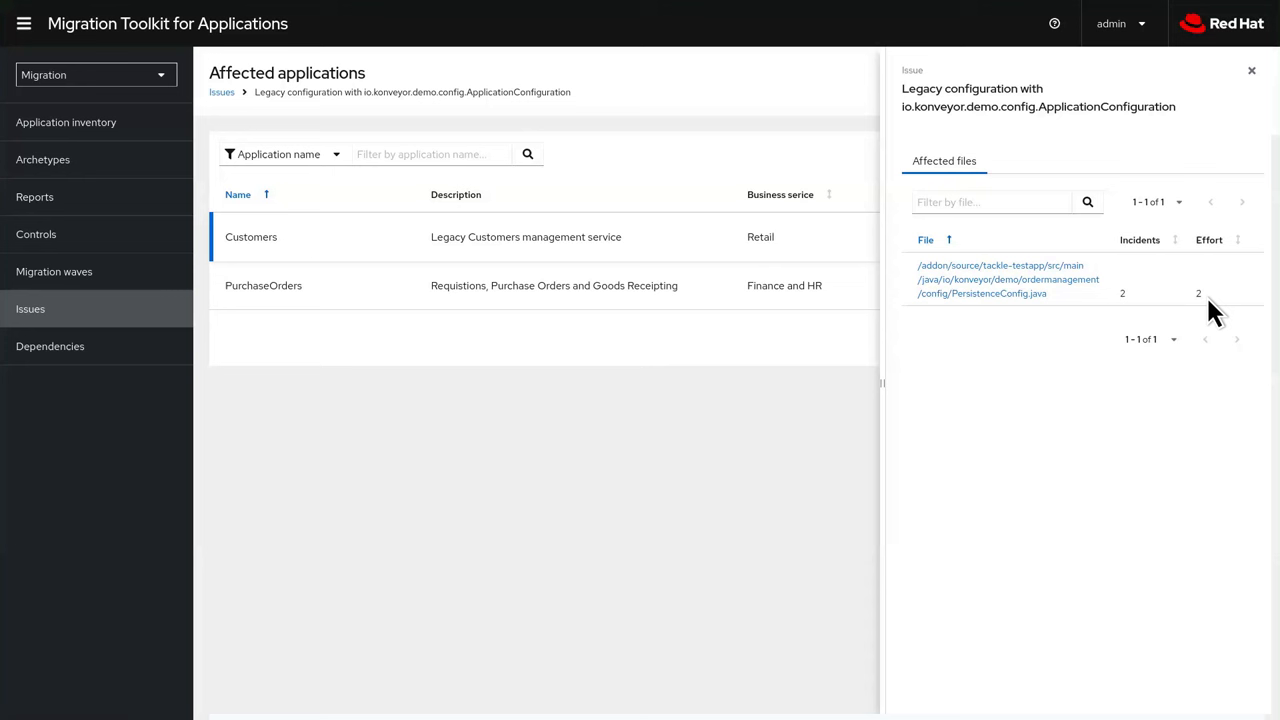
pyautogui.moveTo(1130, 300)
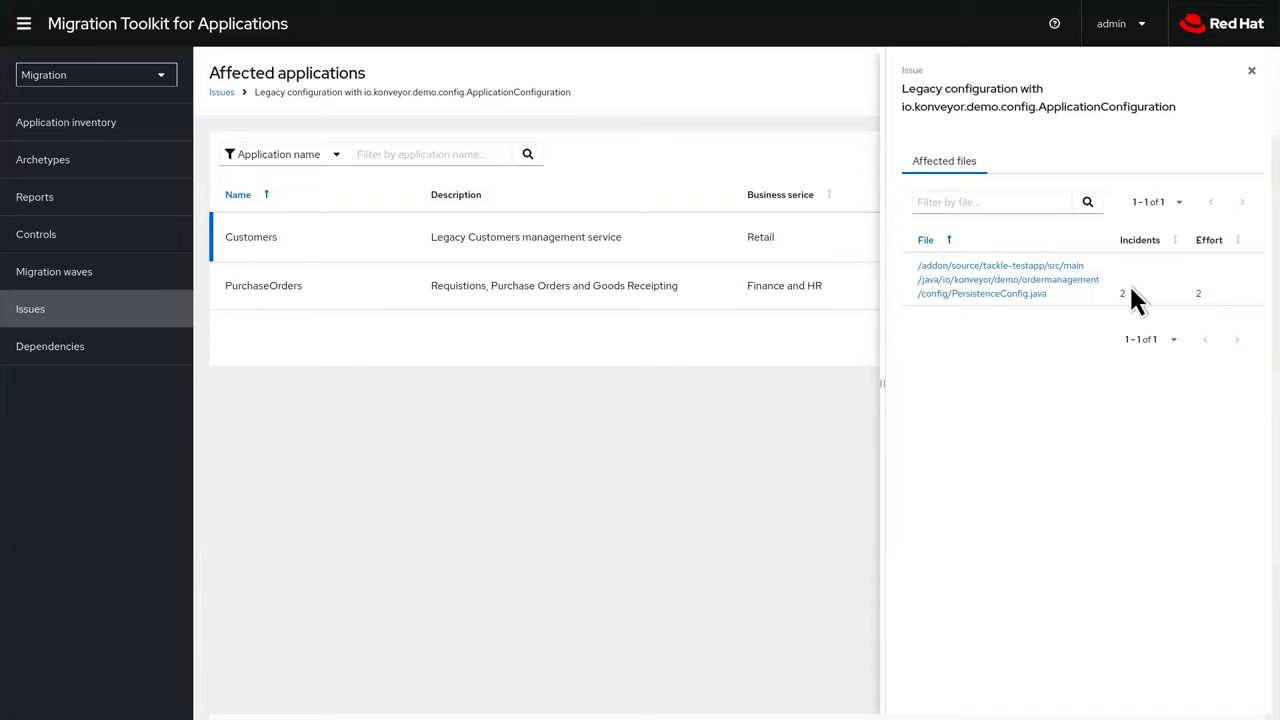
# Open PersistenceConfig.java's incidents dialog and switch to Incident #2 at line 66
pyautogui.click(1008, 279)
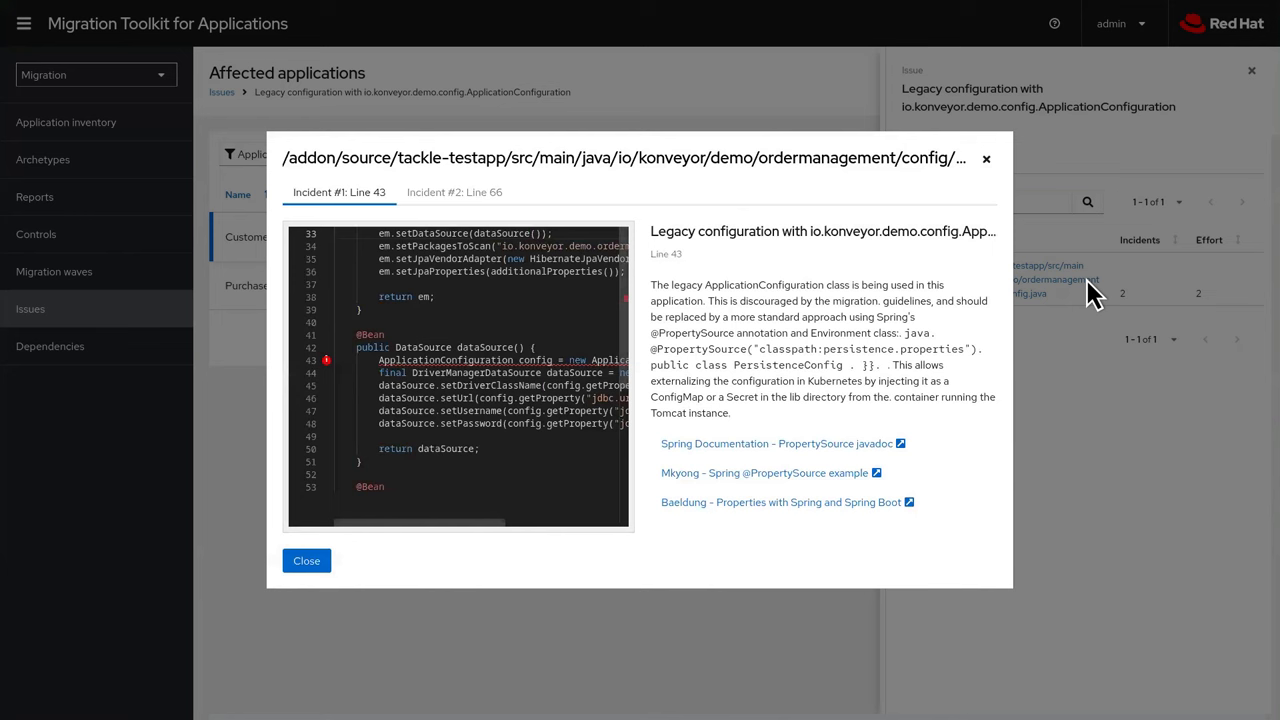
pyautogui.moveTo(505, 207)
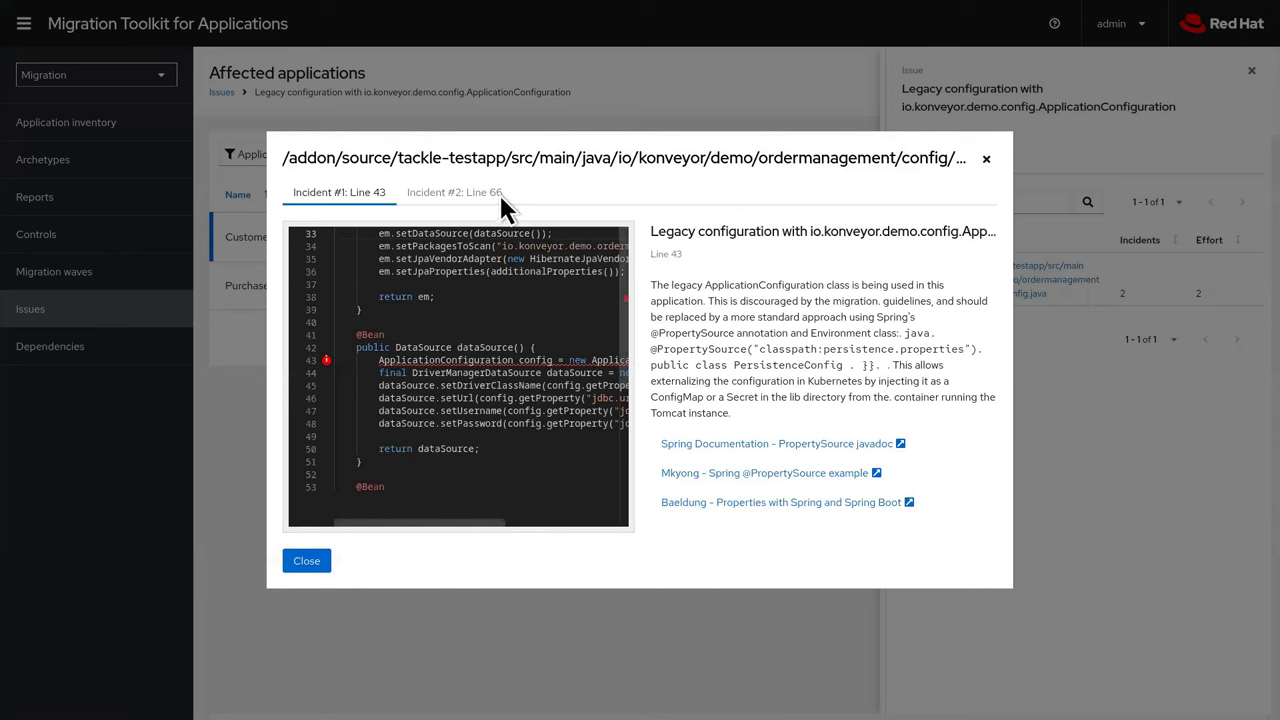
pyautogui.click(454, 192)
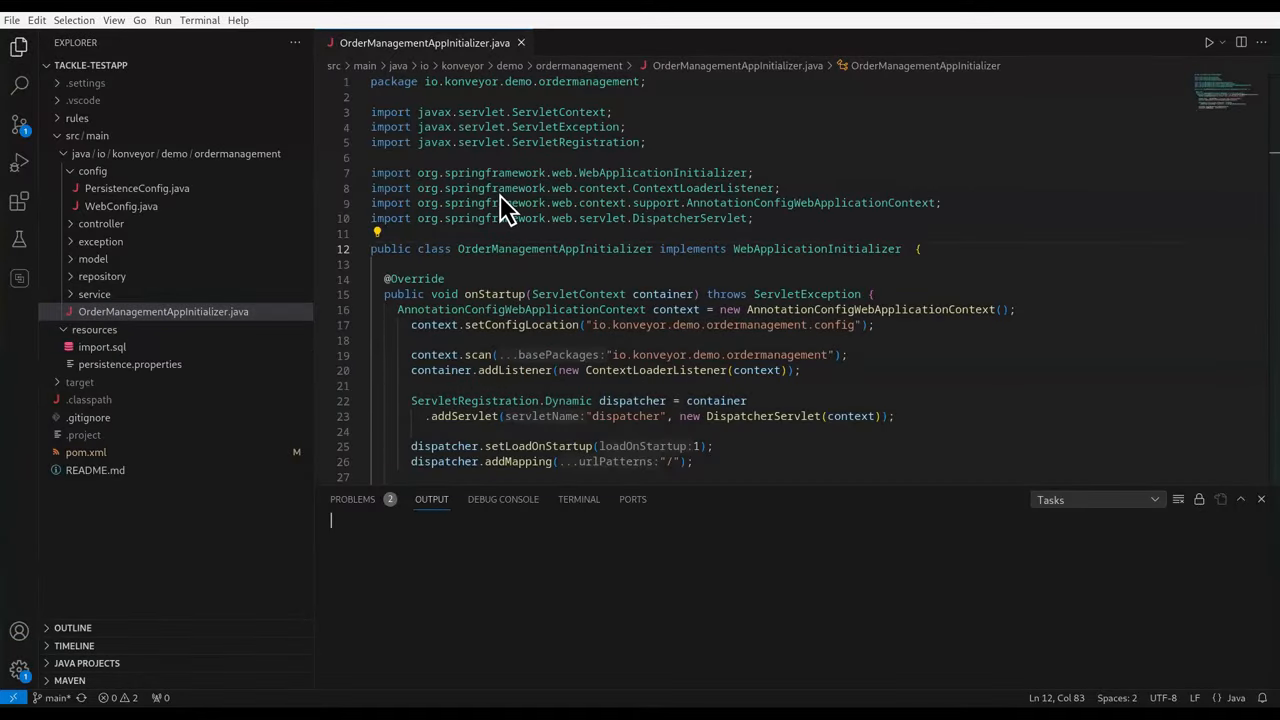
pyautogui.moveTo(448, 218)
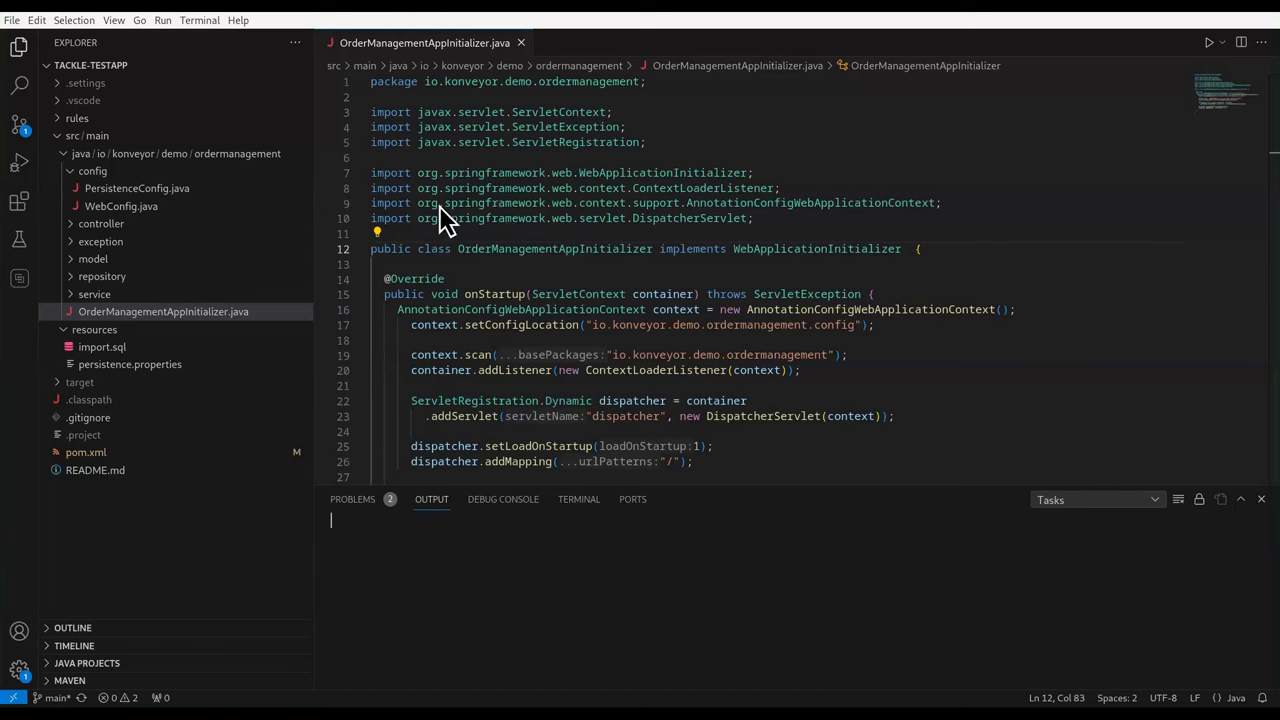
# Open the MTA Explorer configuration with tackle-testapp input and cloud-readiness target
pyautogui.click(19, 279)
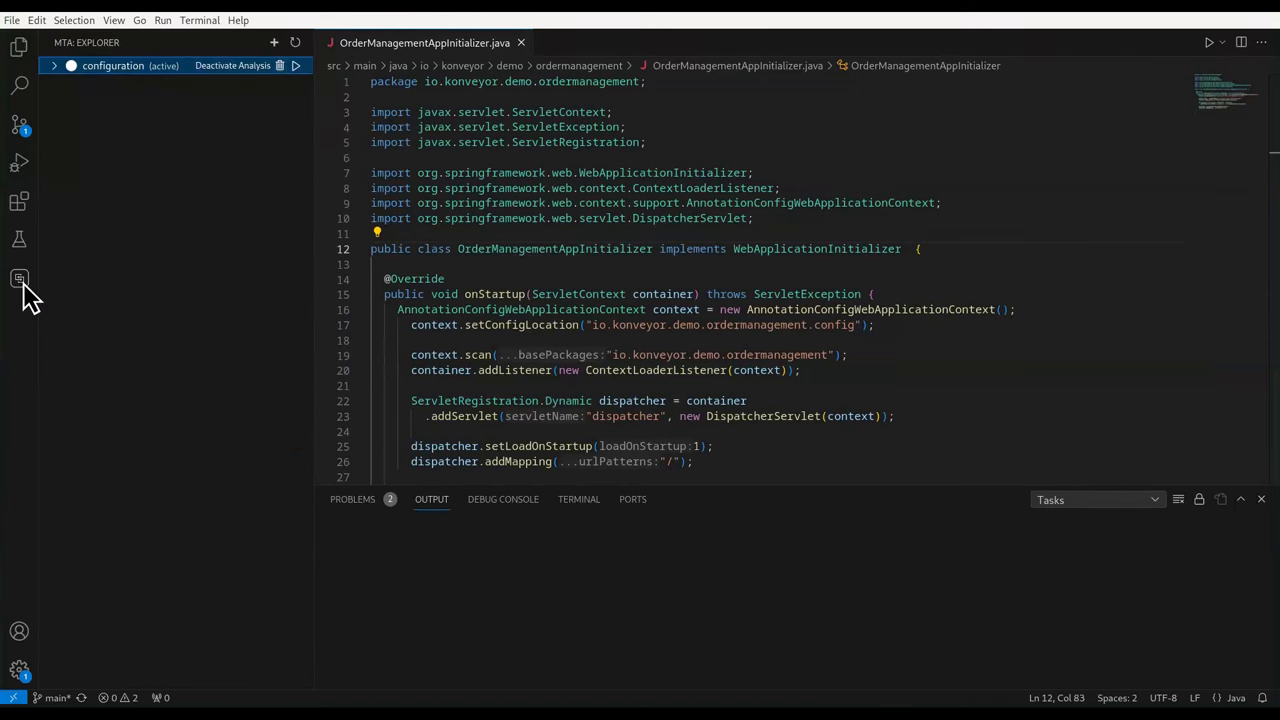
pyautogui.moveTo(45, 260)
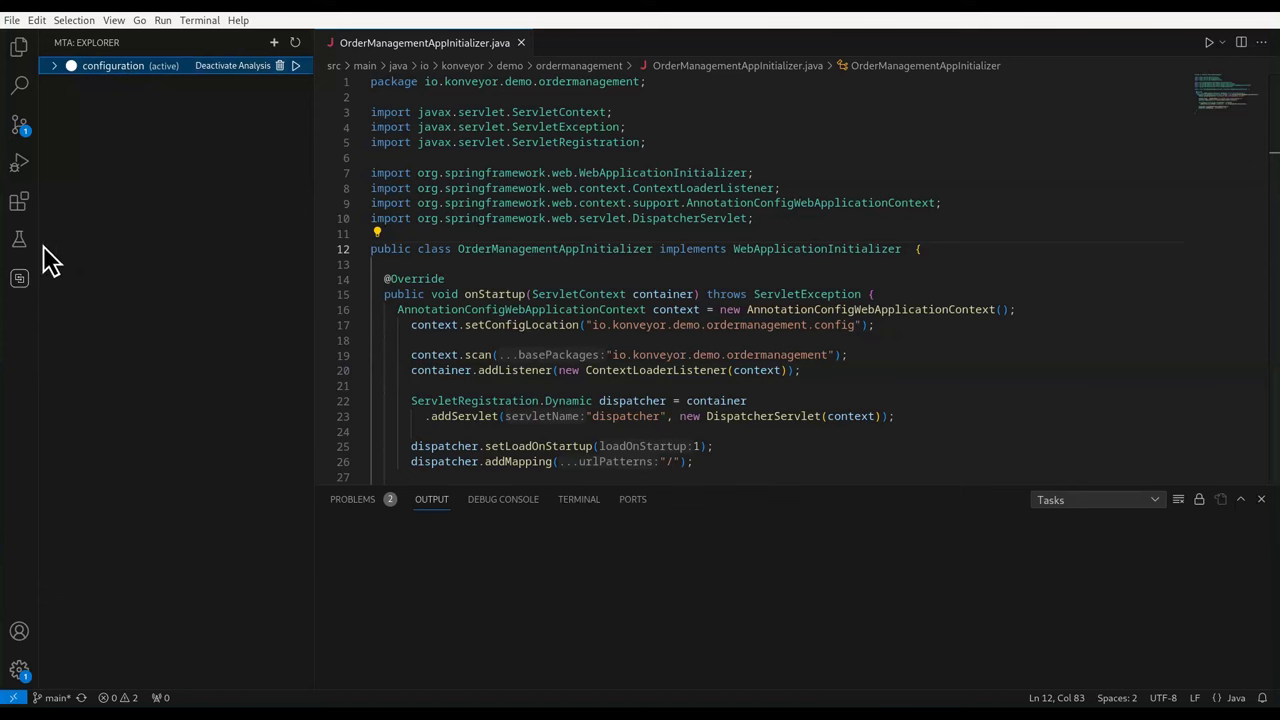
pyautogui.click(113, 65)
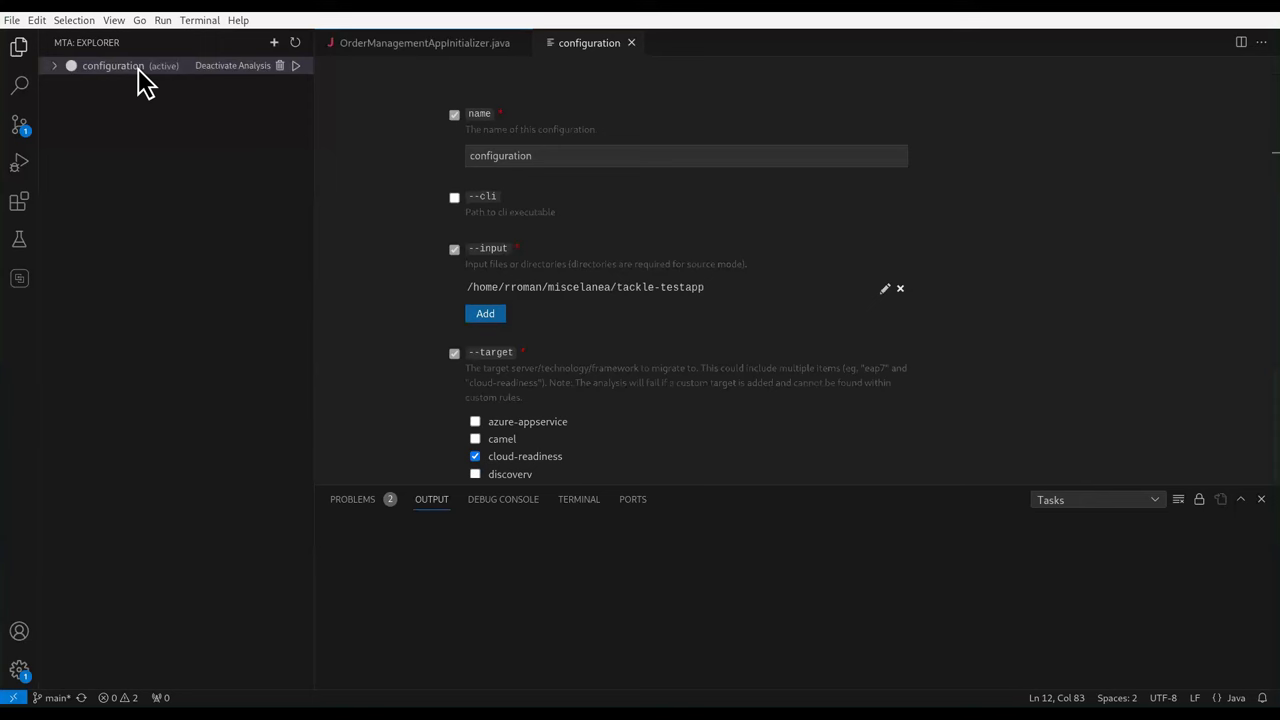
# Check the user rules directory and run the MTA analysis with this configuration
pyautogui.scroll(-3)
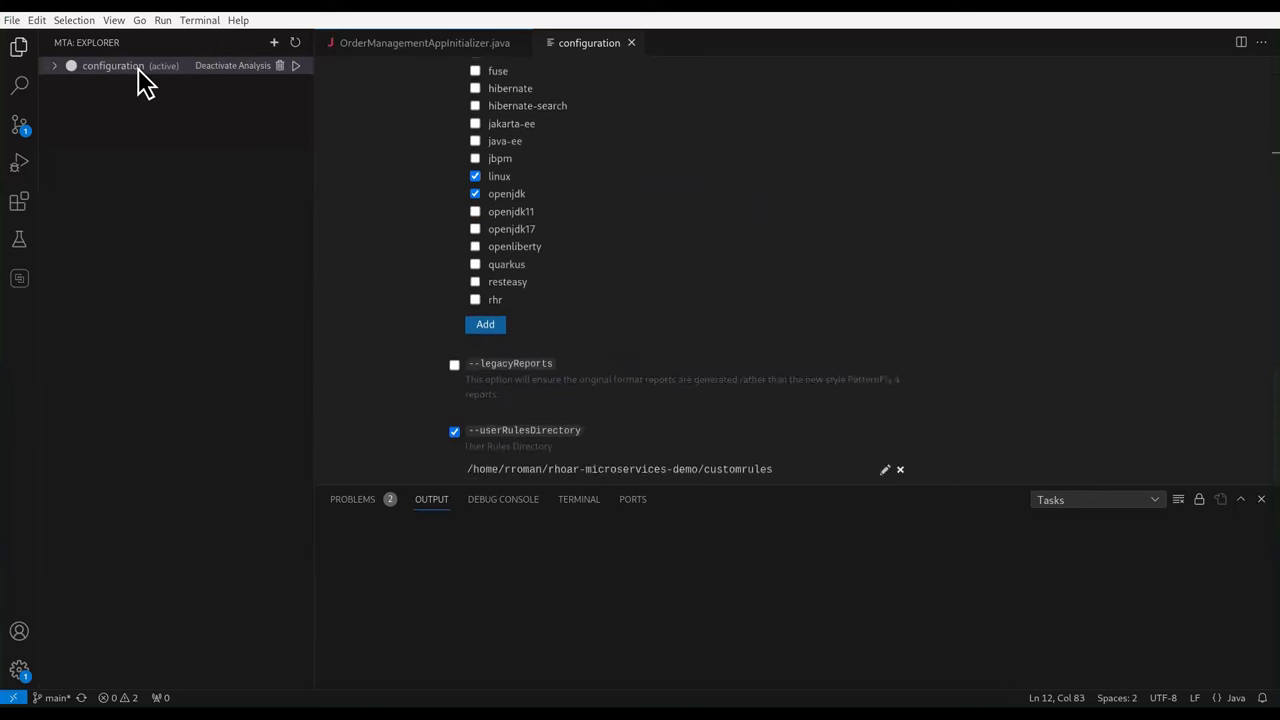
pyautogui.scroll(-3)
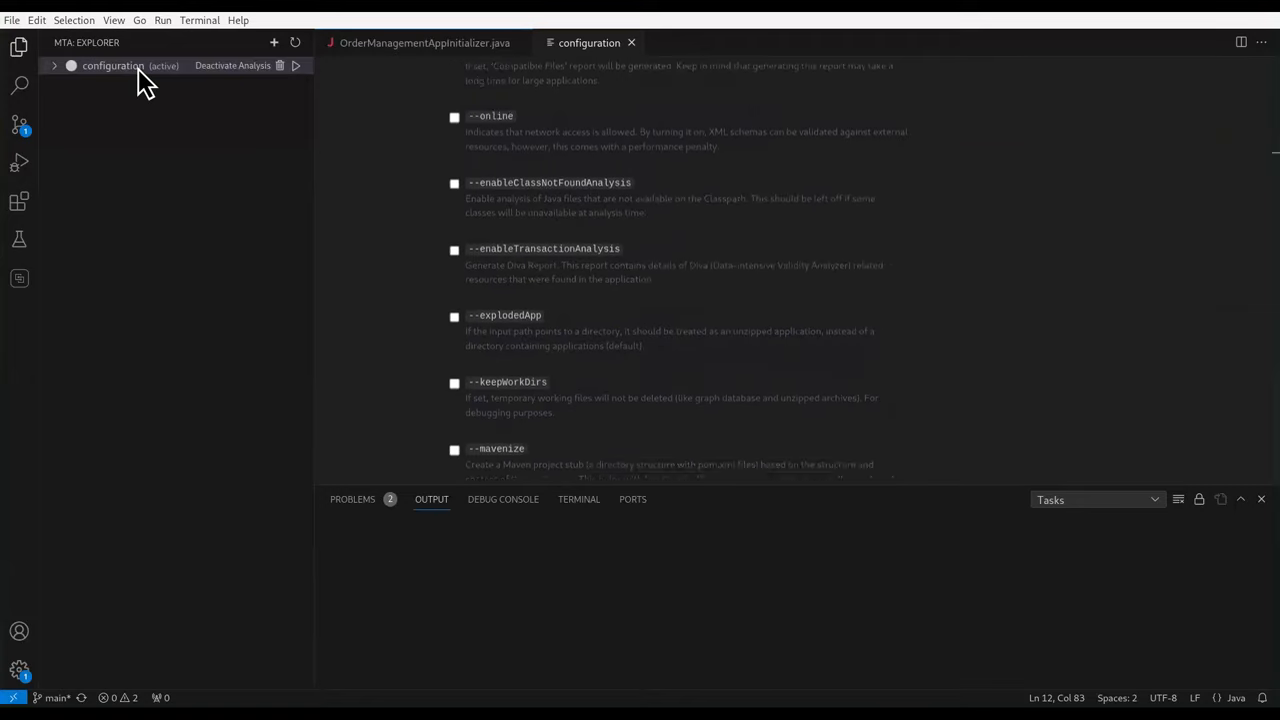
pyautogui.scroll(-3)
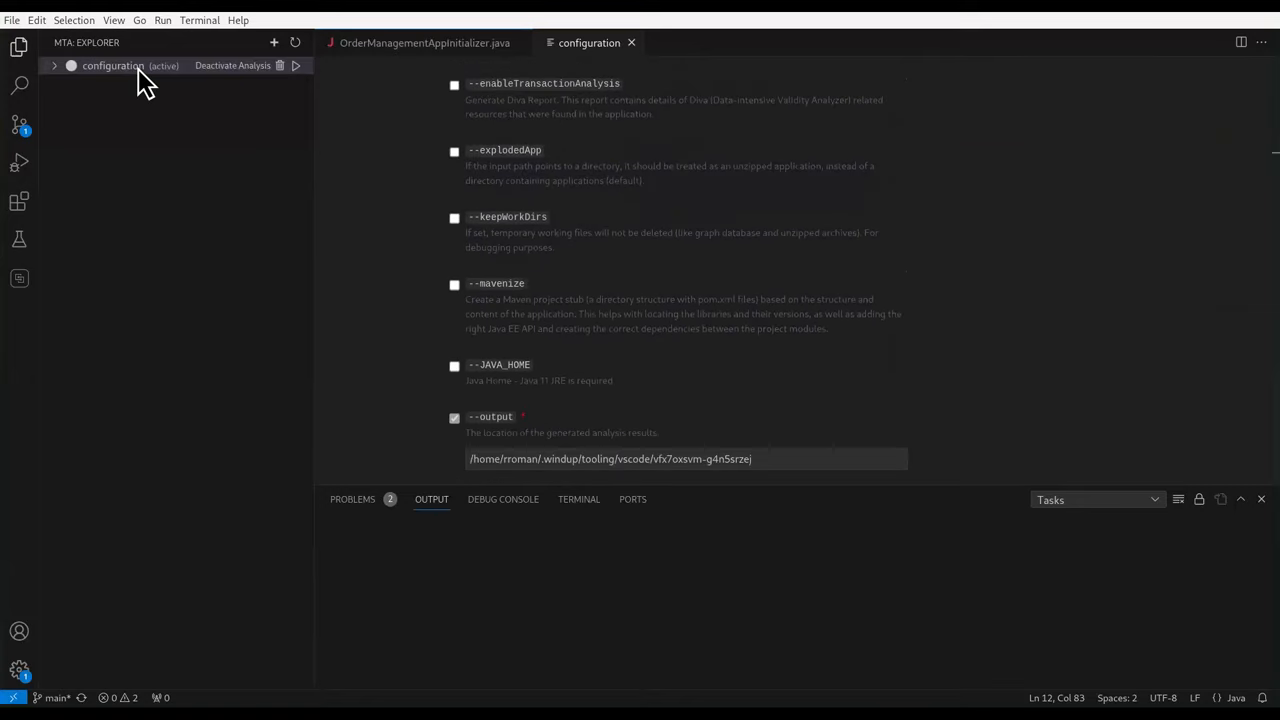
pyautogui.moveTo(300, 83)
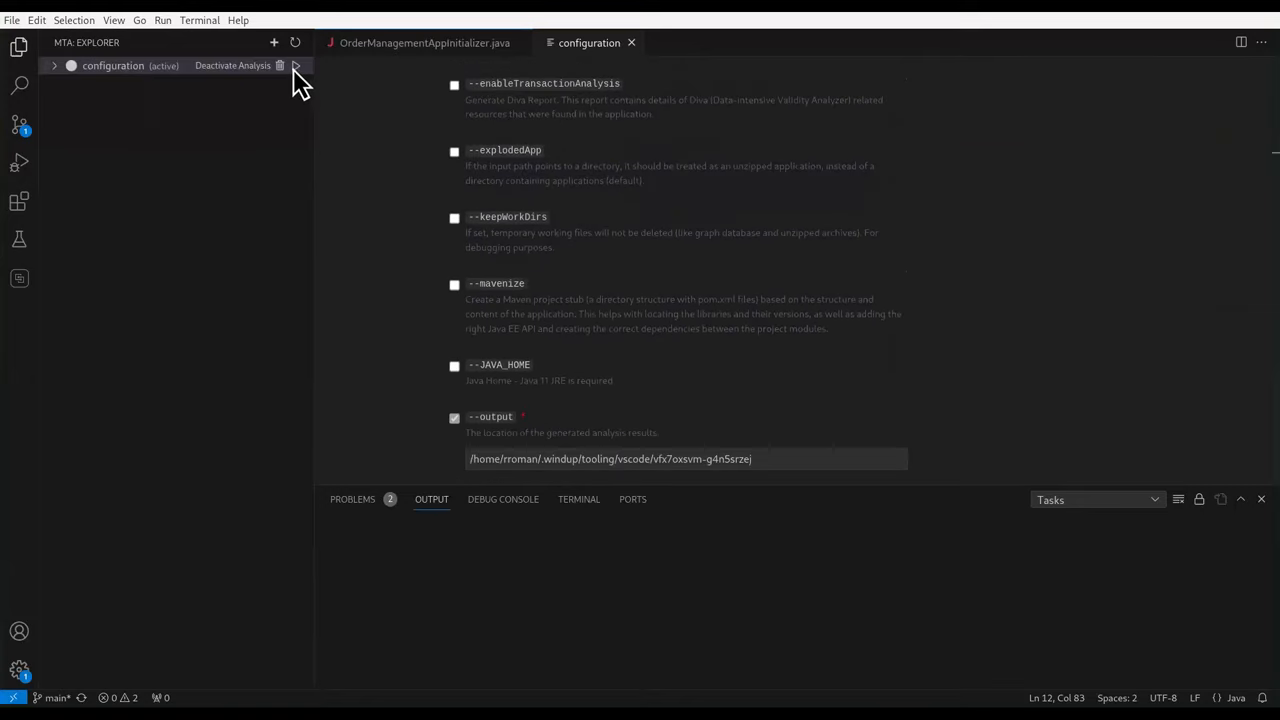
pyautogui.click(295, 65)
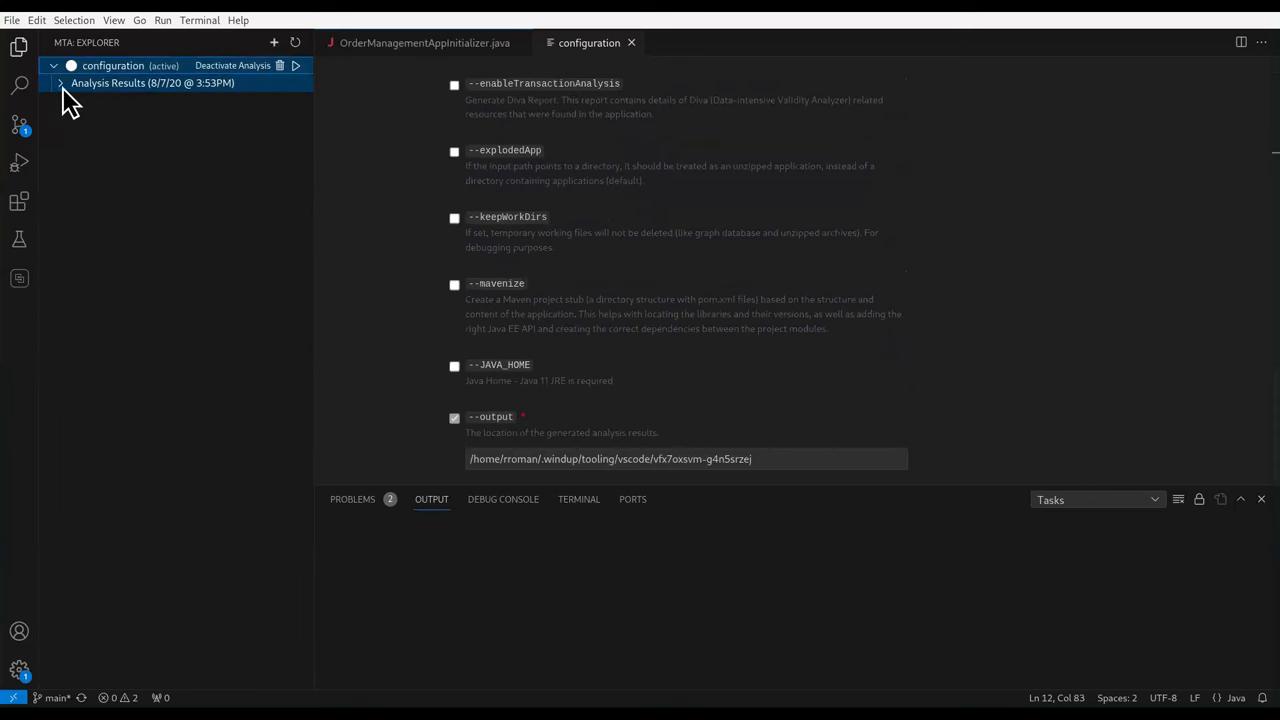
# Expand the 8/7/20 Analysis Results entry in MTA Explorer
pyautogui.click(60, 83)
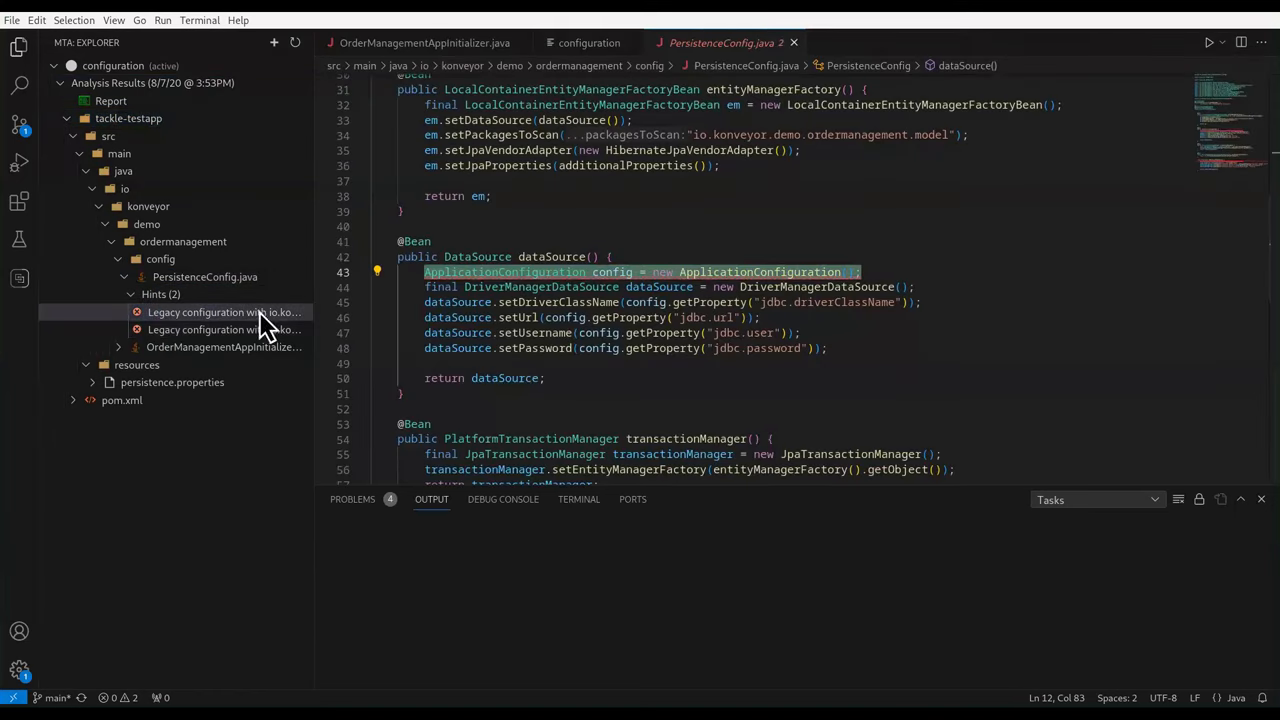
pyautogui.moveTo(865, 300)
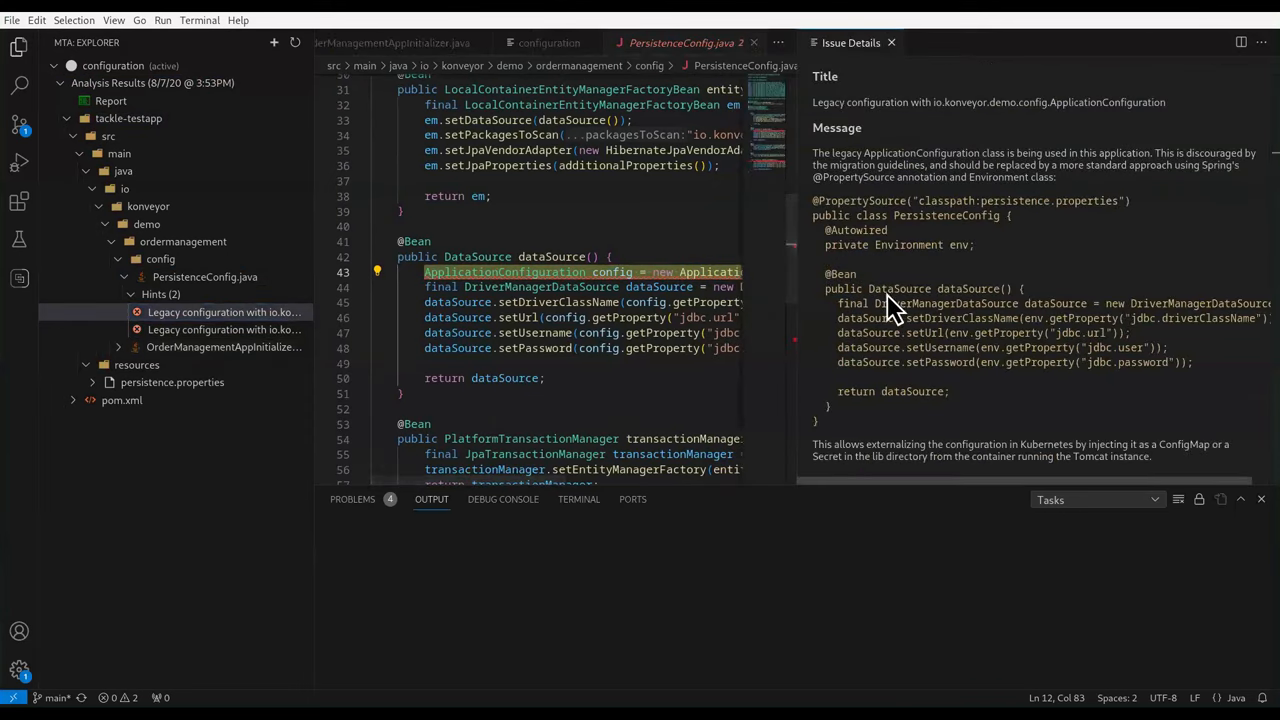
pyautogui.moveTo(1243, 478)
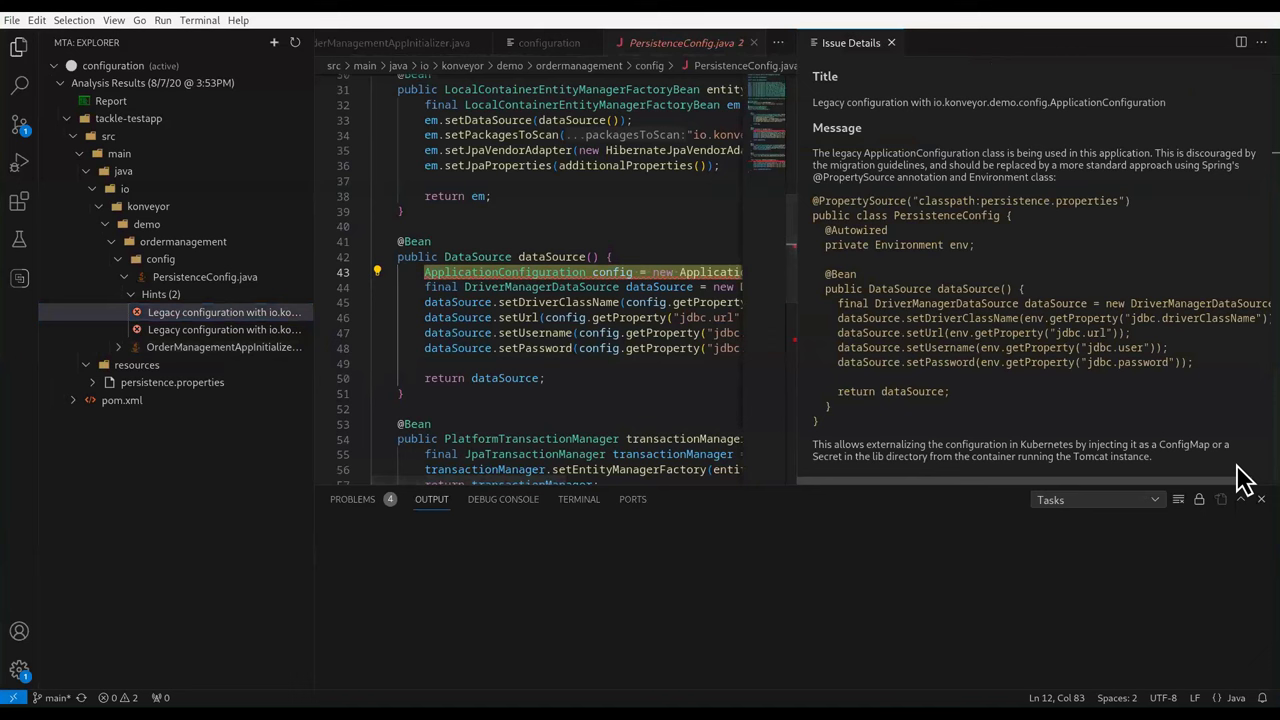